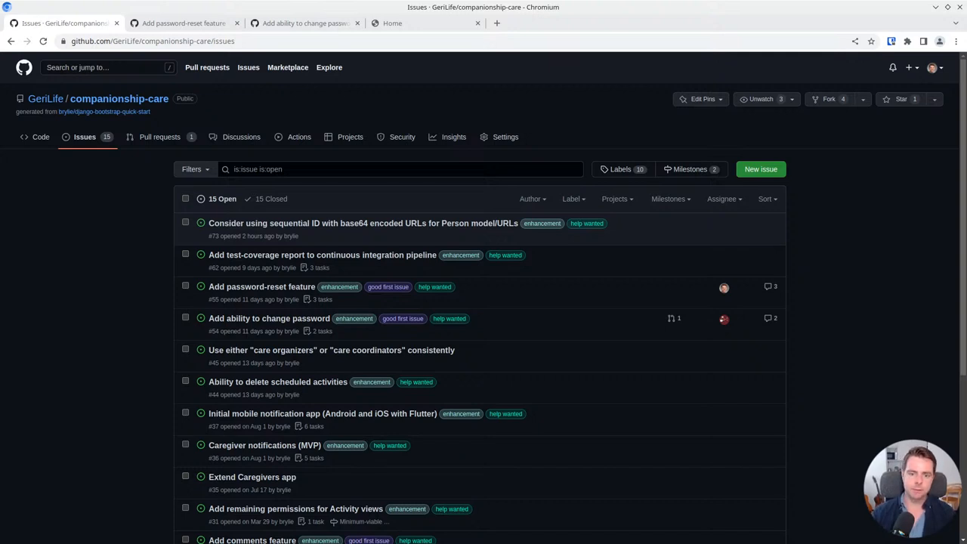
mouse_move(119, 98)
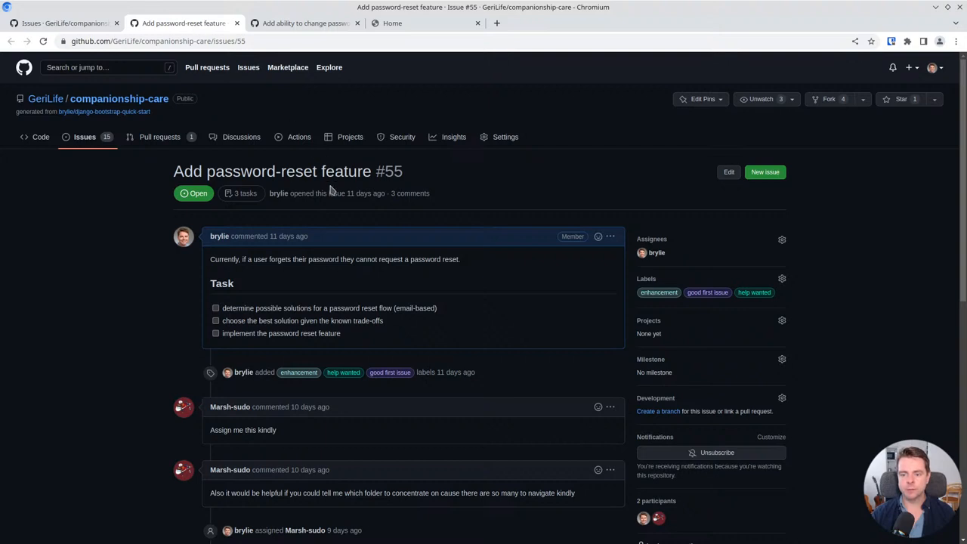
Step: Highlight the word 'reset' in the title of issue #55
double_click(299, 170)
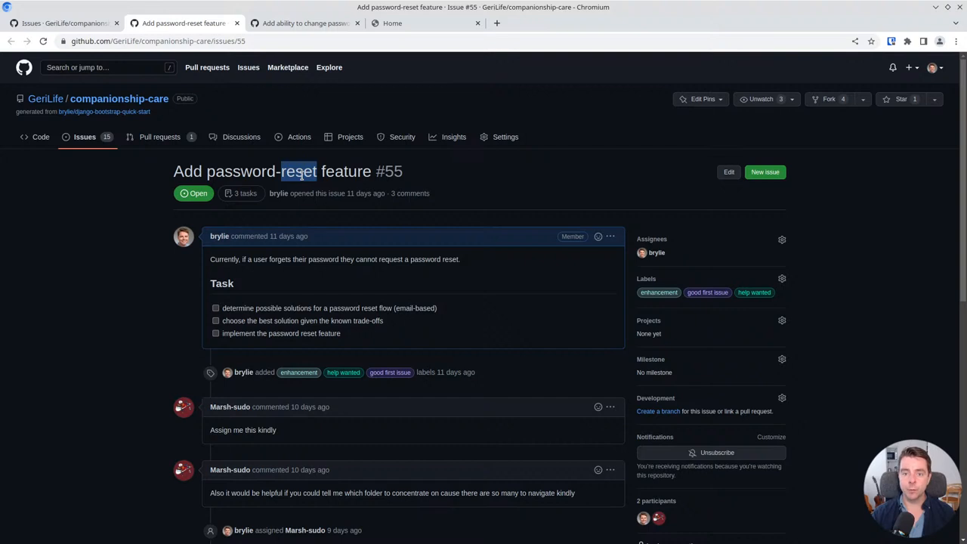
Step: Switch to issue #54 and highlight 'change' in its title
left_click(305, 22)
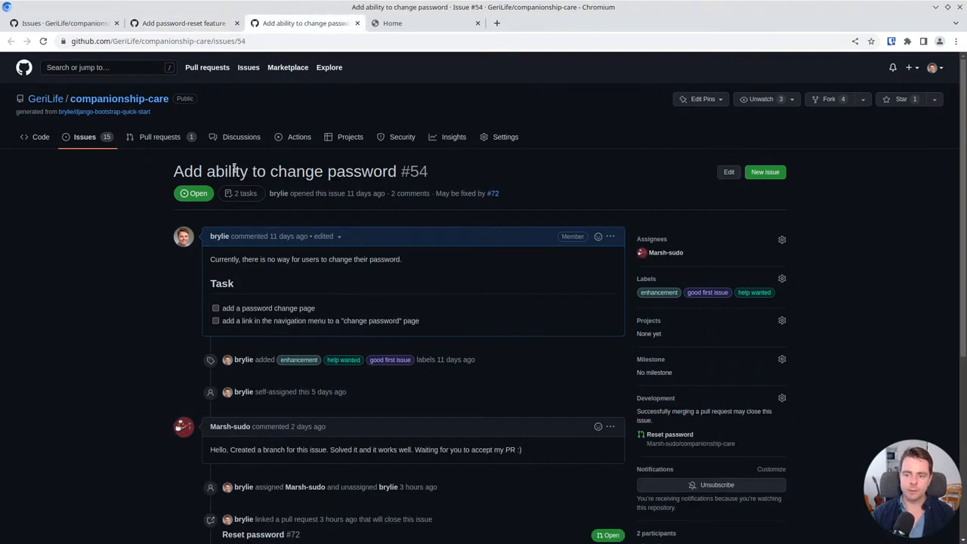
double_click(296, 171)
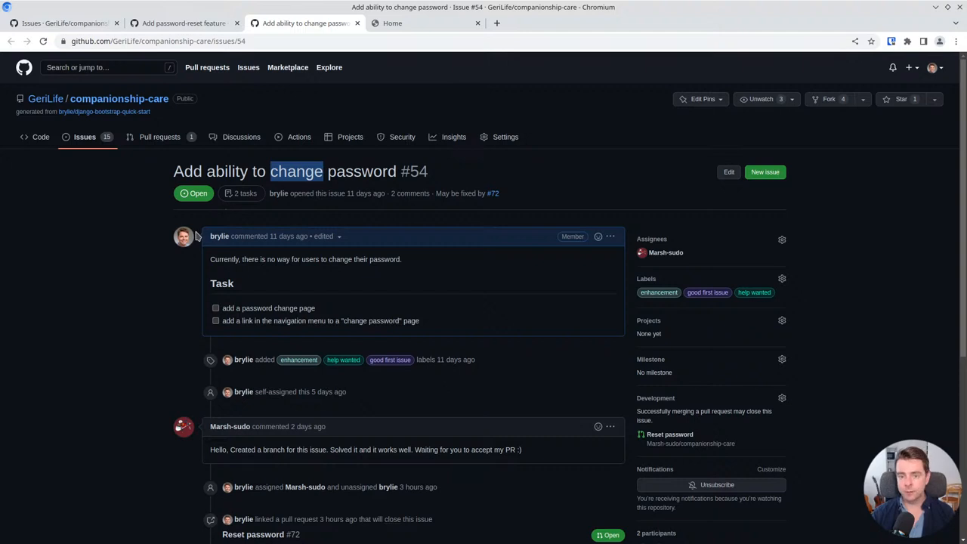
mouse_move(287, 170)
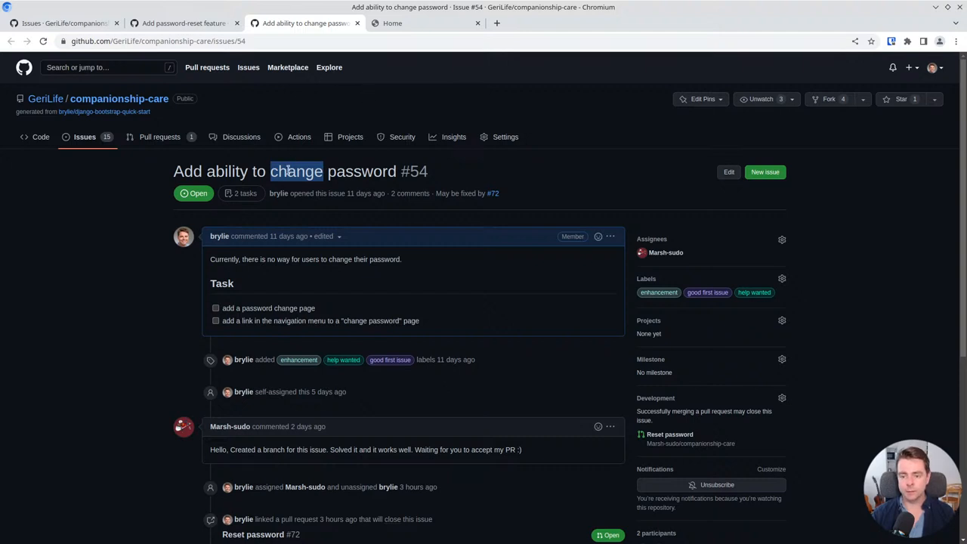
mouse_move(656, 253)
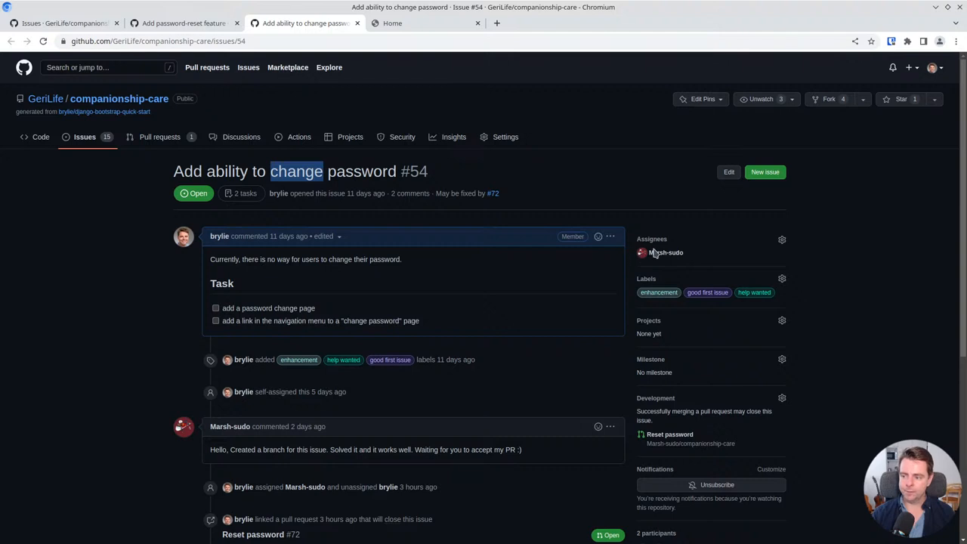
mouse_move(666, 253)
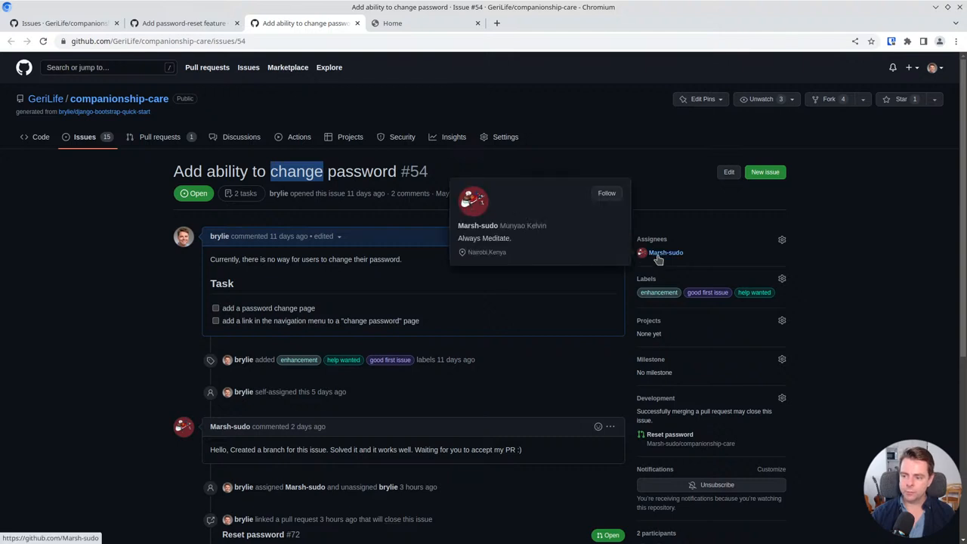
mouse_move(161, 371)
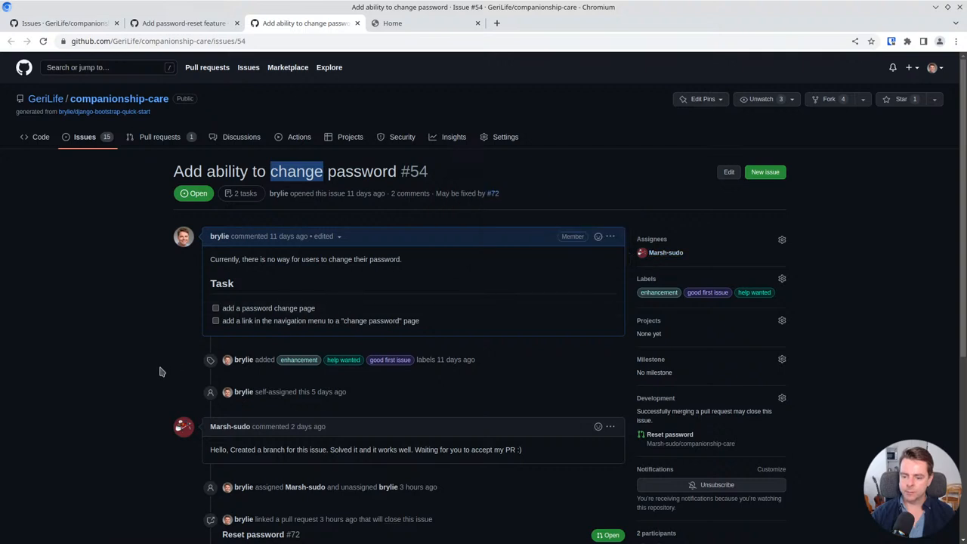
mouse_move(302, 440)
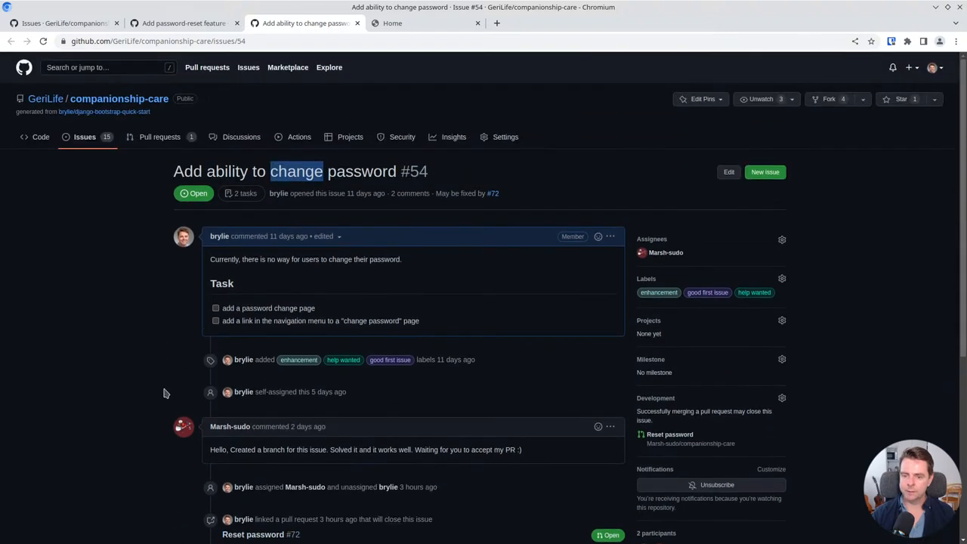
mouse_move(590, 376)
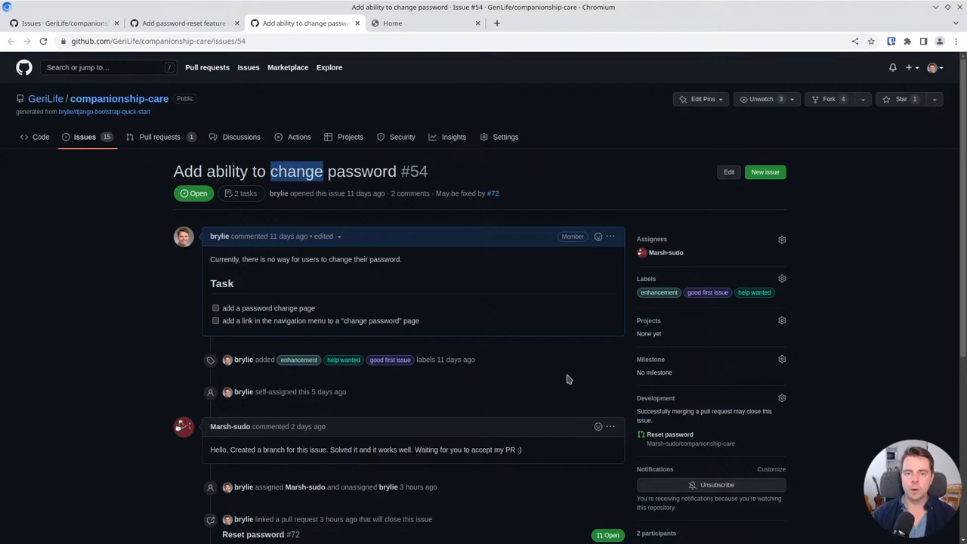
mouse_move(570, 202)
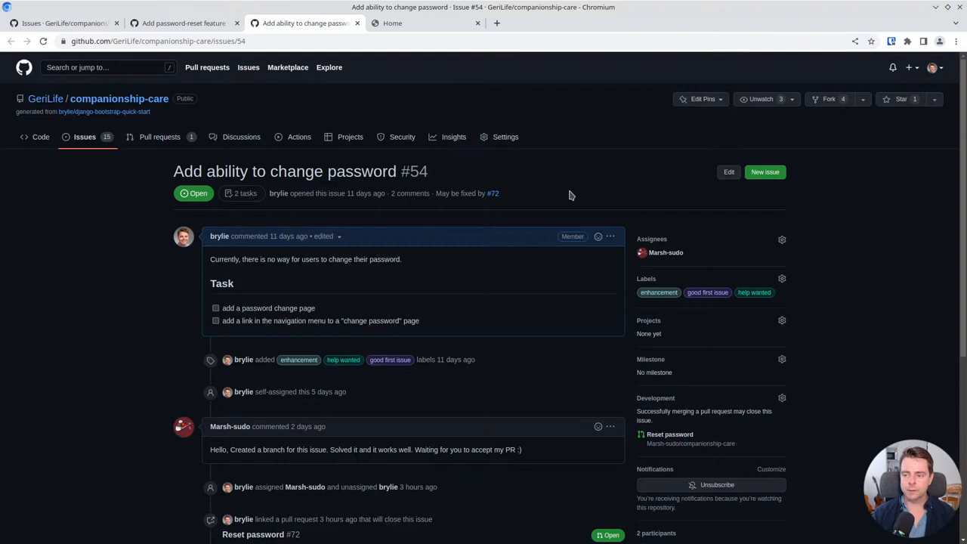
mouse_move(493, 194)
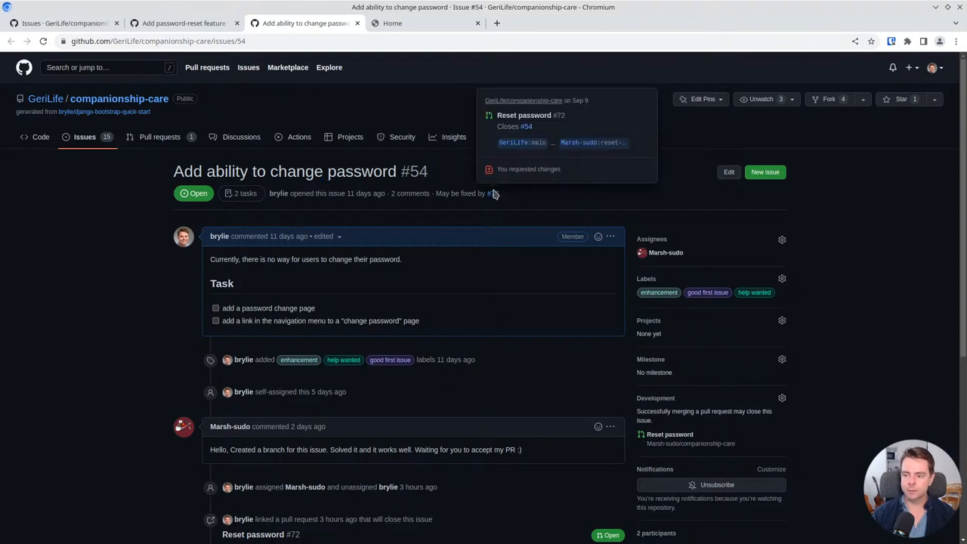
mouse_move(492, 193)
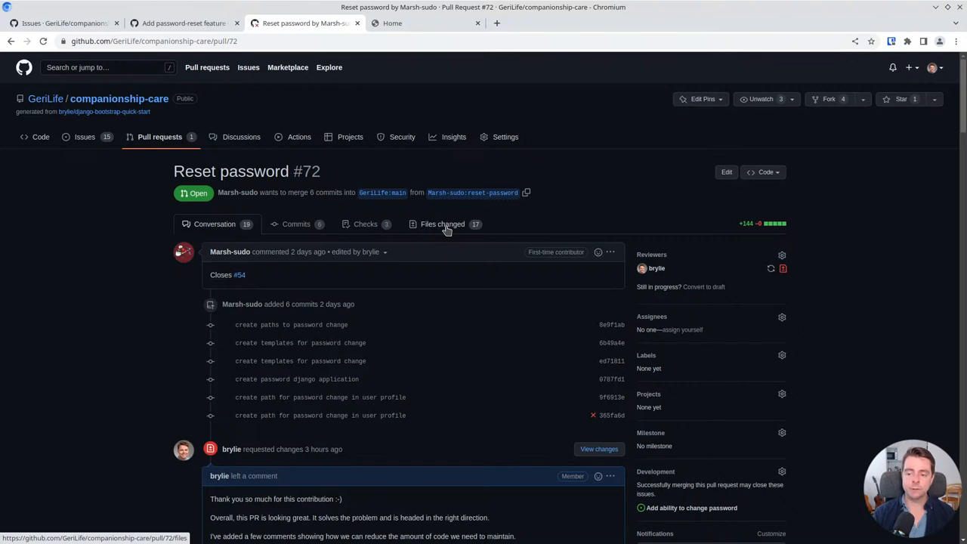
mouse_move(296, 224)
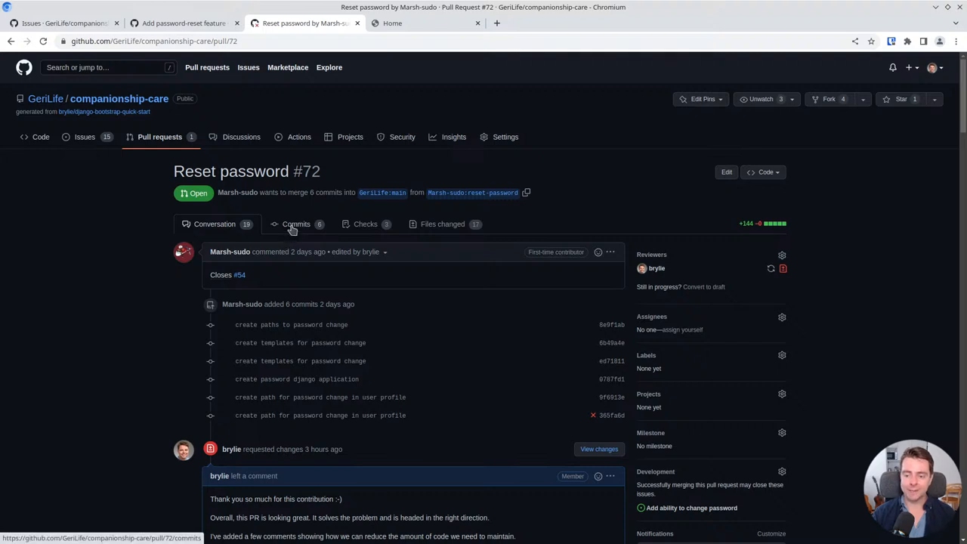
mouse_move(294, 232)
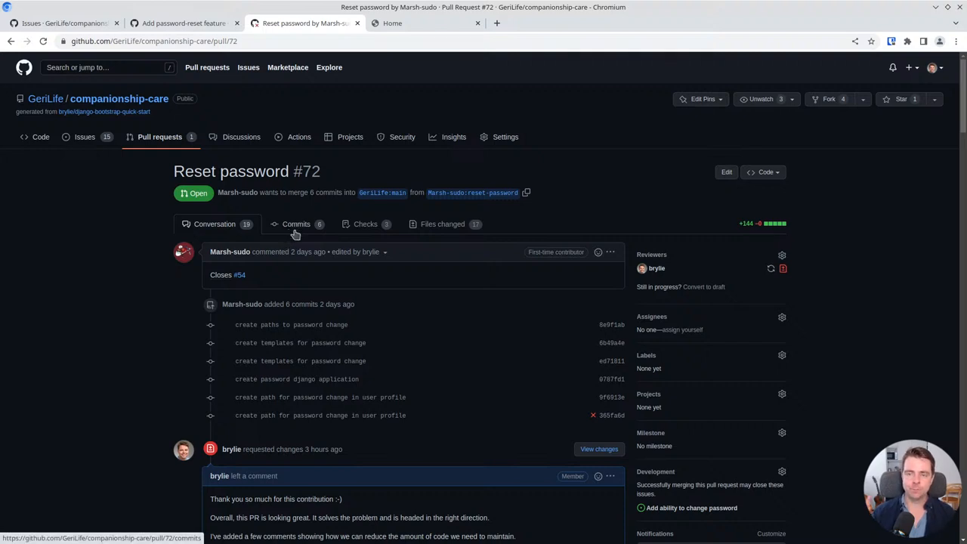
mouse_move(296, 232)
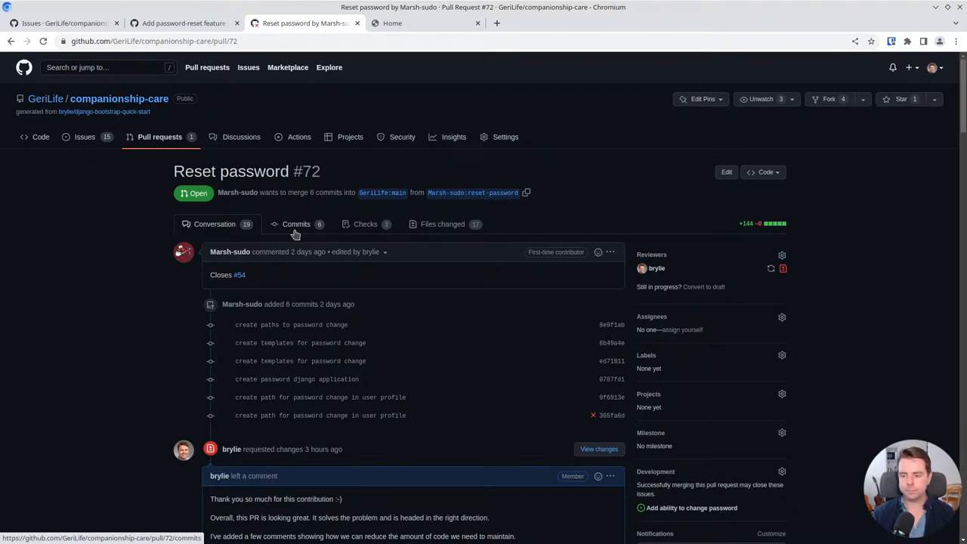
mouse_move(442, 224)
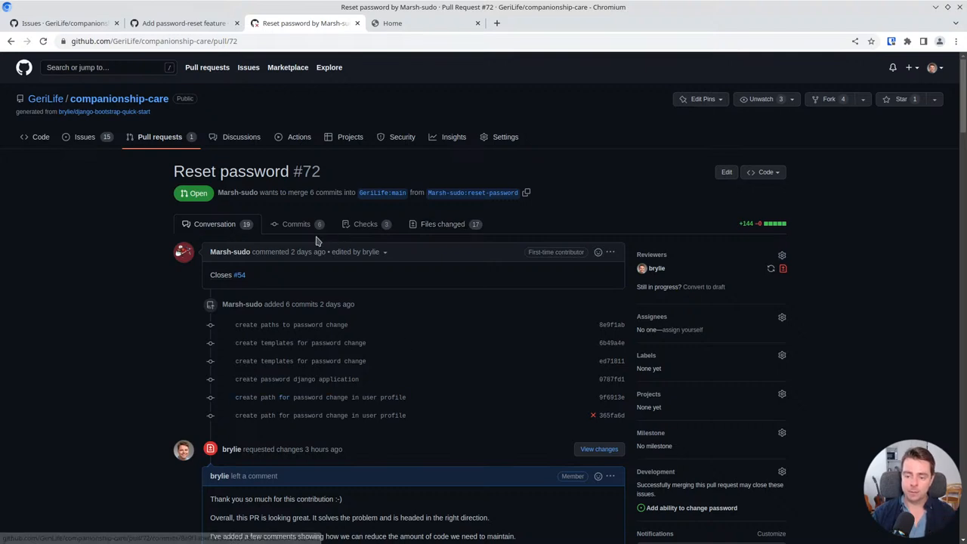
scroll("down", 3)
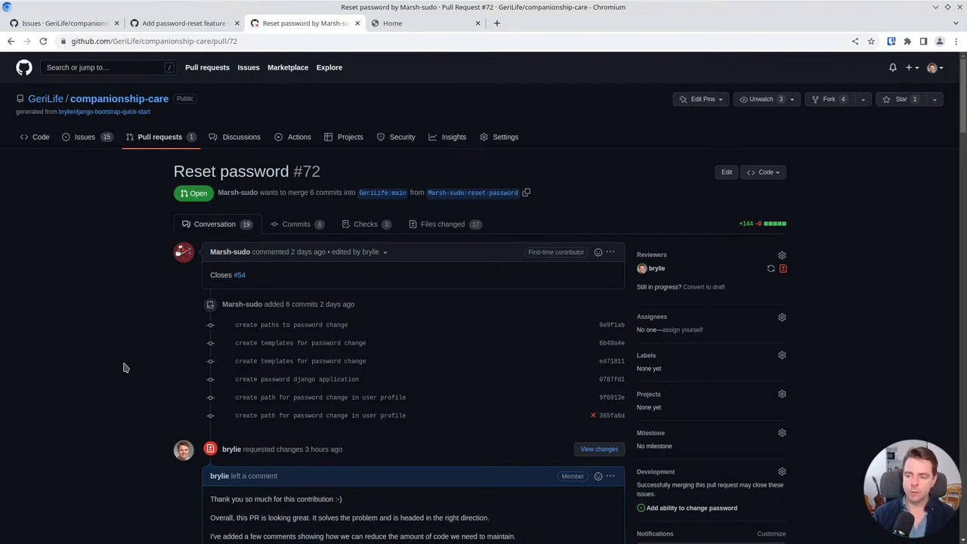
mouse_move(442, 224)
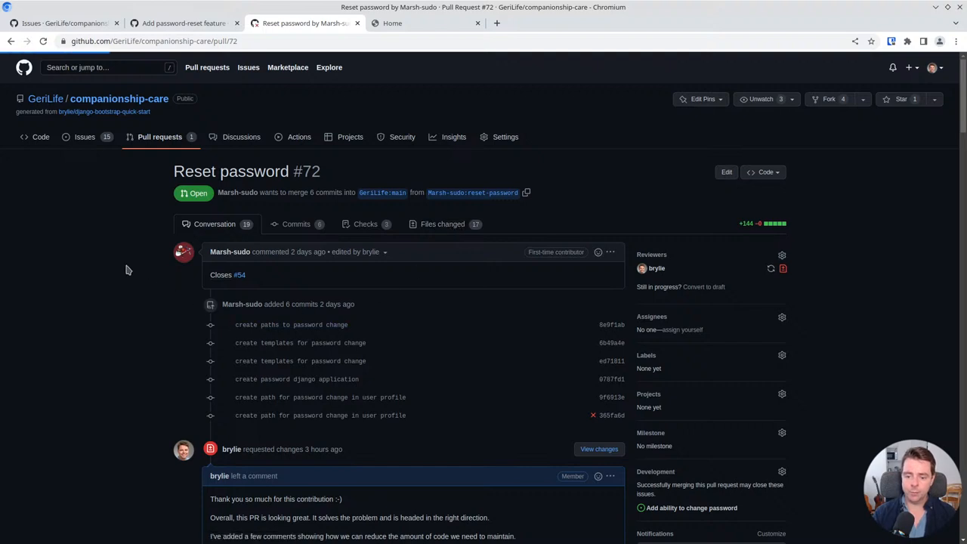
Step: Show pull request #72's changed files and mark the migration files as viewed
left_click(442, 224)
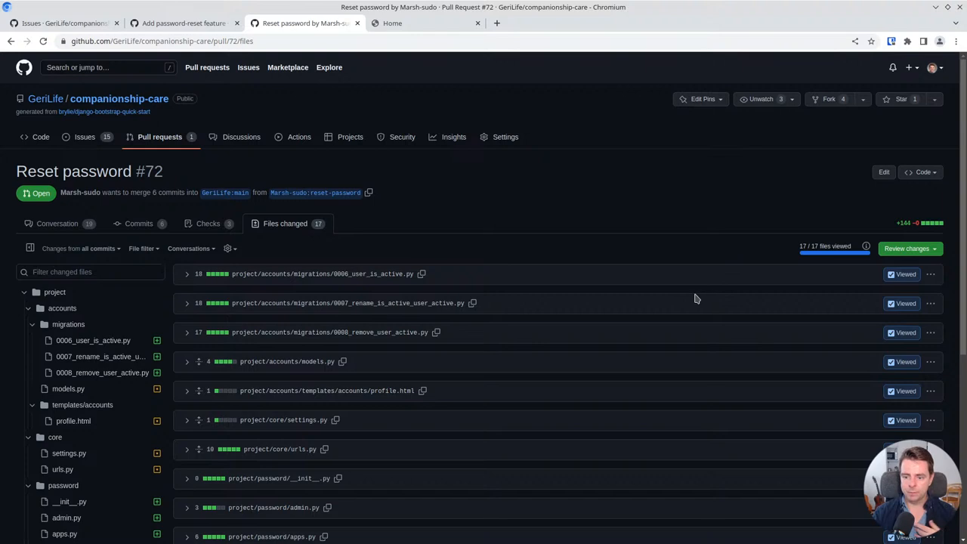
mouse_move(909, 285)
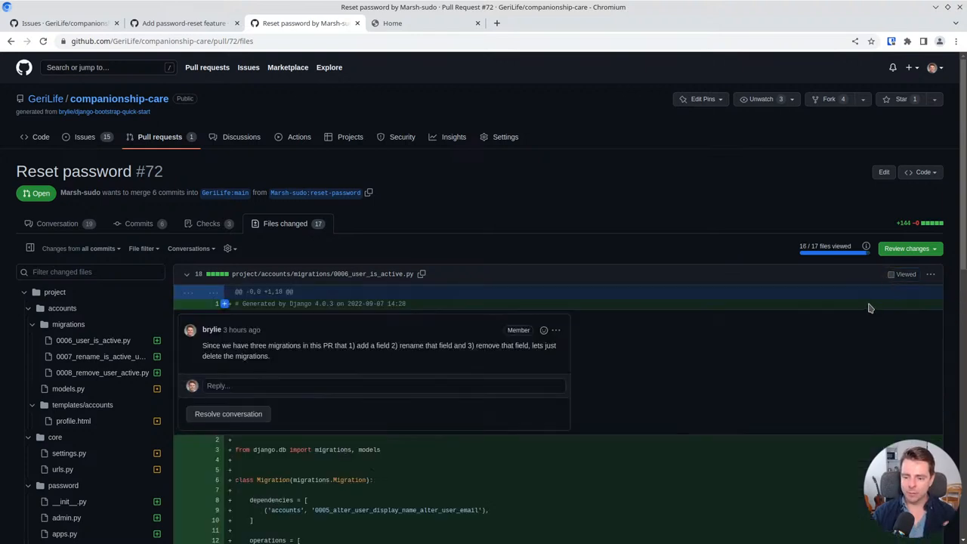
left_click(891, 274)
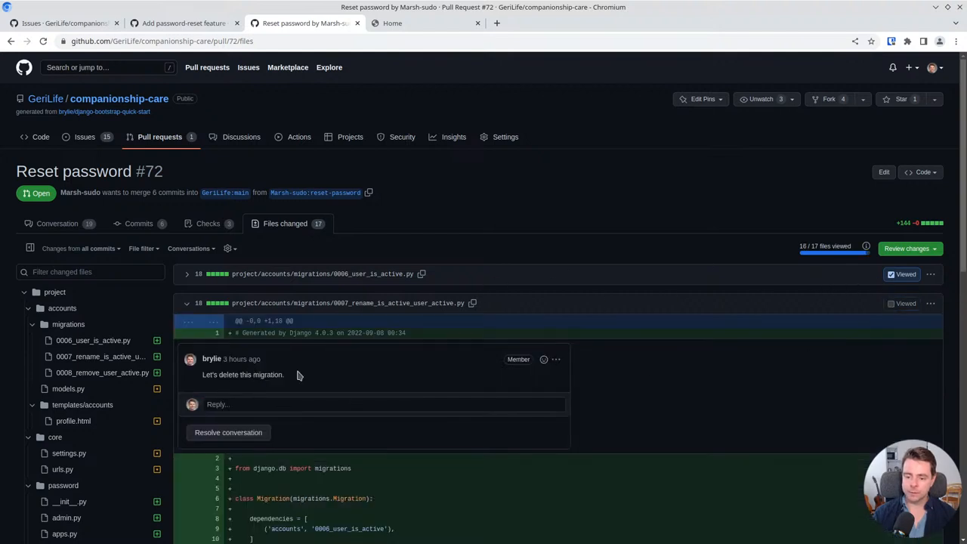
triple_click(243, 375)
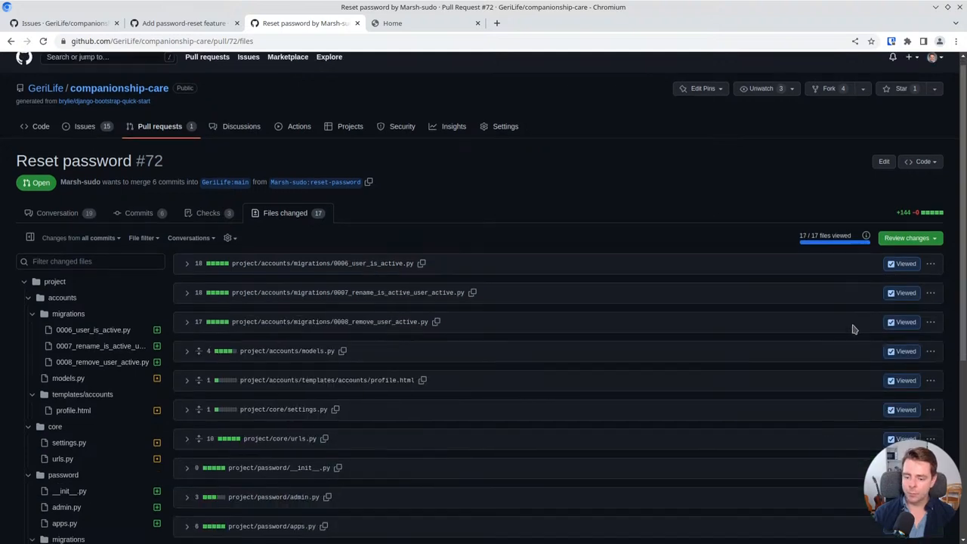
scroll("down", 3)
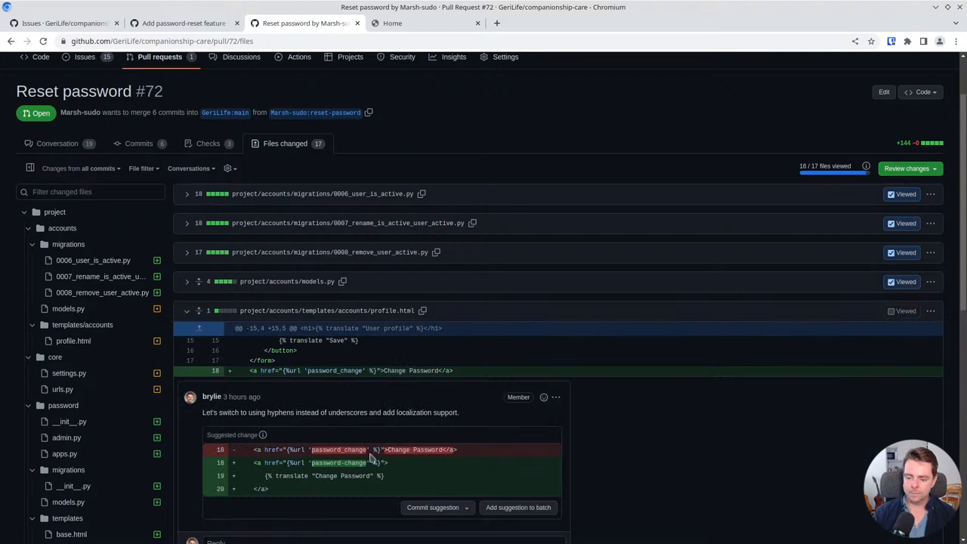
mouse_move(388, 485)
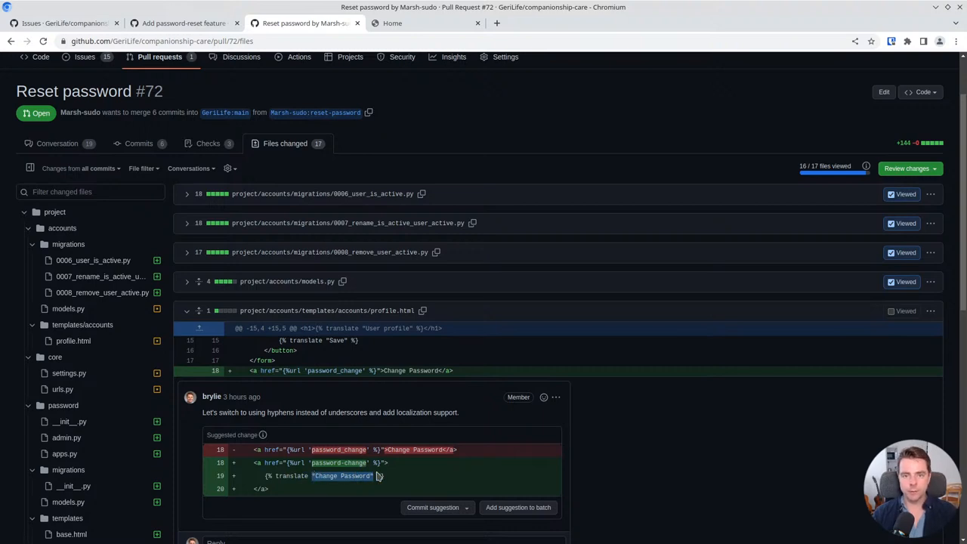
mouse_move(341, 475)
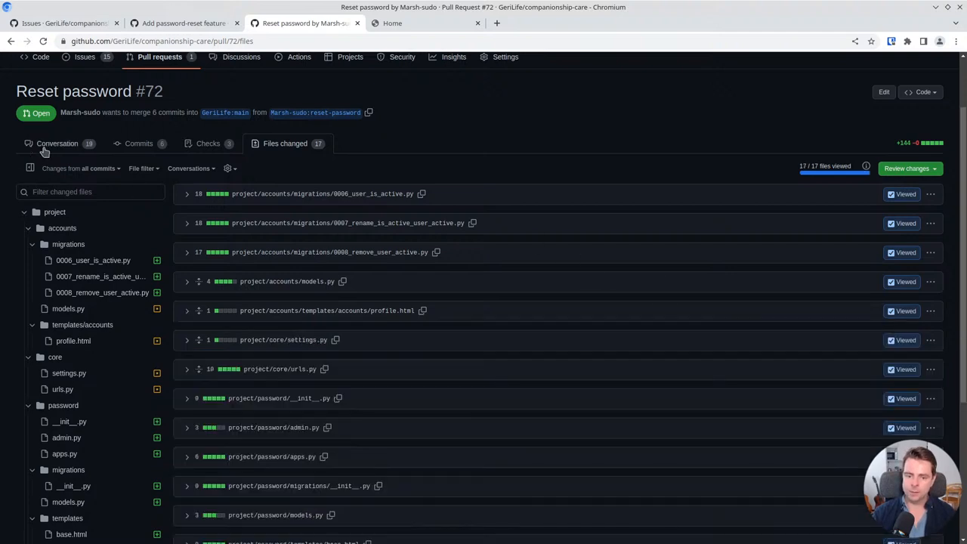
left_click(57, 143)
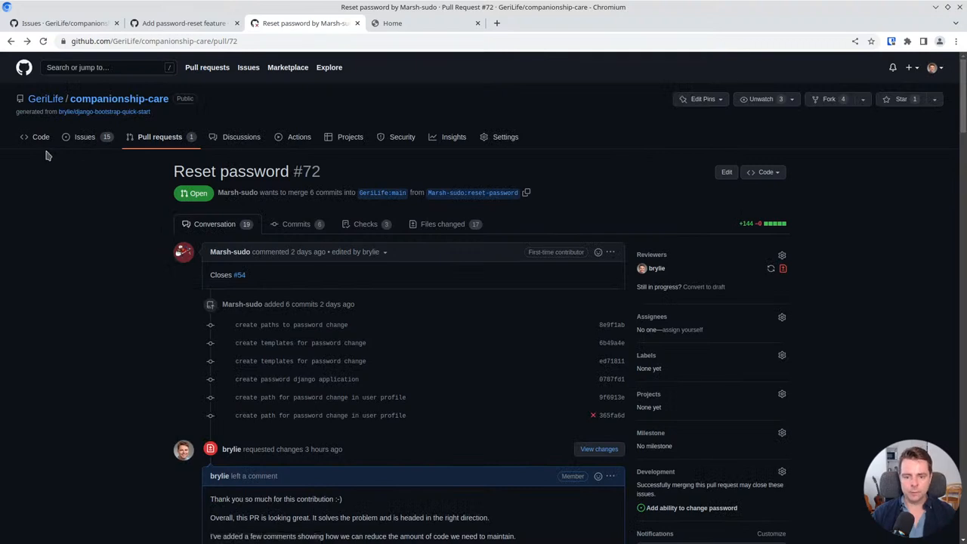
mouse_move(155, 179)
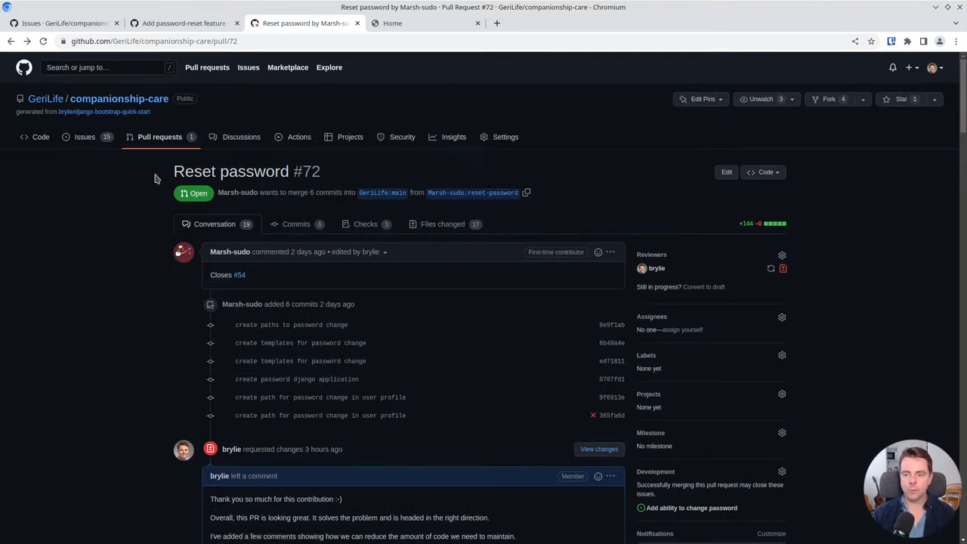
scroll("down", 3)
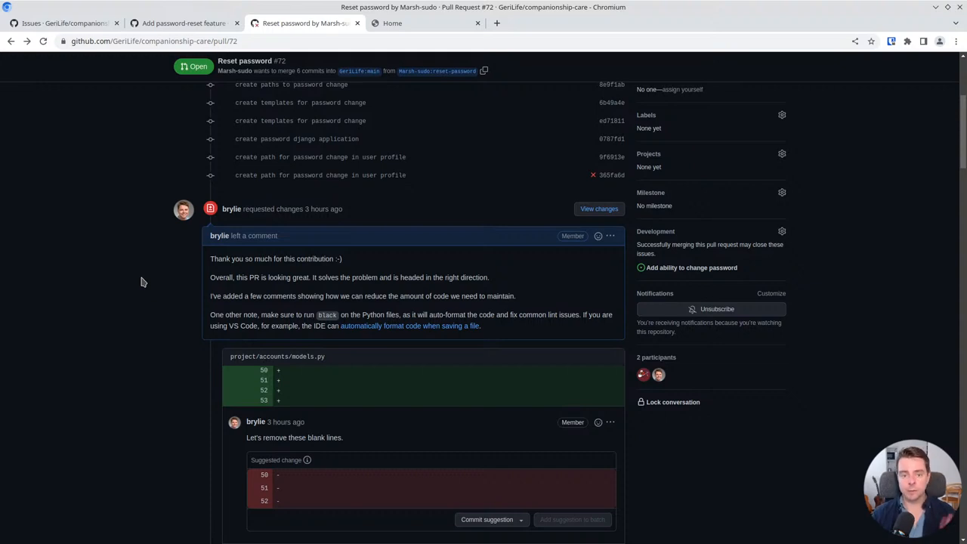
scroll("down", 3)
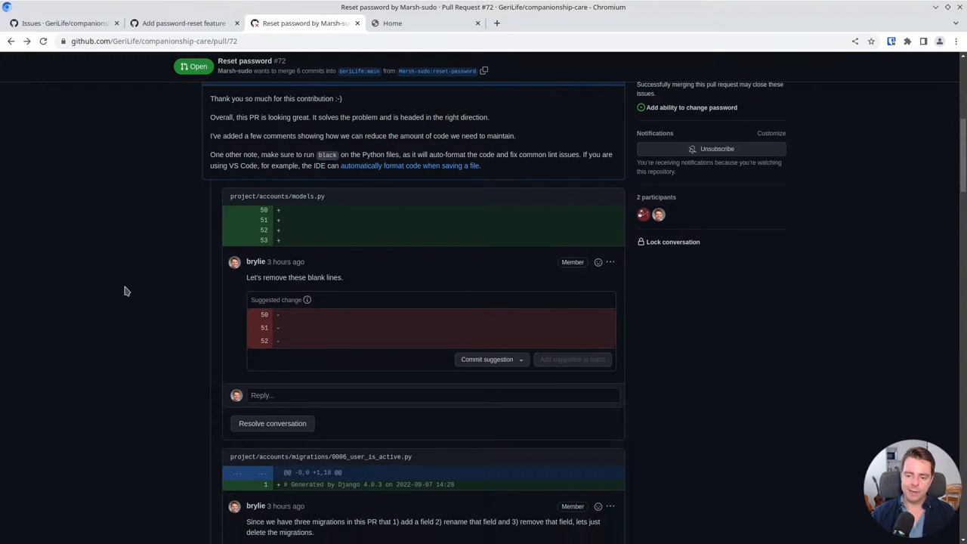
scroll("down", 3)
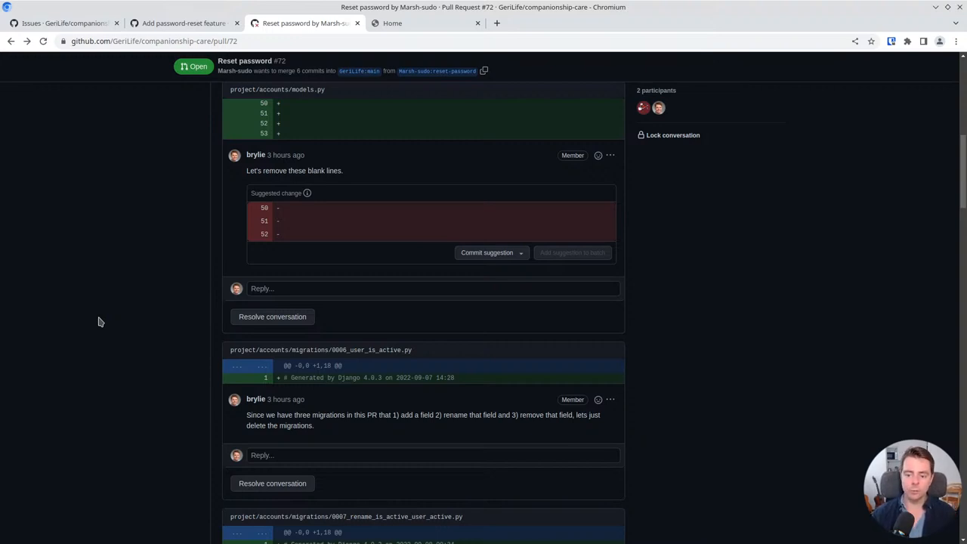
scroll("down", 3)
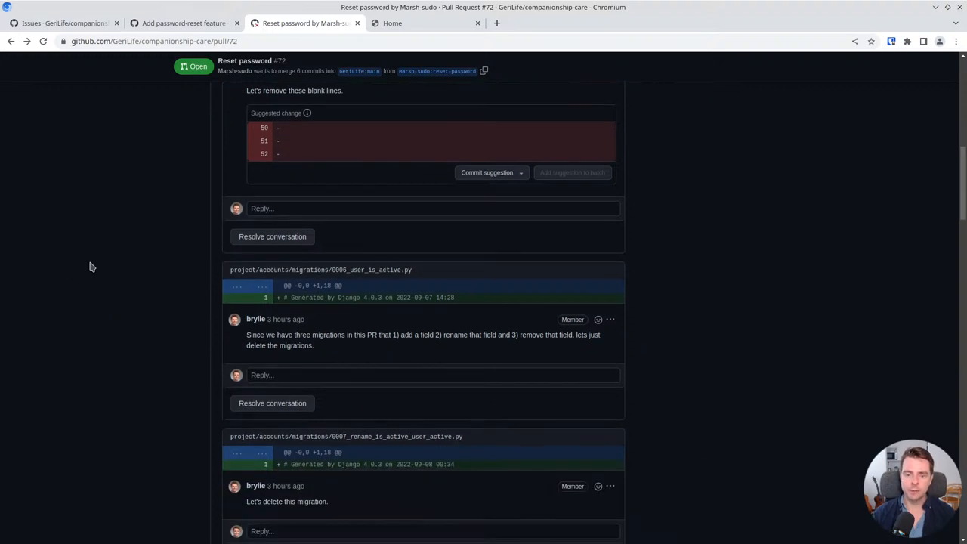
scroll("down", 3)
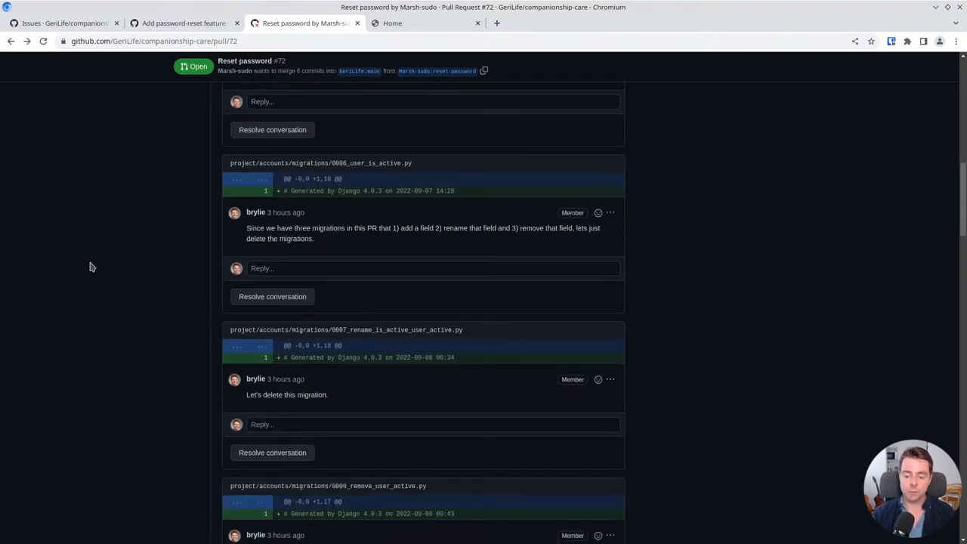
scroll("down", 3)
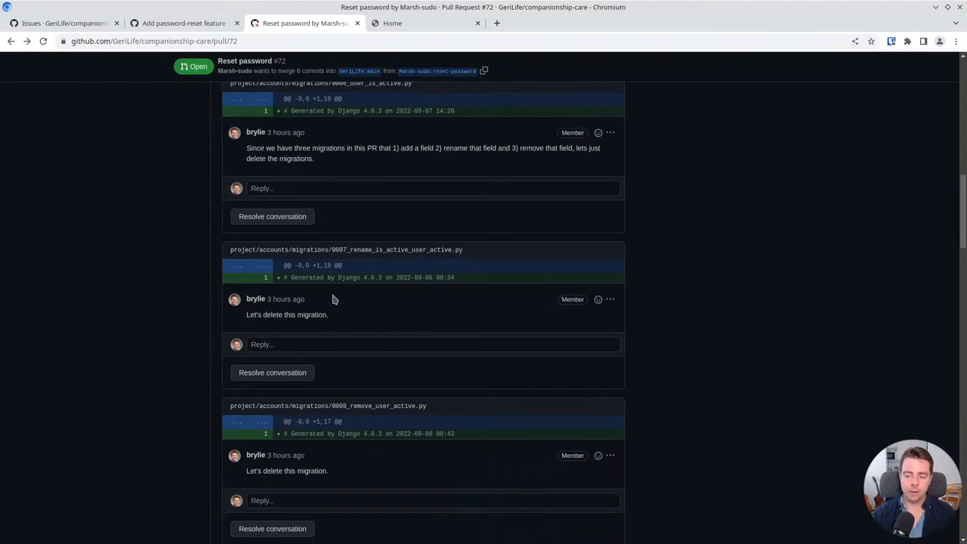
scroll("down", 3)
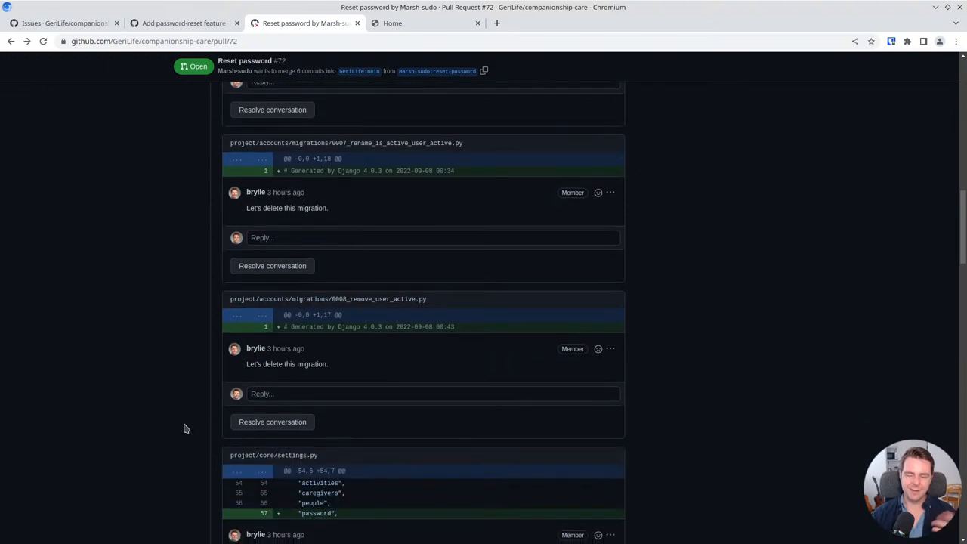
scroll("down", 3)
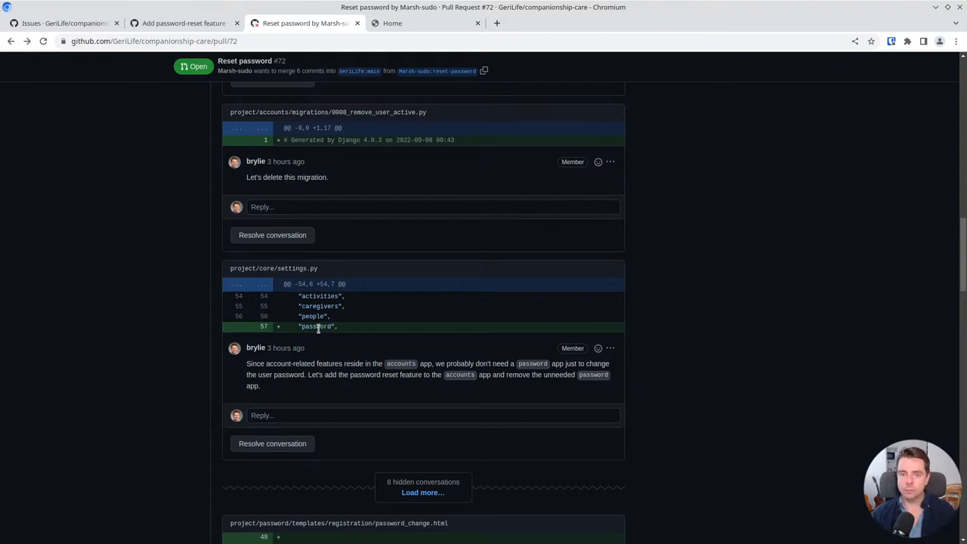
double_click(315, 326)
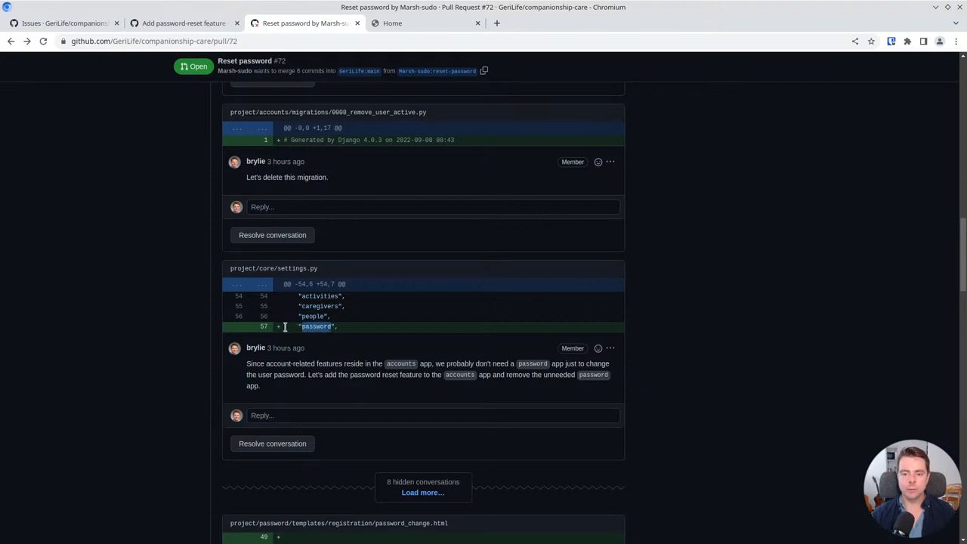
scroll("down", 3)
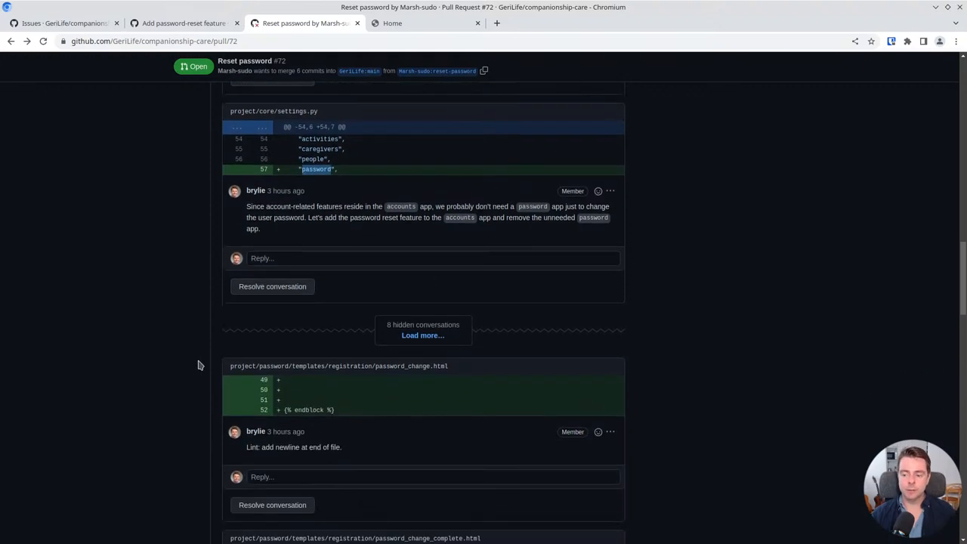
scroll("down", 3)
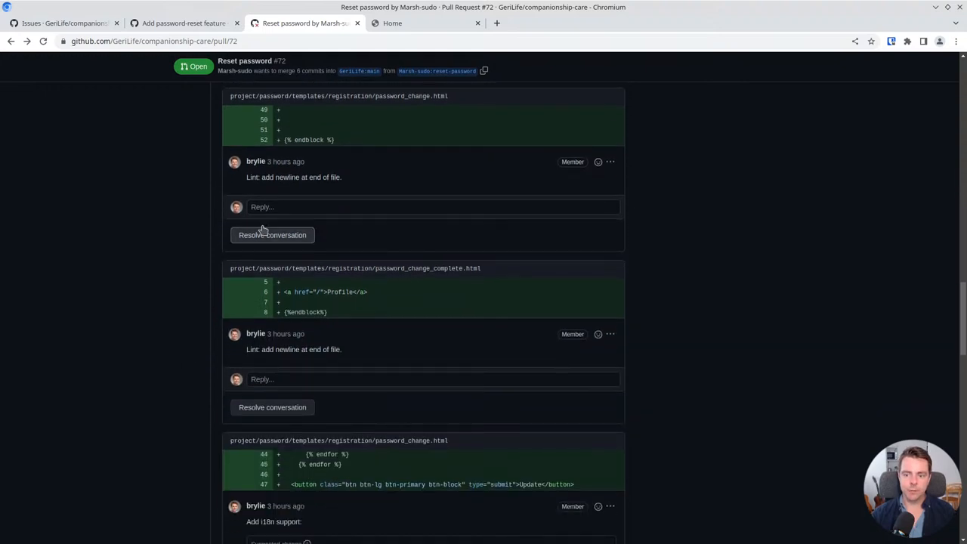
scroll("down", 3)
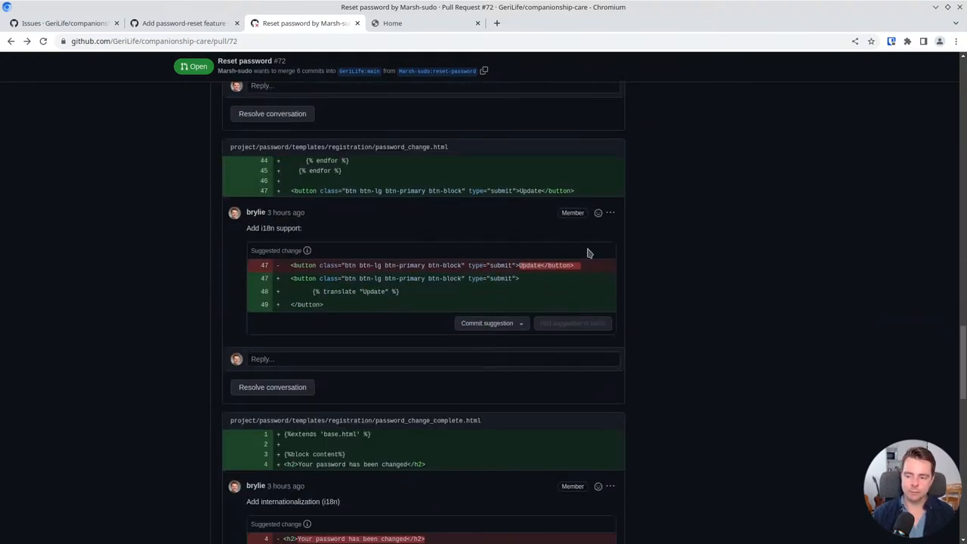
double_click(339, 292)
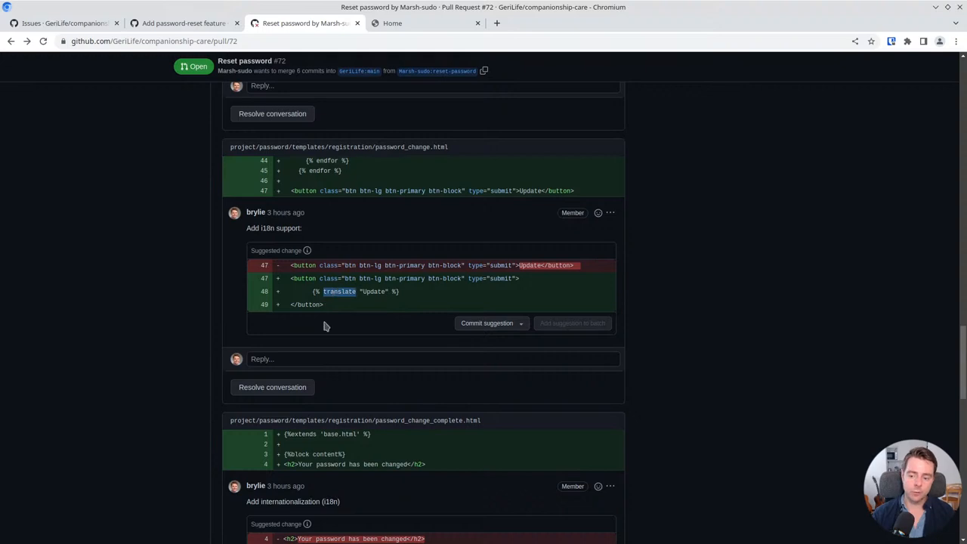
scroll("down", 3)
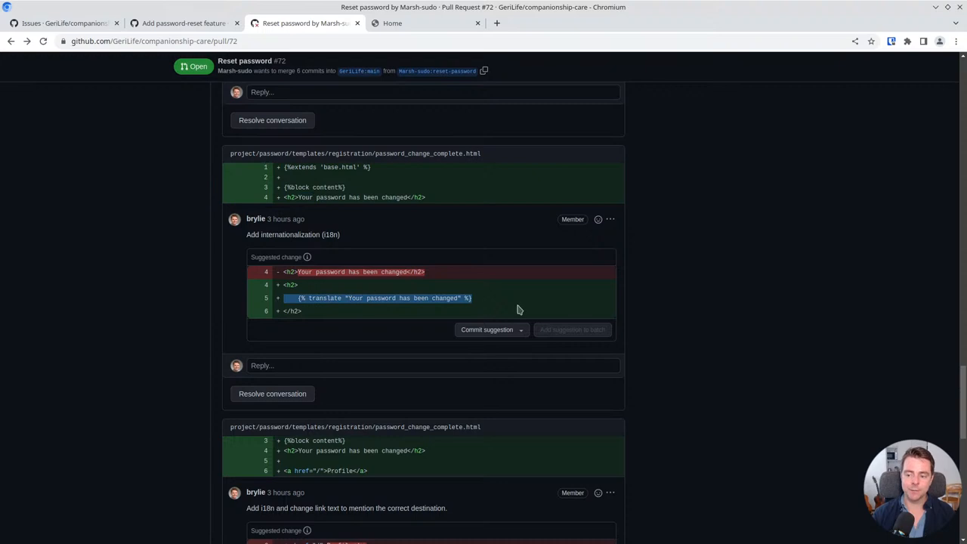
scroll("down", 3)
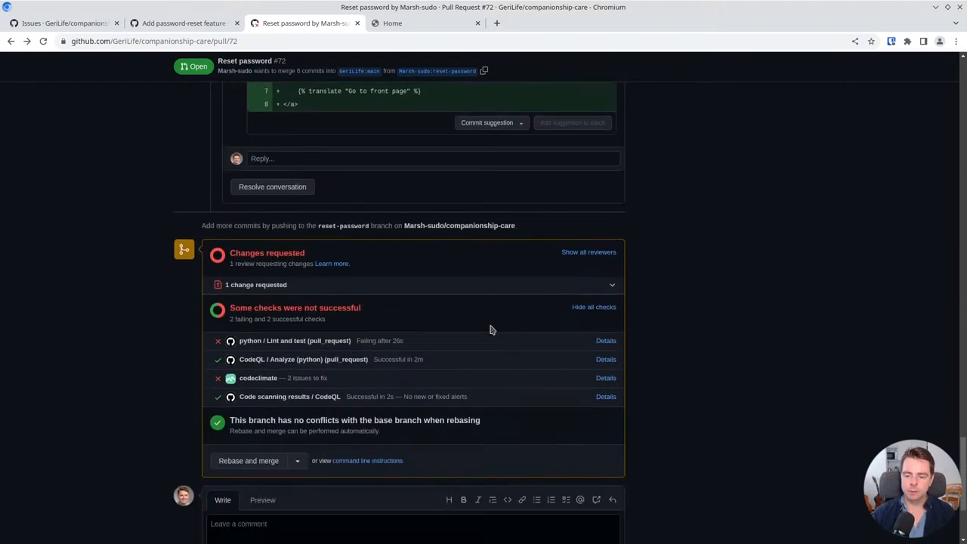
mouse_move(389, 342)
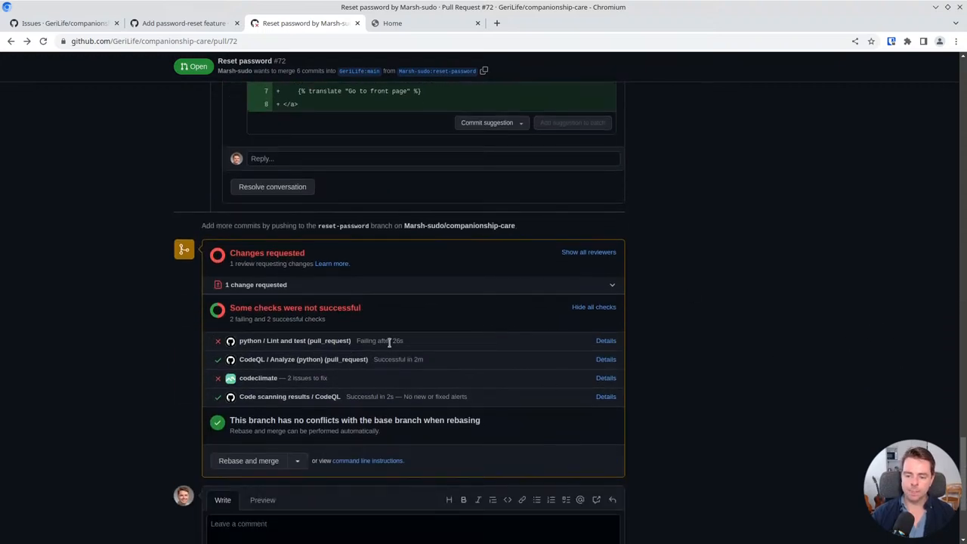
mouse_move(560, 348)
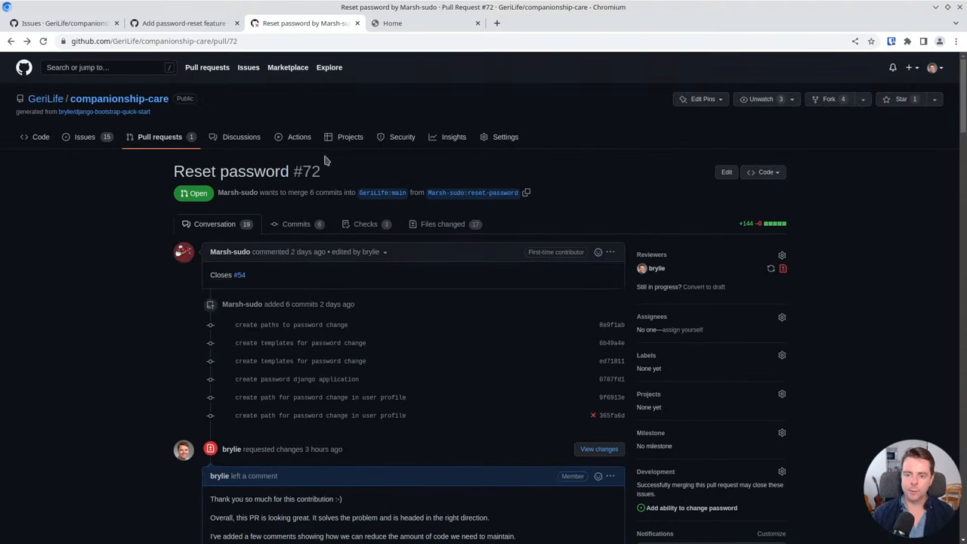
mouse_move(368, 173)
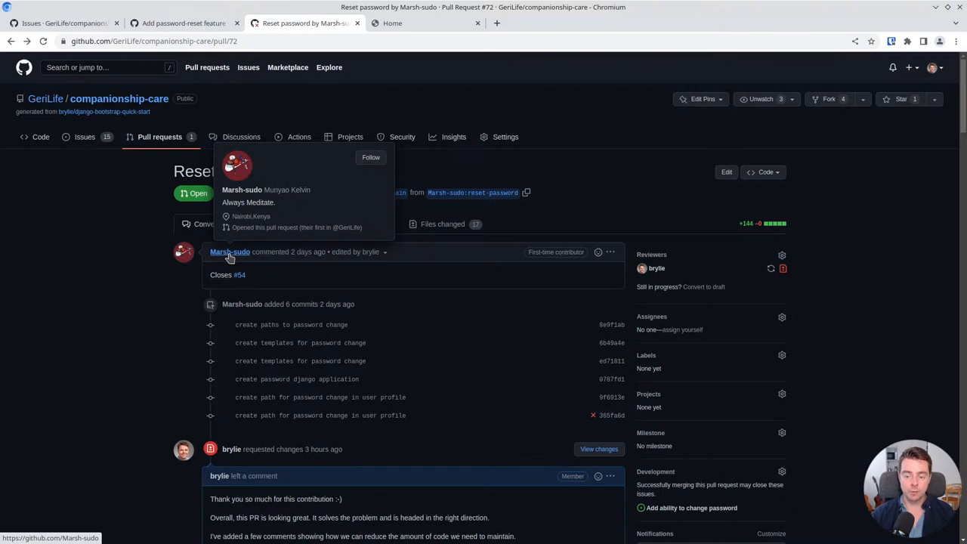
mouse_move(230, 259)
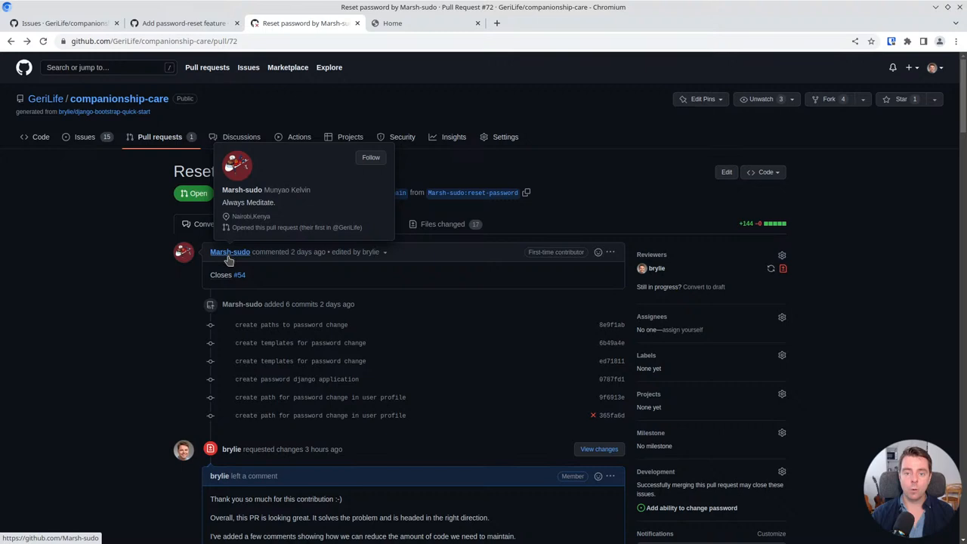
mouse_move(359, 28)
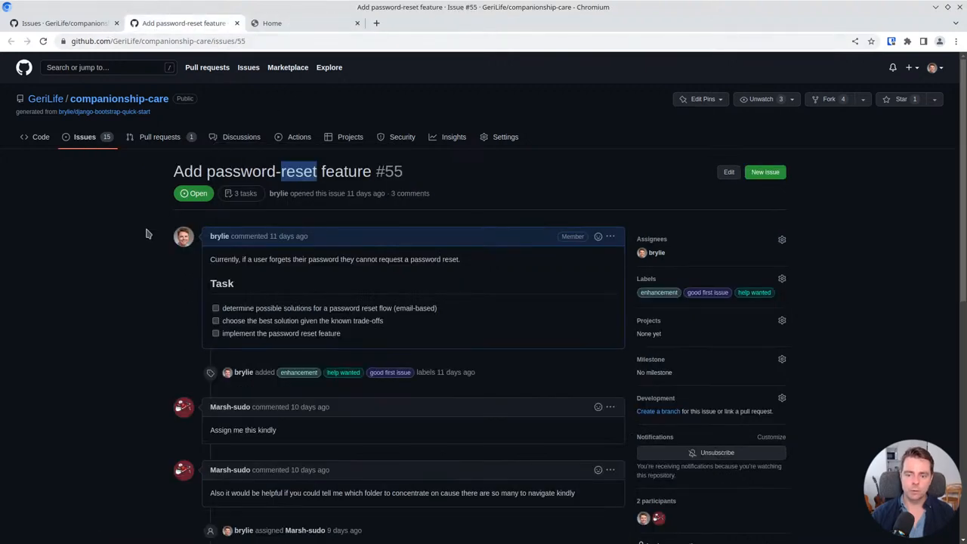
mouse_move(242, 160)
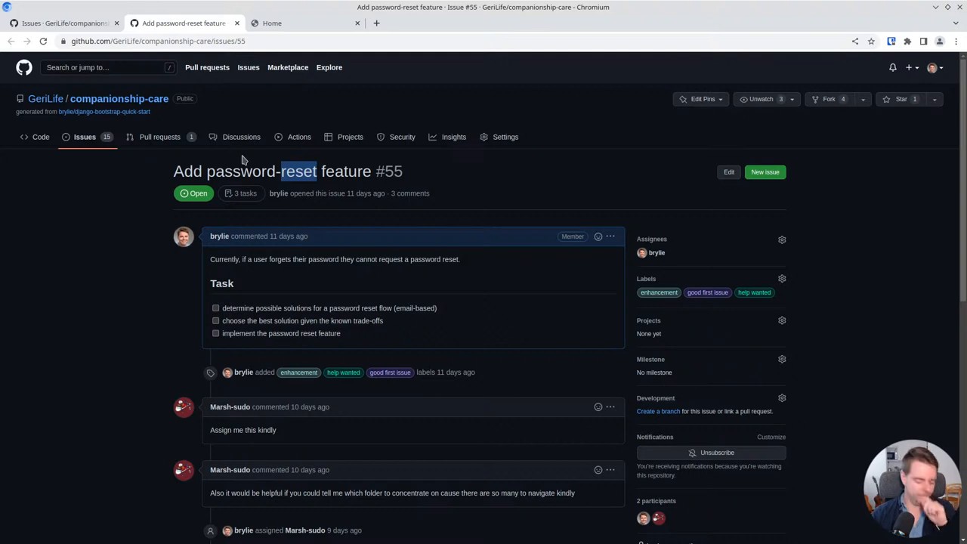
mouse_move(261, 171)
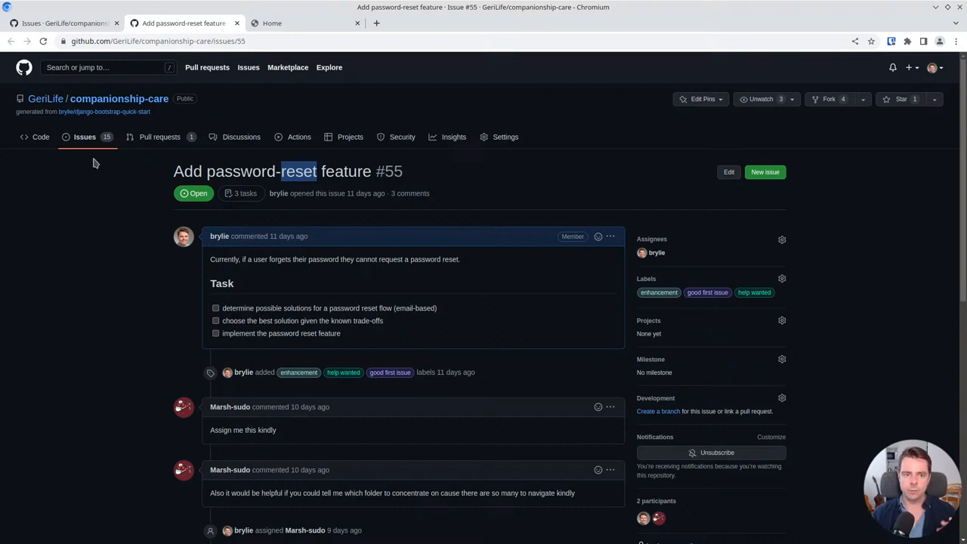
mouse_move(96, 176)
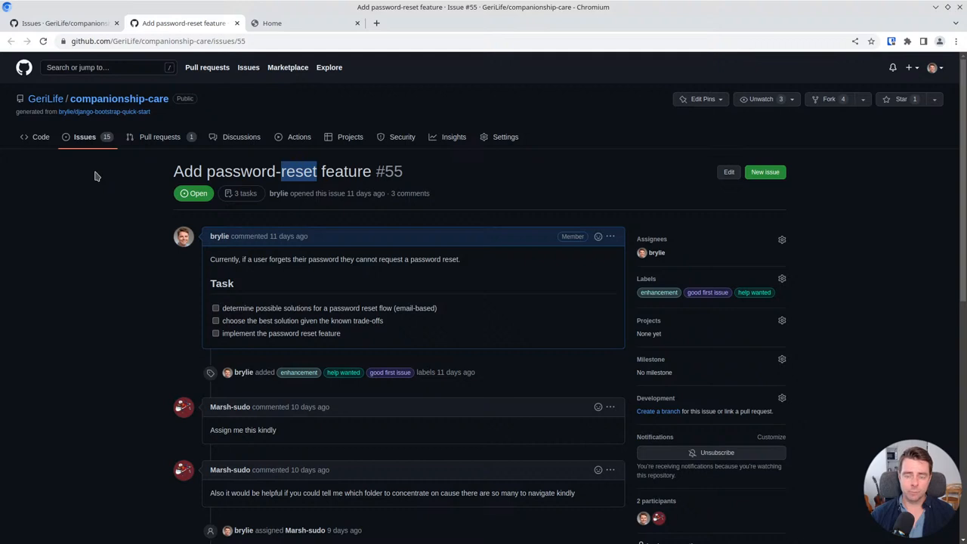
mouse_move(94, 207)
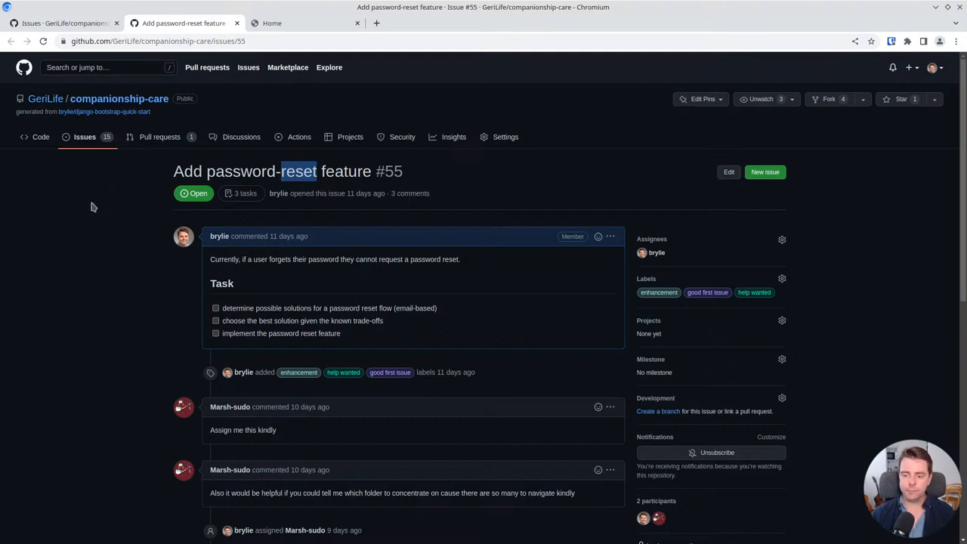
mouse_move(104, 303)
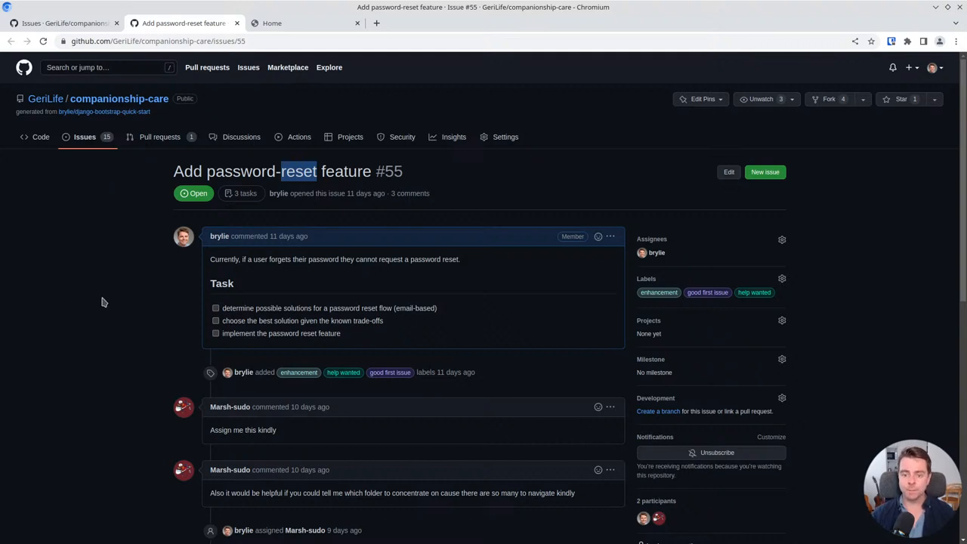
mouse_move(128, 255)
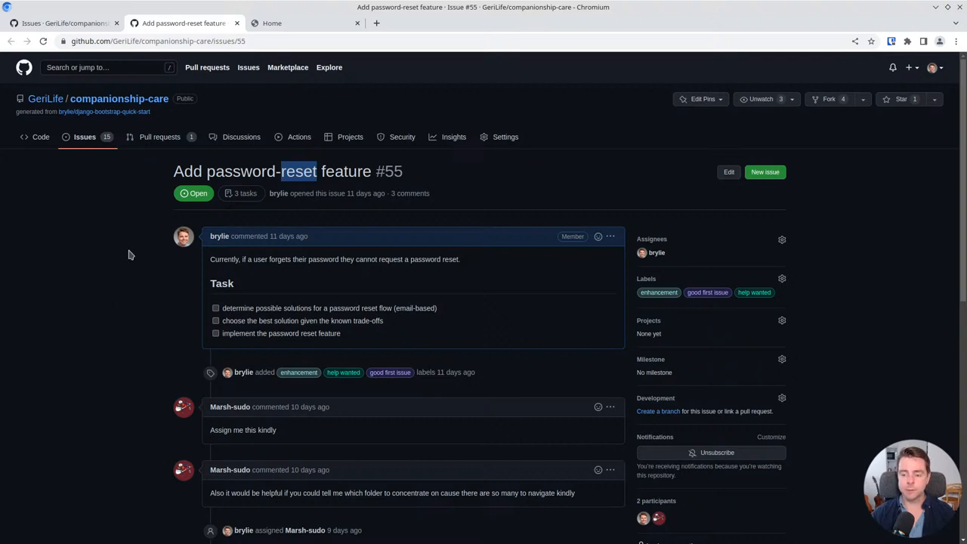
mouse_move(381, 230)
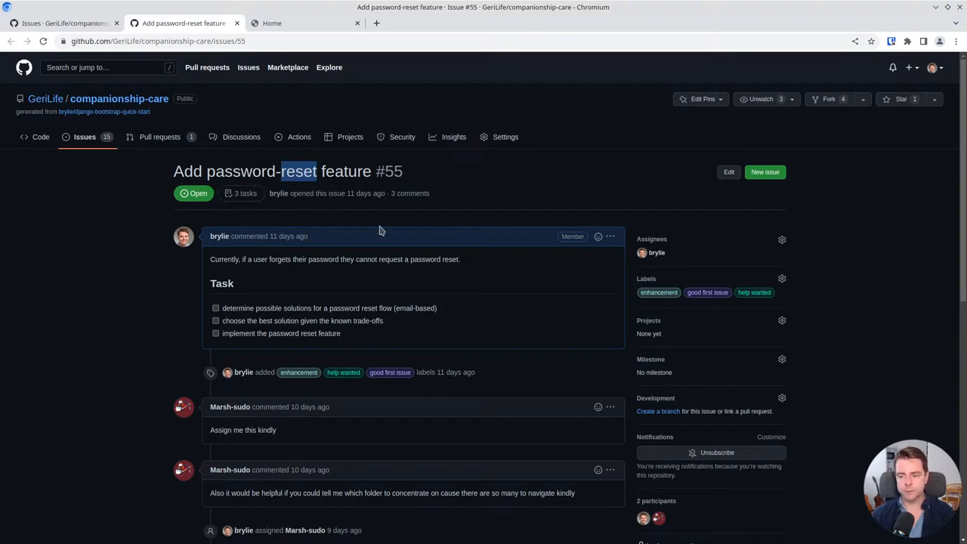
mouse_move(306, 217)
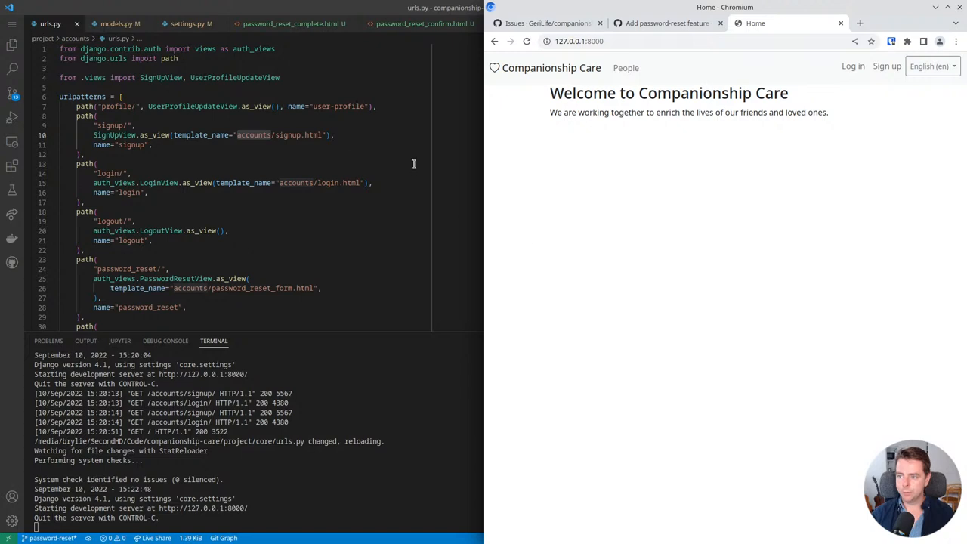
mouse_move(165, 447)
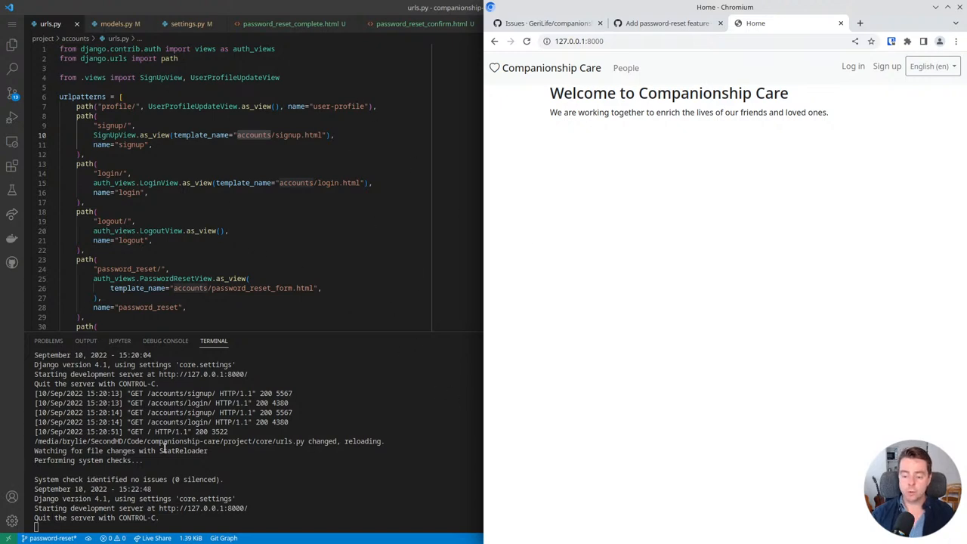
mouse_move(852, 123)
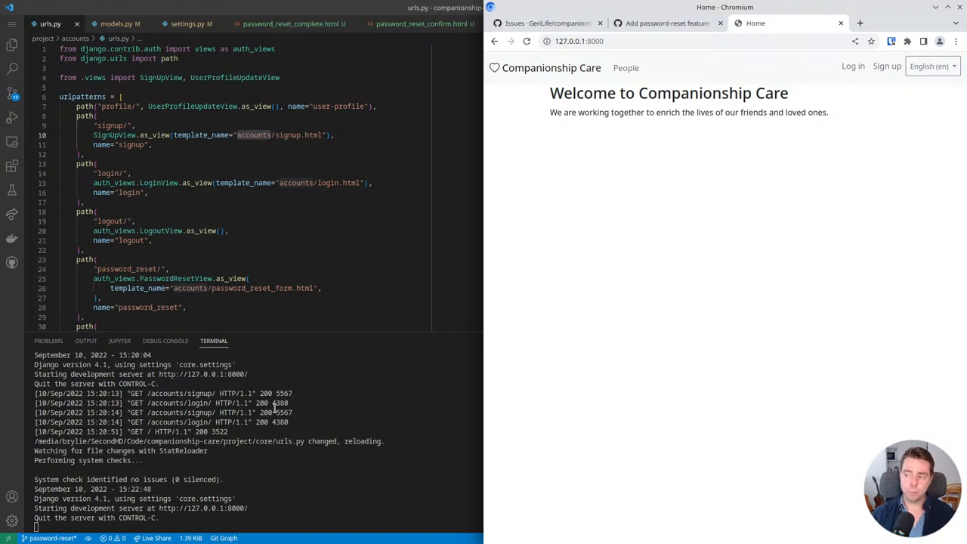
mouse_move(673, 312)
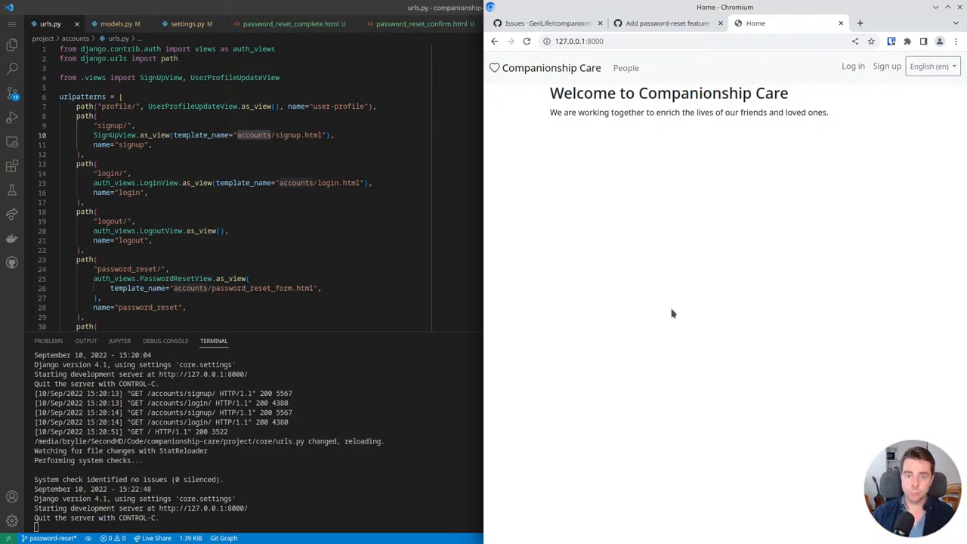
mouse_move(853, 66)
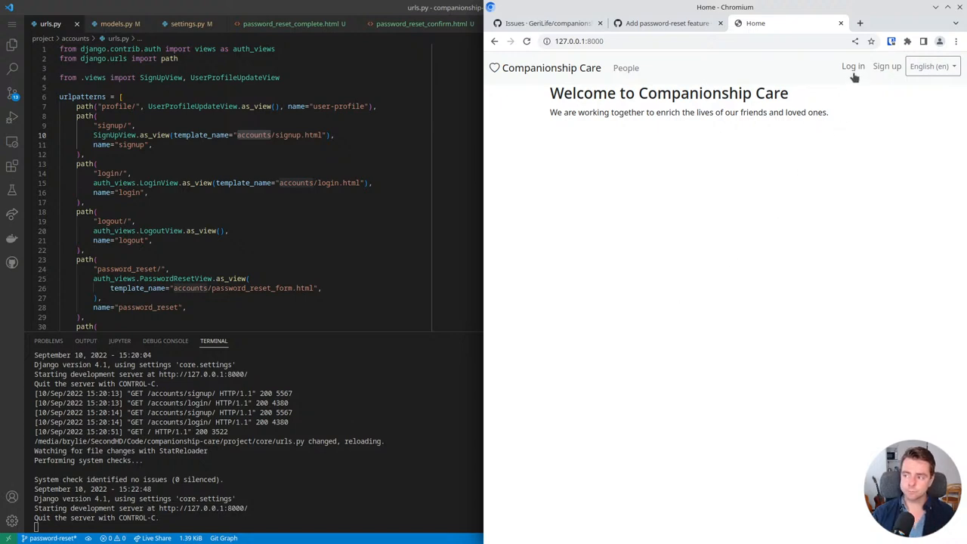
Step: Go from Log in to the Forgot password page and try submitting without an email
left_click(853, 66)
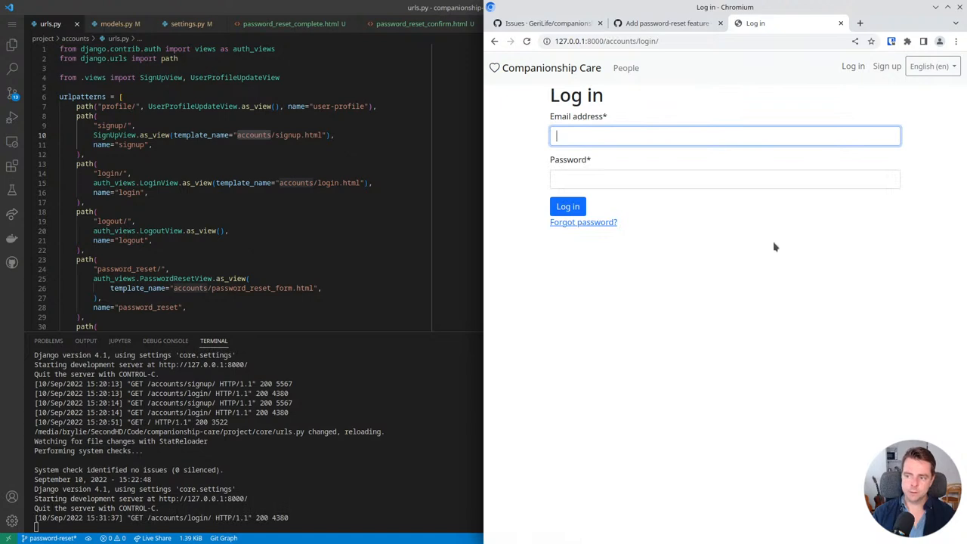
mouse_move(632, 160)
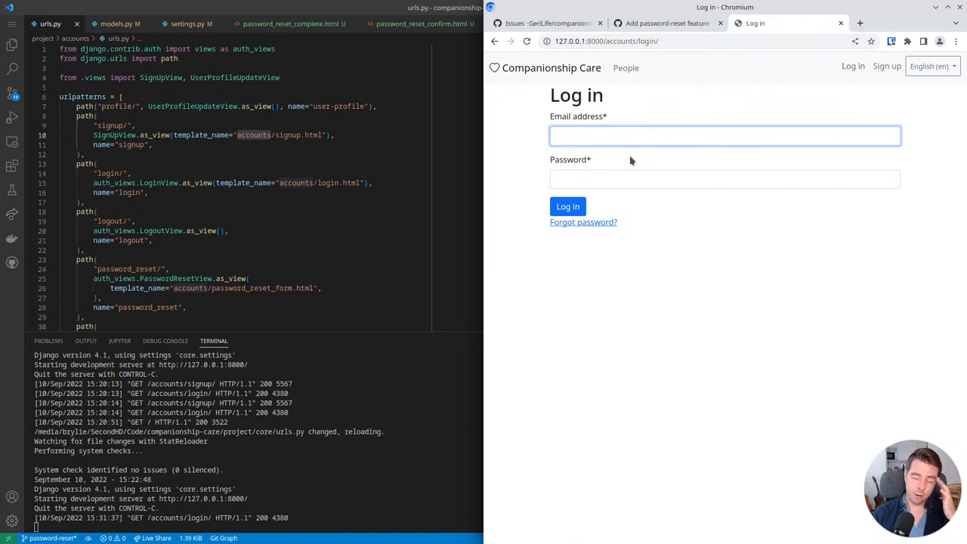
mouse_move(601, 217)
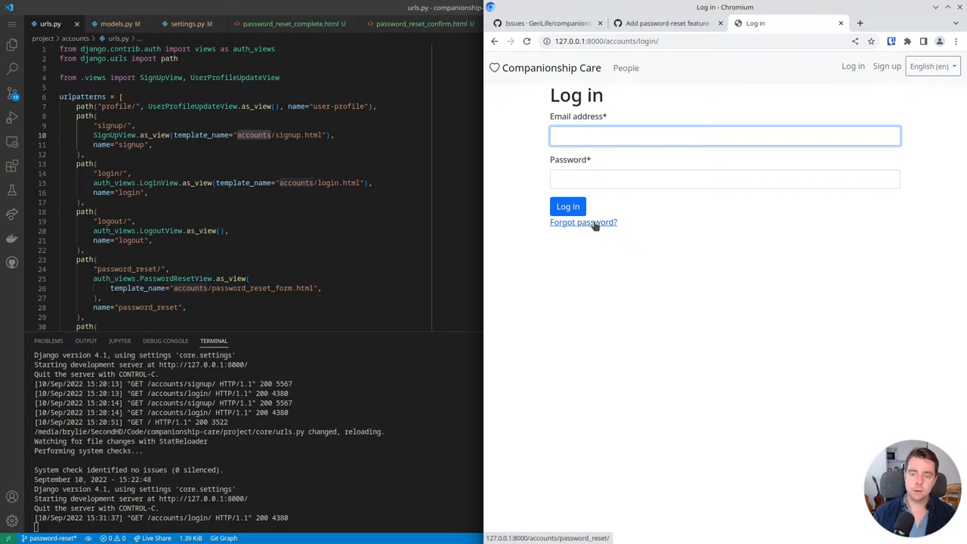
left_click(583, 222)
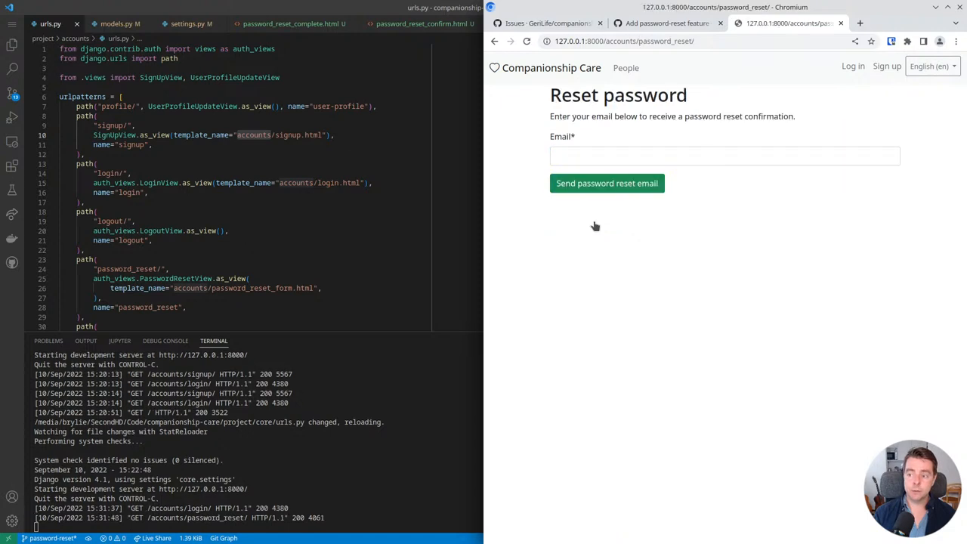
mouse_move(716, 108)
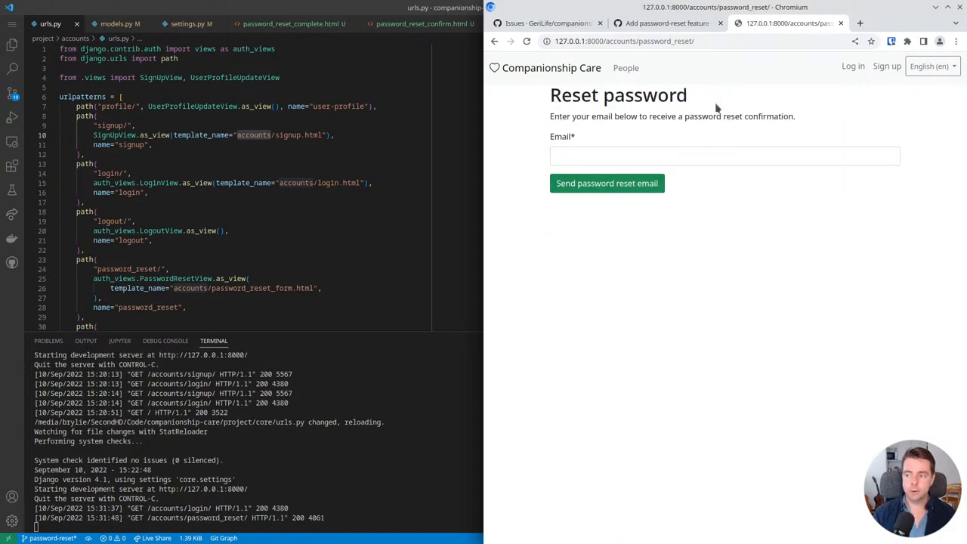
left_click(607, 183)
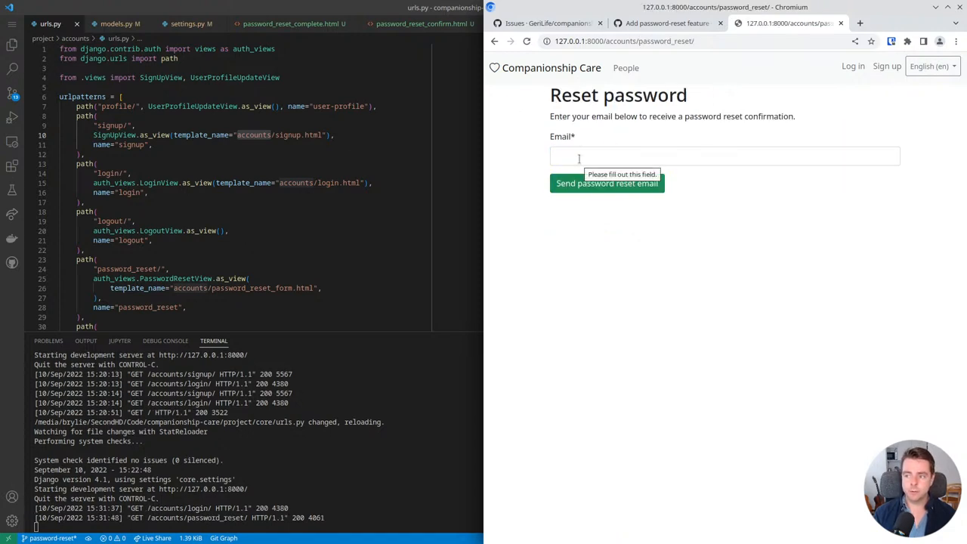
left_click(724, 156)
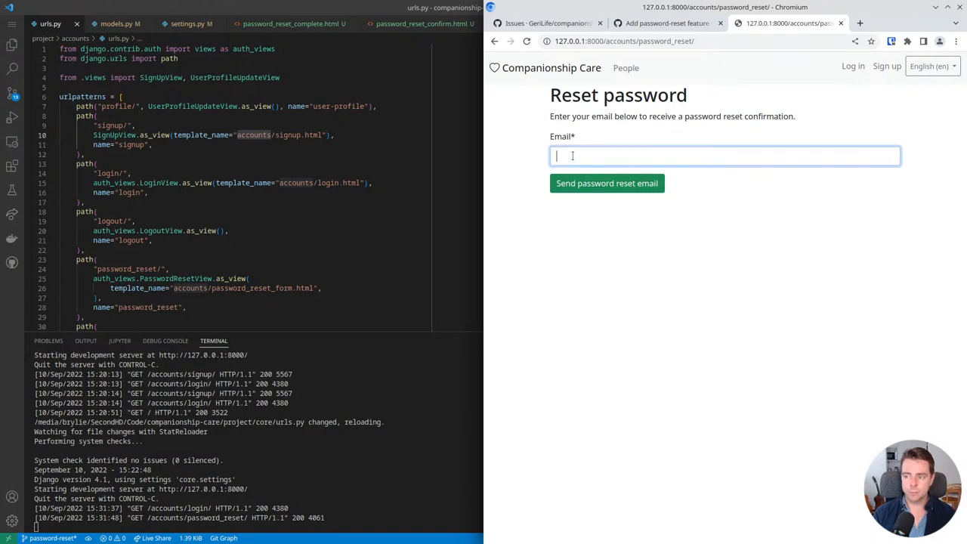
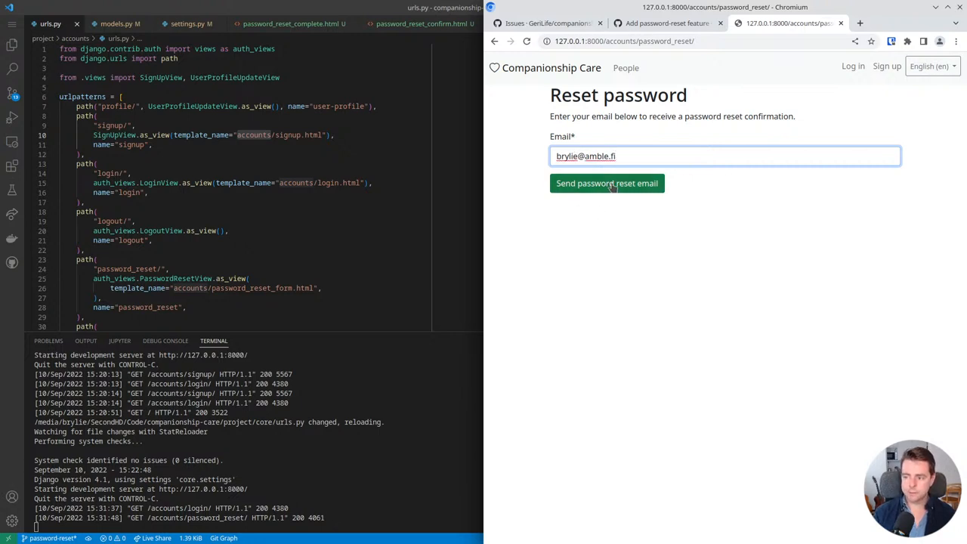
left_click(607, 183)
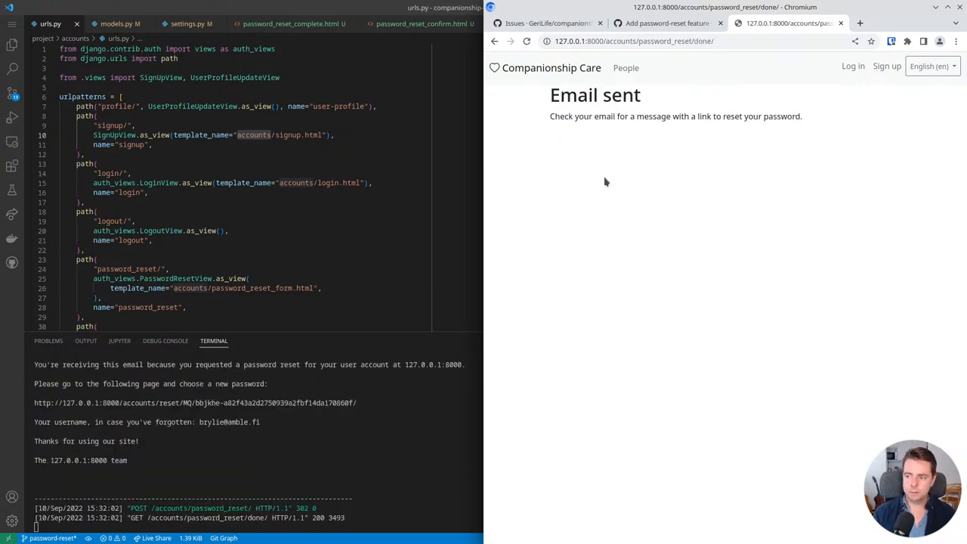
mouse_move(669, 113)
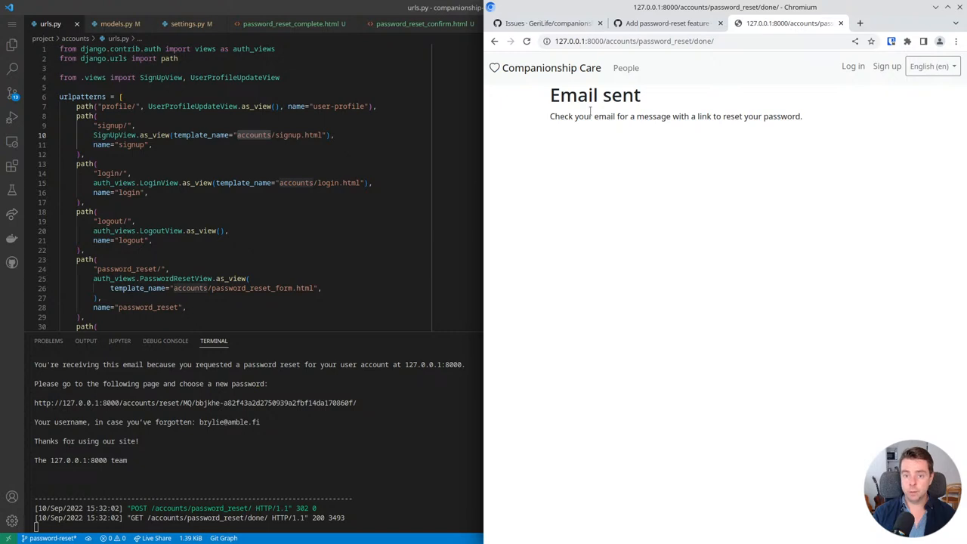
mouse_move(593, 112)
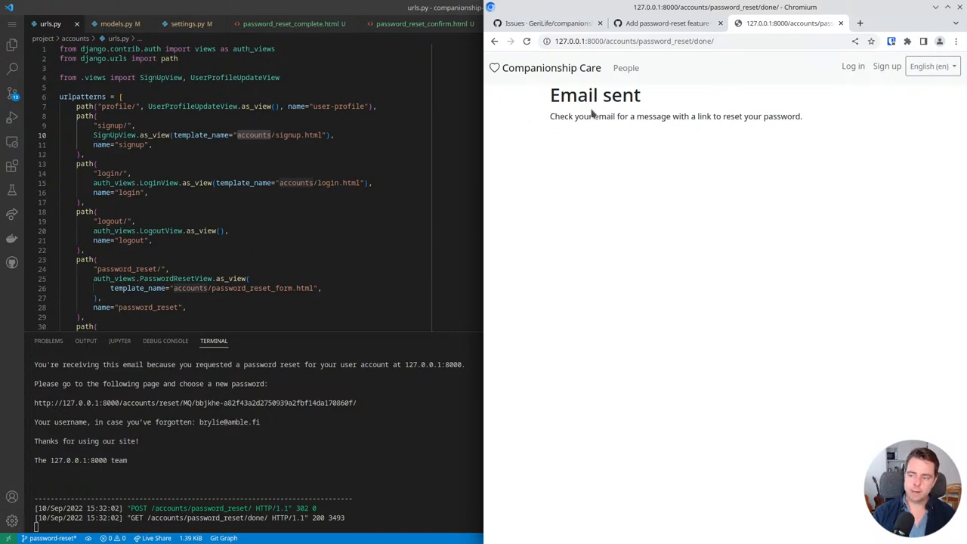
mouse_move(253, 439)
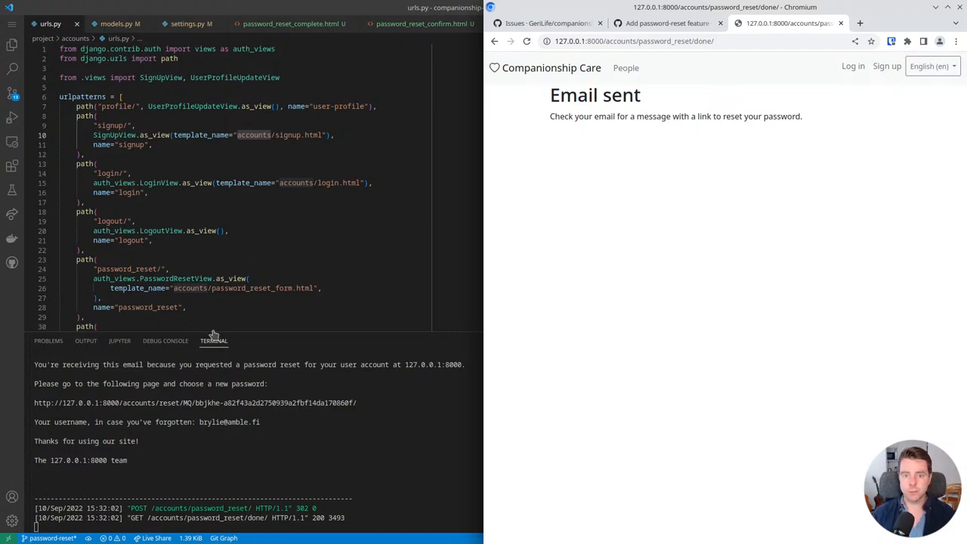
mouse_move(72, 403)
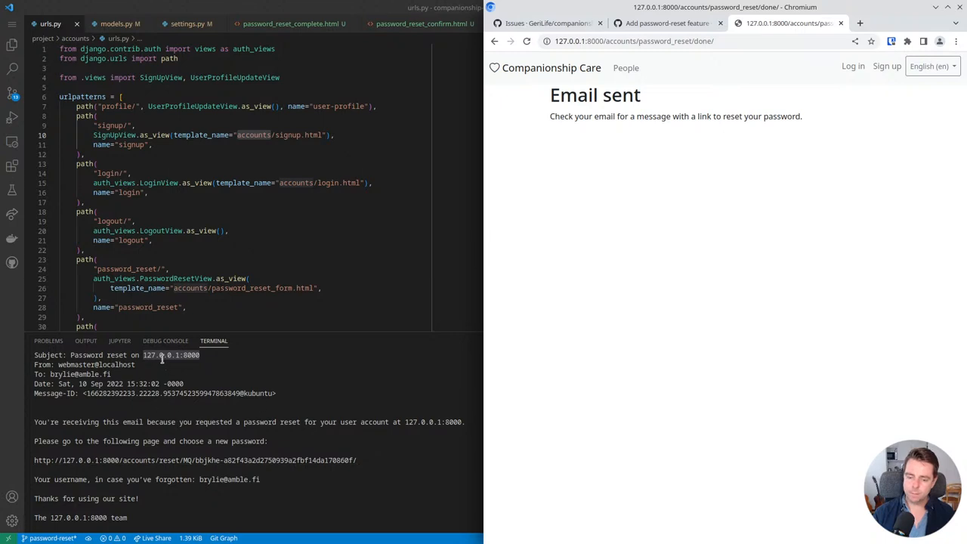
mouse_move(80, 509)
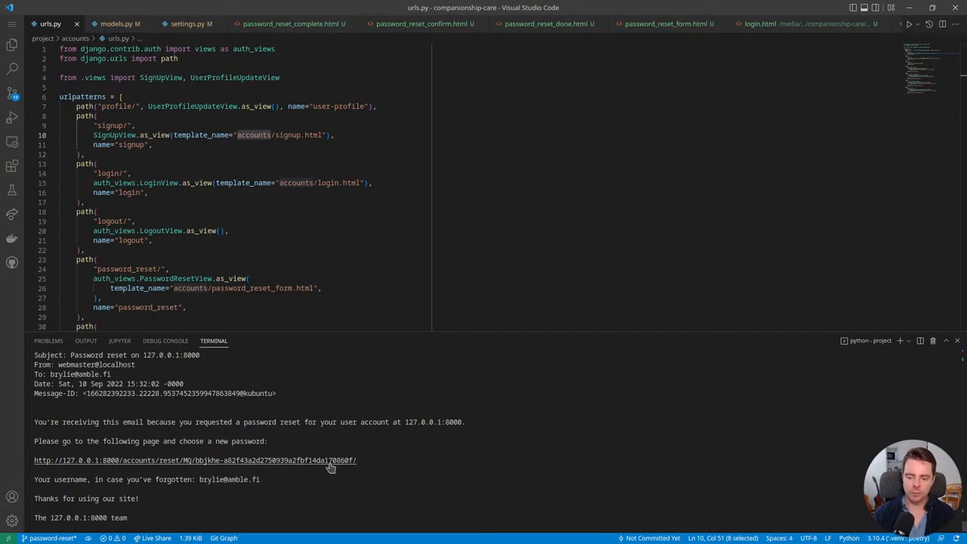
mouse_move(94, 468)
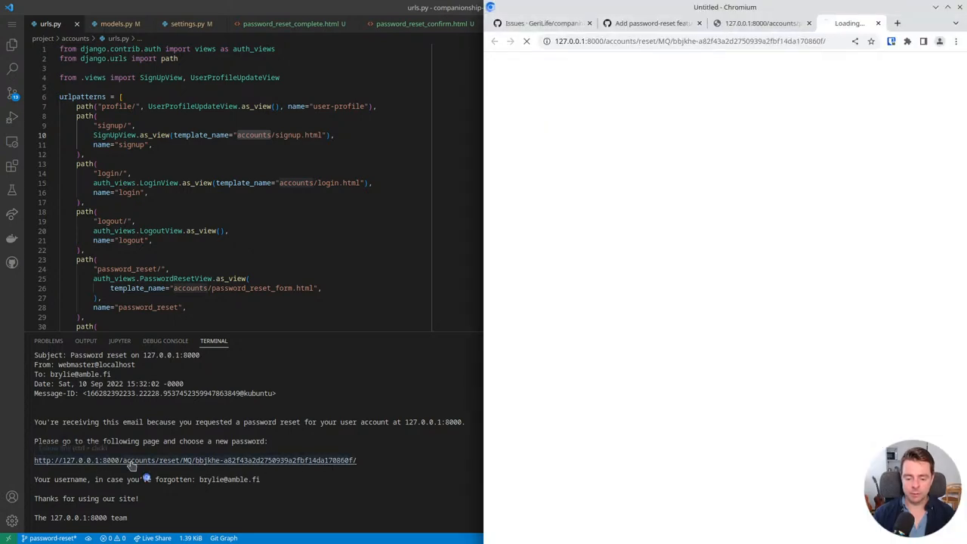
Step: Open the reset link from the terminal email and save a new password
left_click(195, 460)
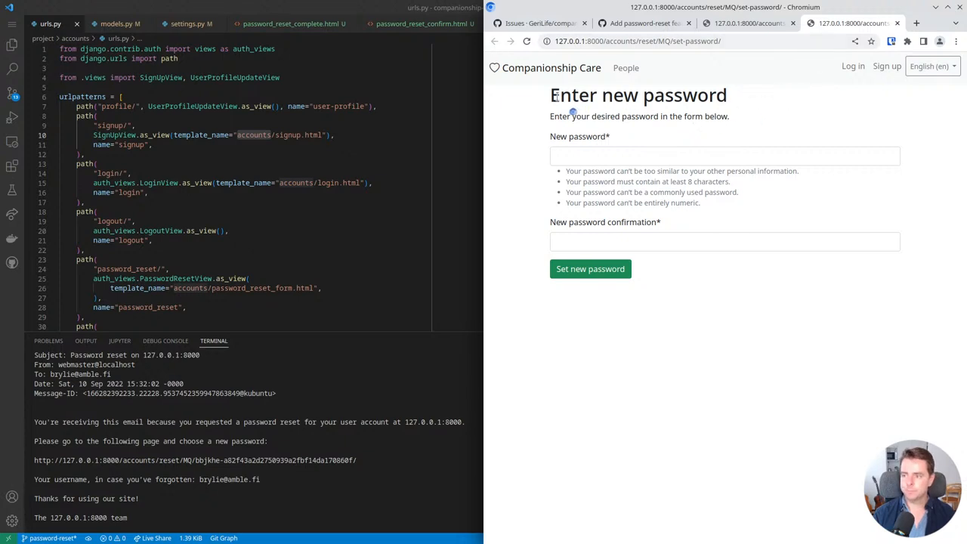
mouse_move(597, 112)
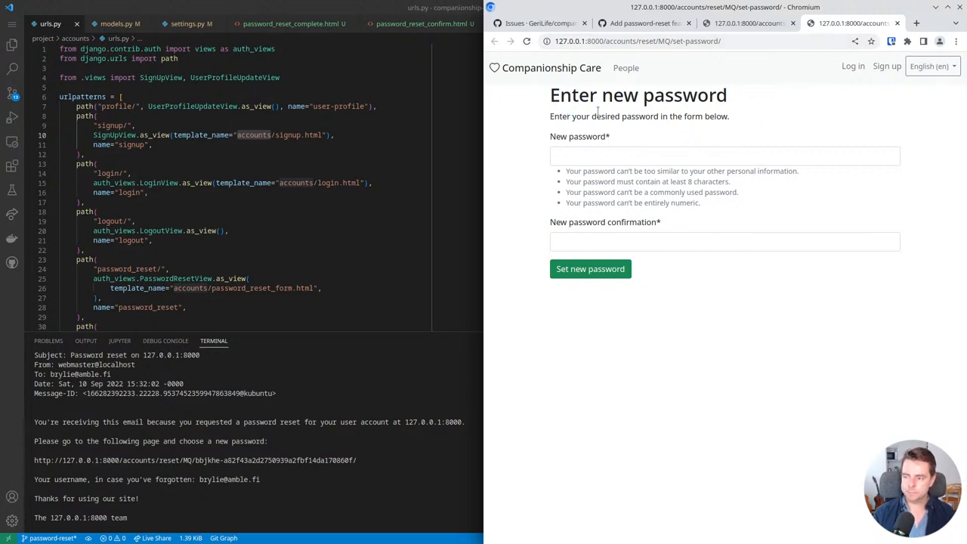
mouse_move(623, 141)
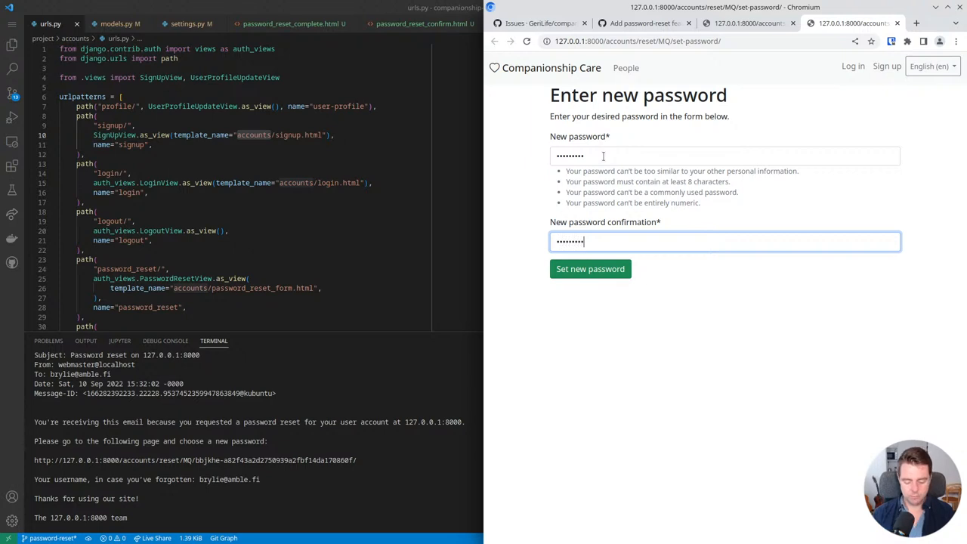
mouse_move(666, 146)
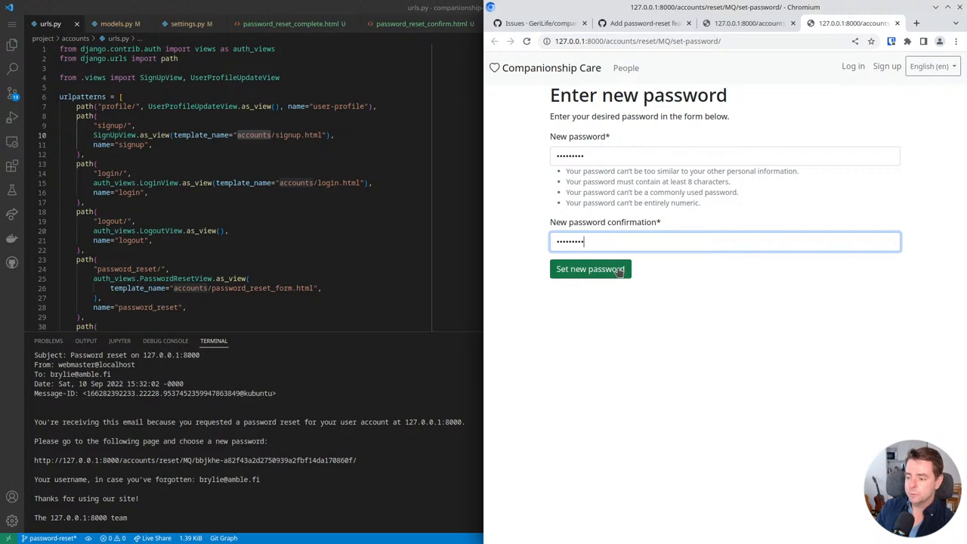
left_click(590, 269)
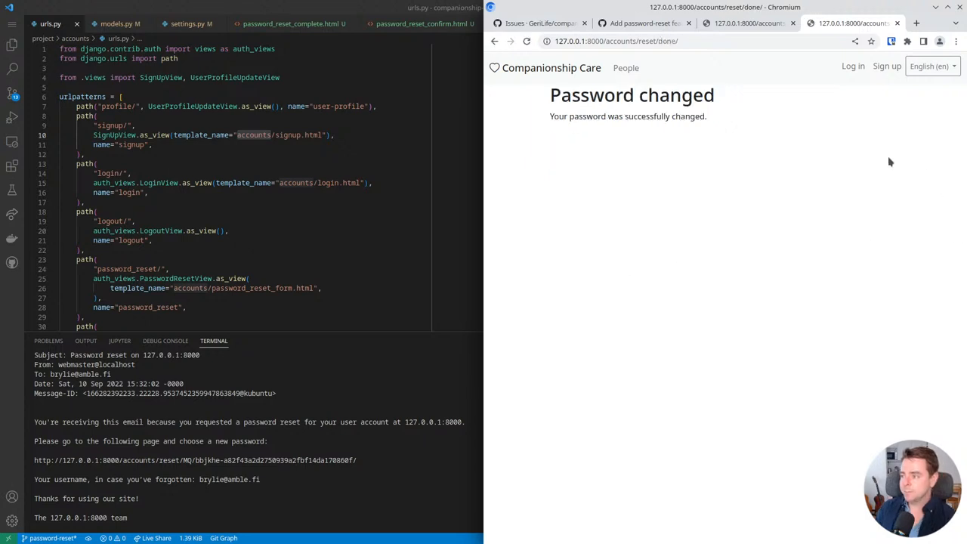
mouse_move(853, 67)
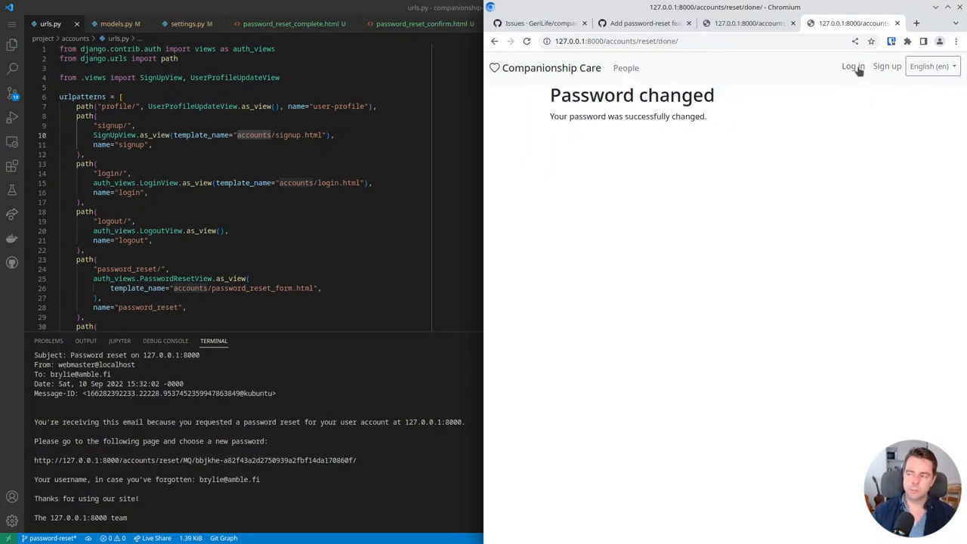
mouse_move(853, 67)
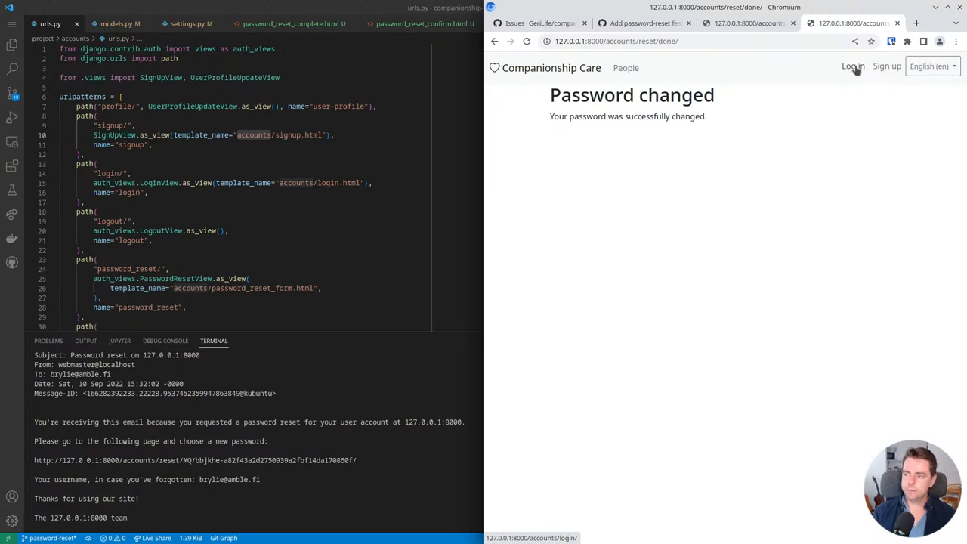
left_click(852, 66)
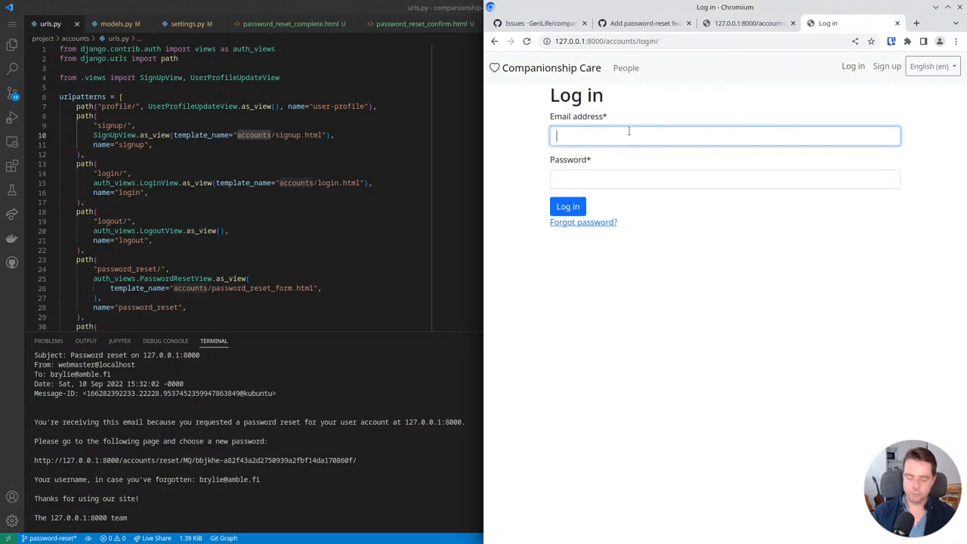
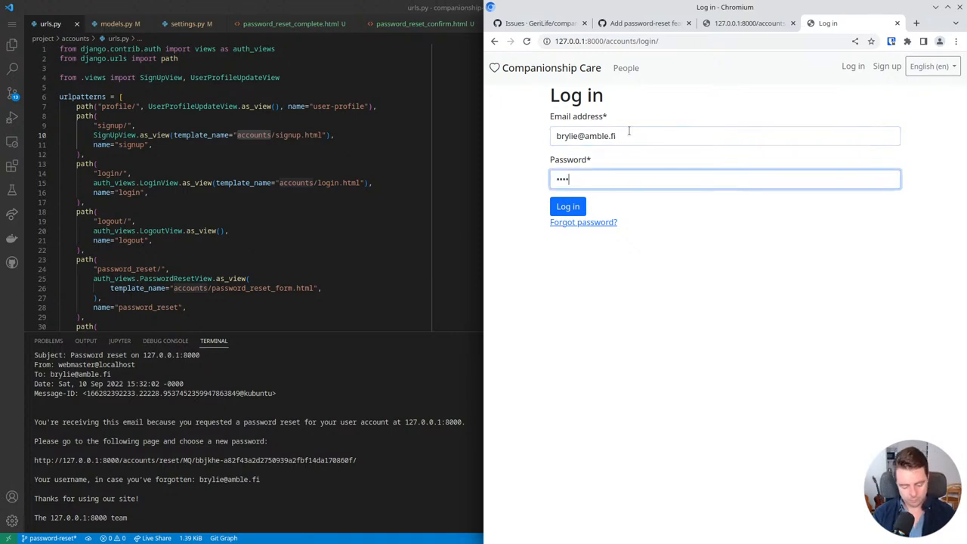
left_click(568, 206)
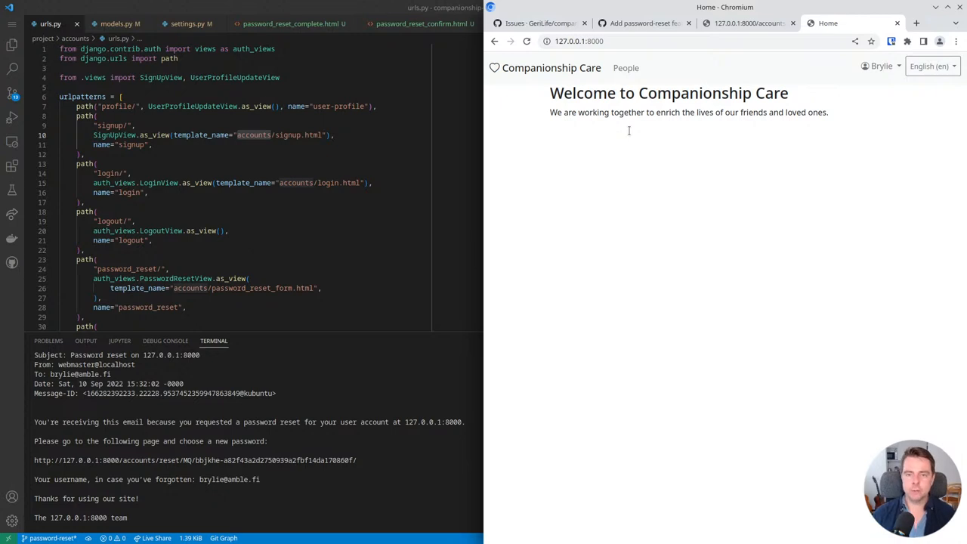
mouse_move(624, 150)
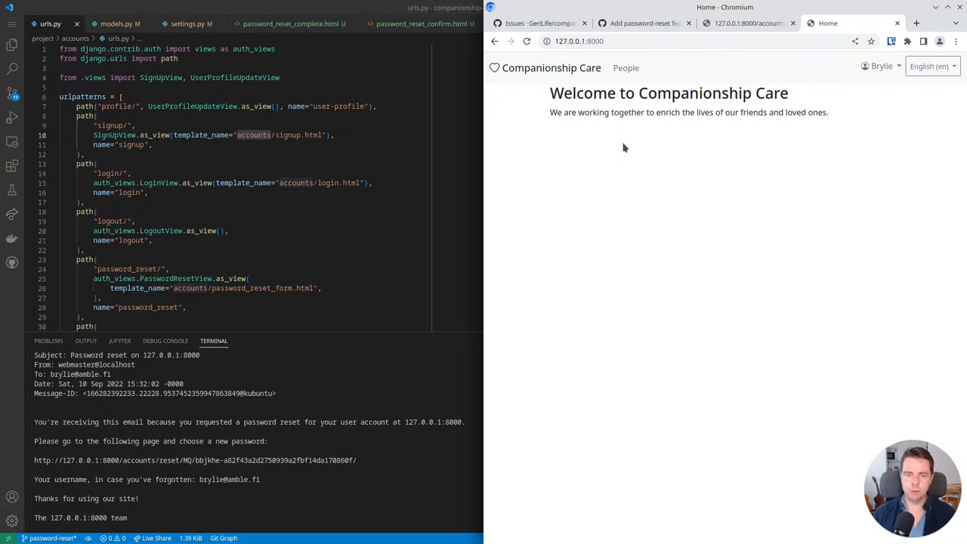
mouse_move(754, 201)
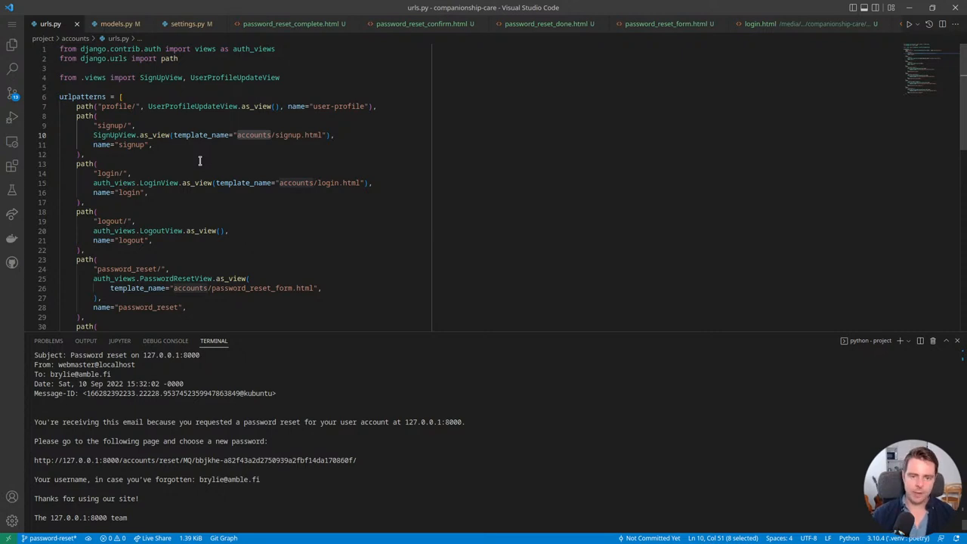
Step: Reveal the Explorer, collapse and re-expand project/accounts, and select 'contrib' in urls.py
left_click(12, 44)
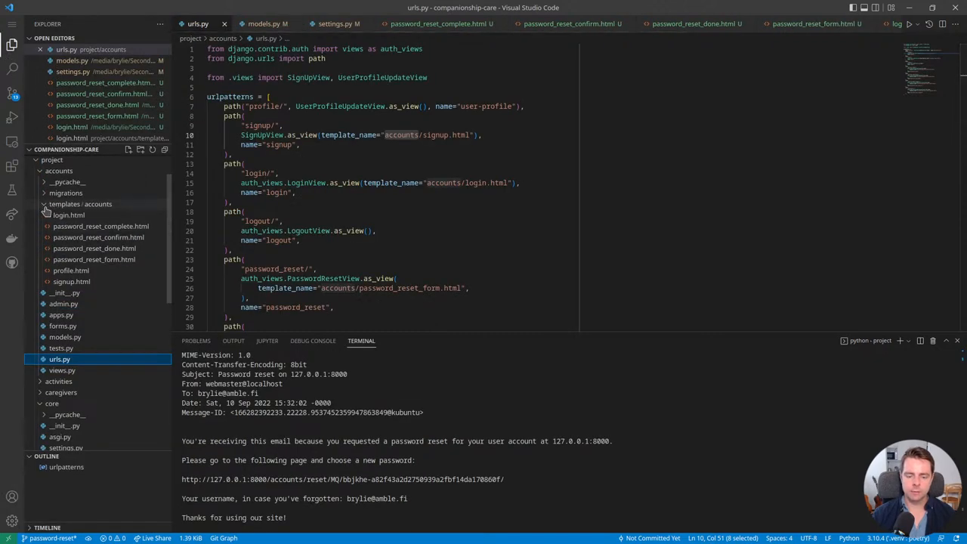
left_click(58, 171)
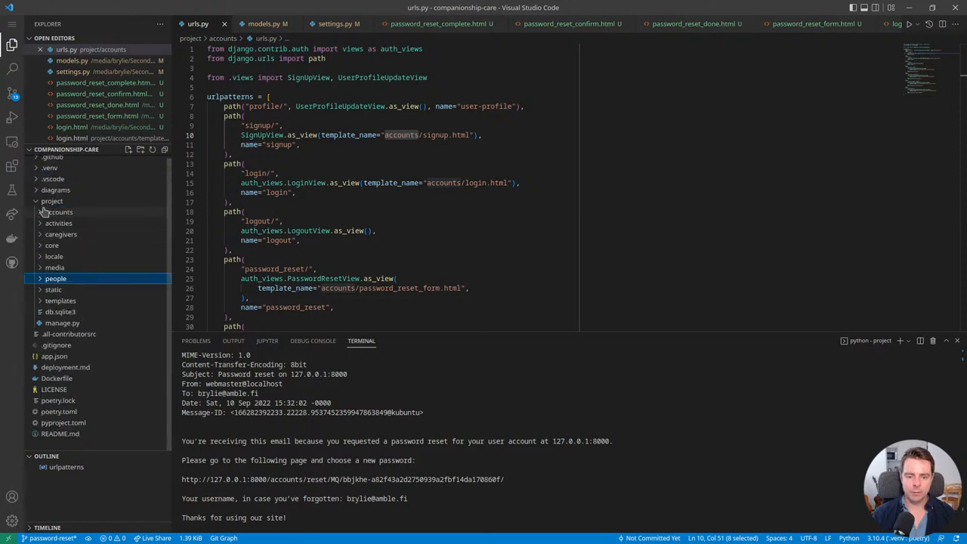
left_click(58, 211)
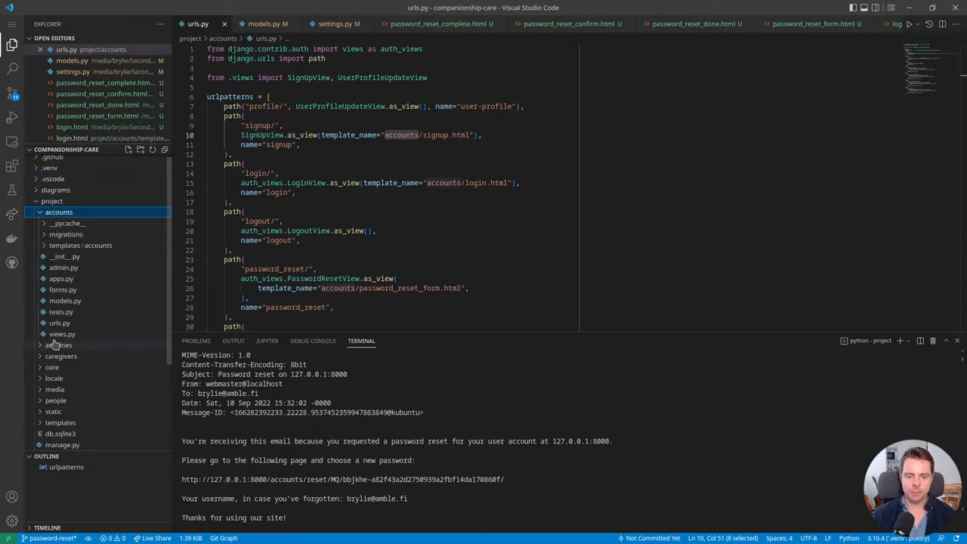
mouse_move(62, 300)
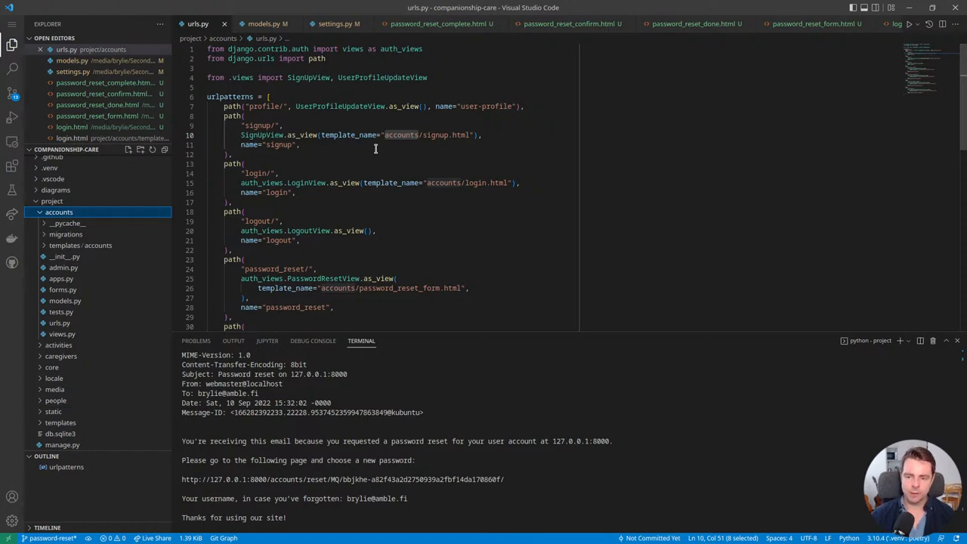
mouse_move(369, 125)
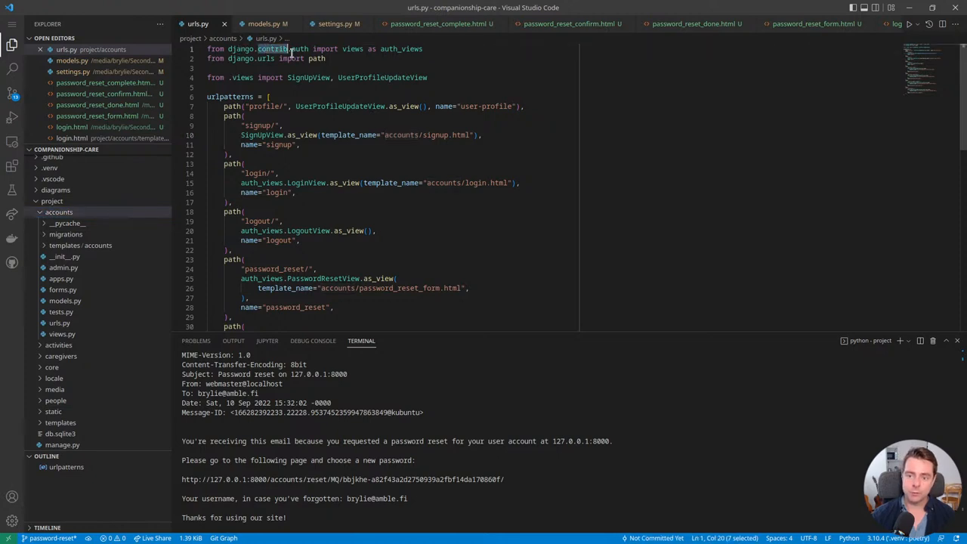
double_click(293, 48)
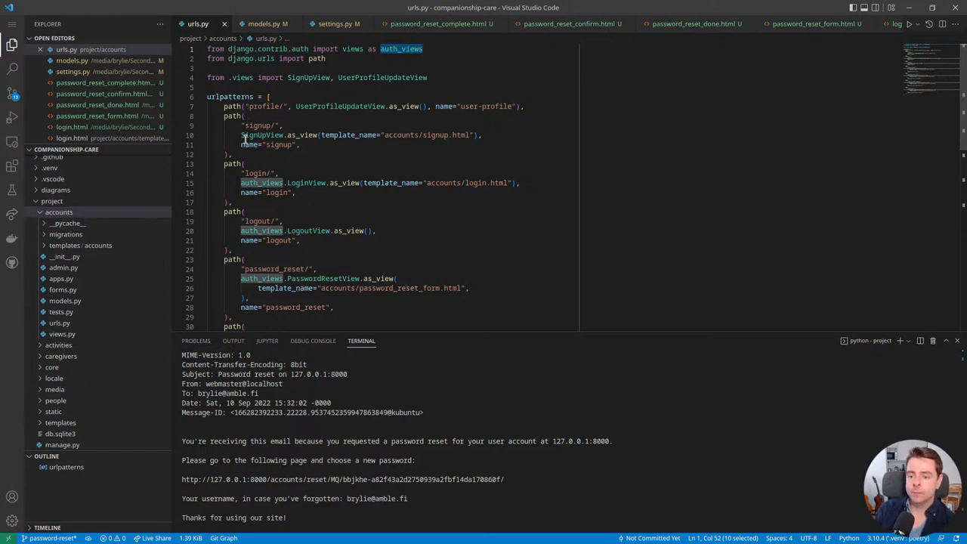
mouse_move(270, 126)
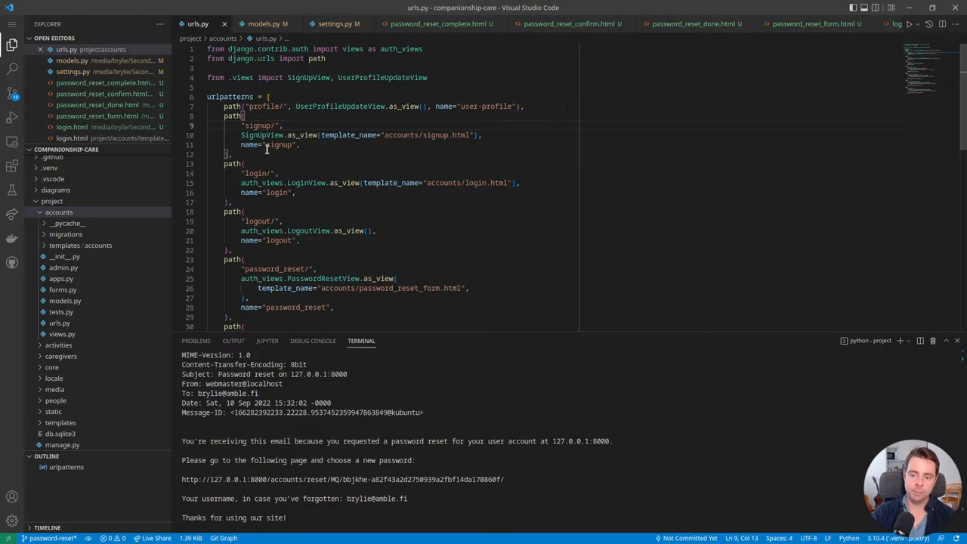
scroll("down", 3)
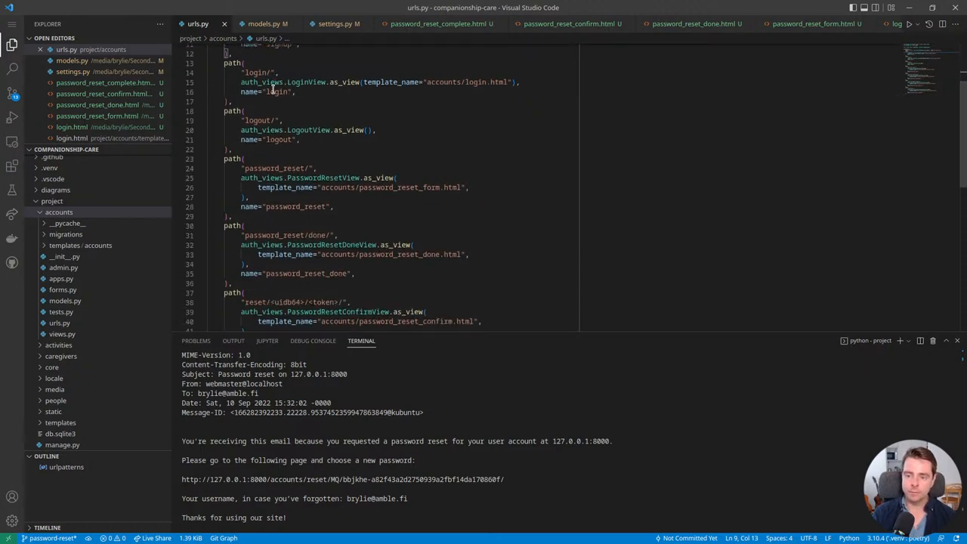
mouse_move(296, 130)
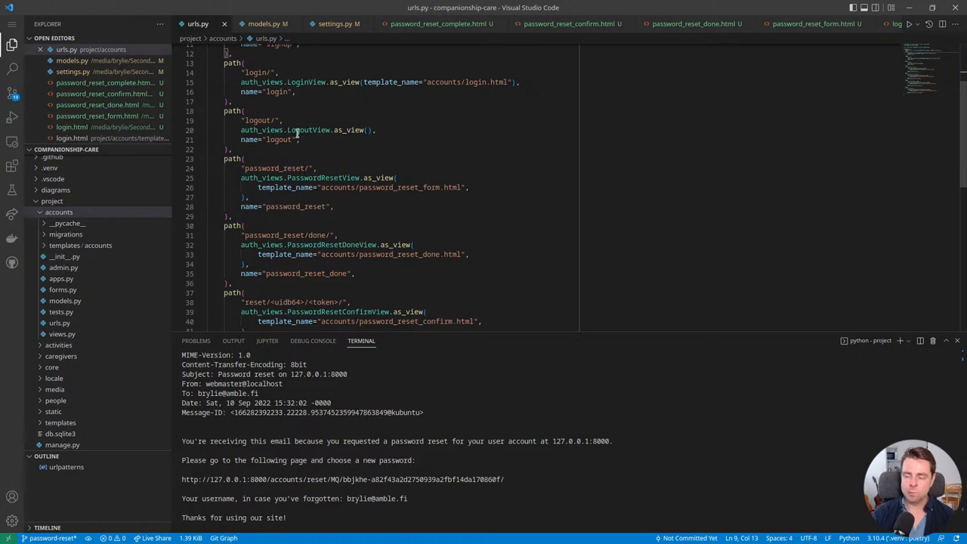
mouse_move(290, 107)
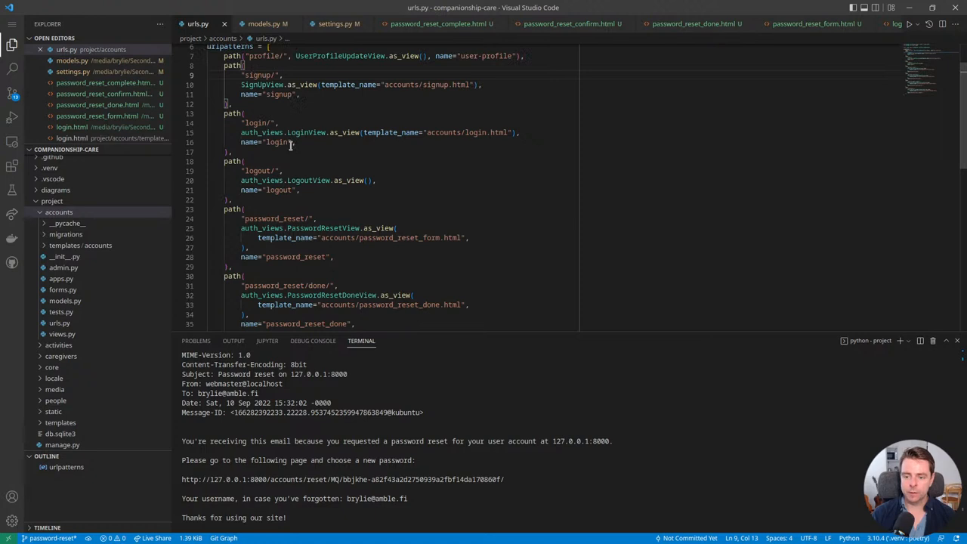
scroll("down", 3)
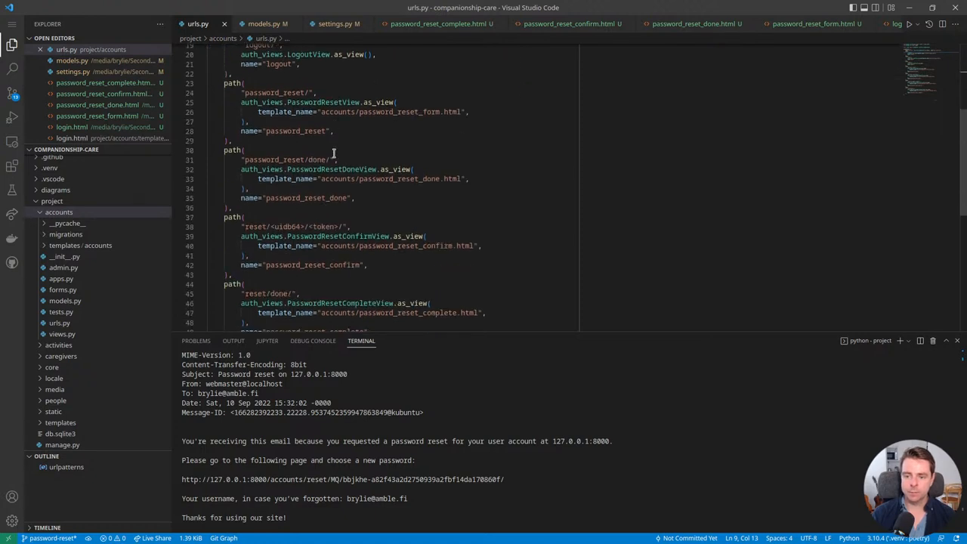
scroll("down", 3)
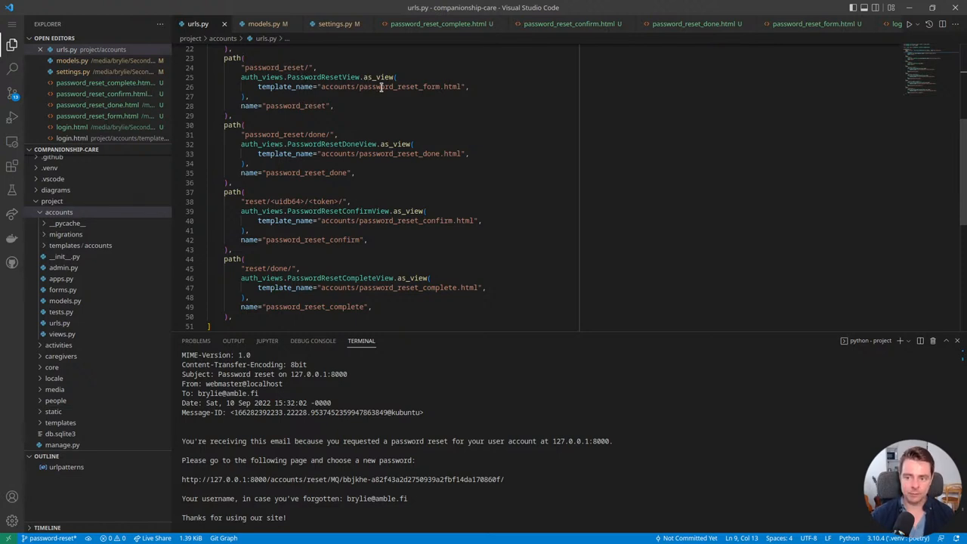
double_click(338, 86)
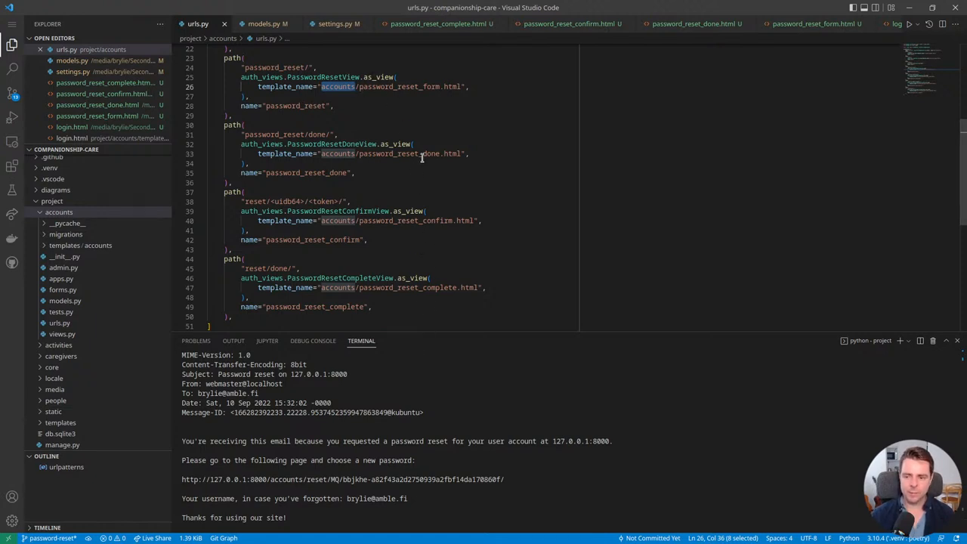
mouse_move(419, 149)
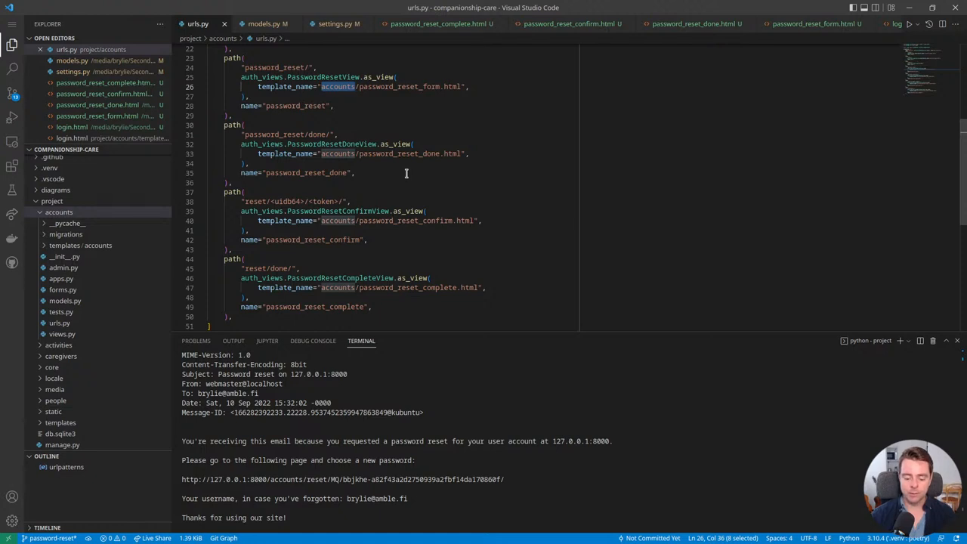
mouse_move(403, 179)
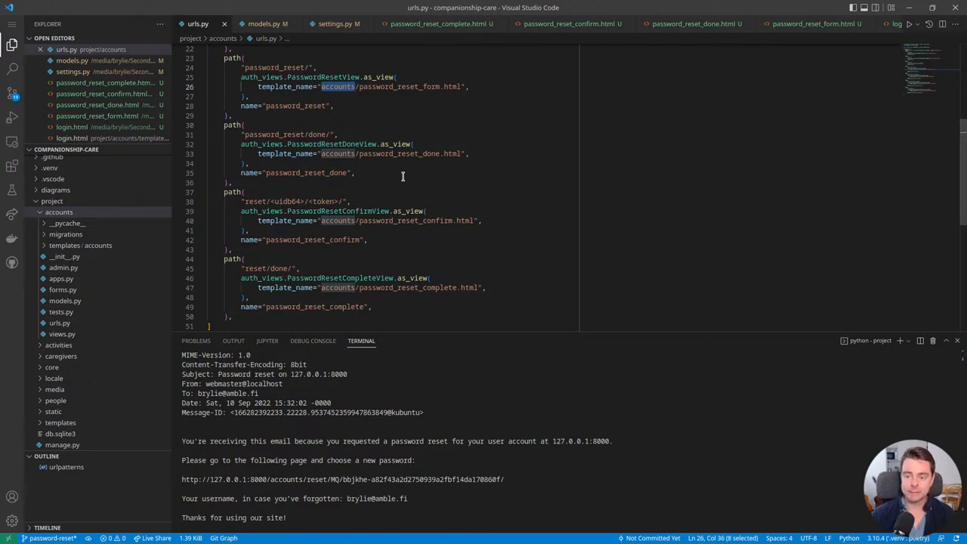
double_click(284, 67)
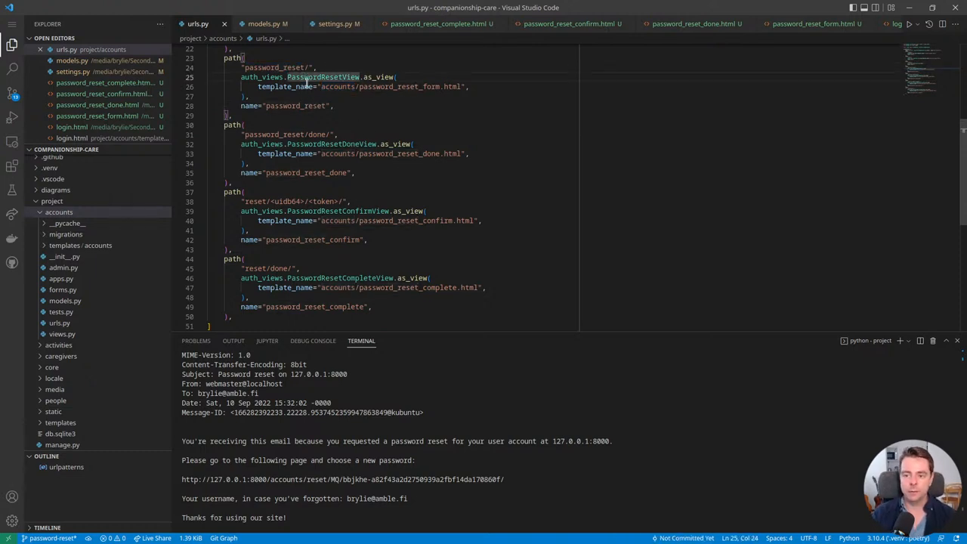
mouse_move(323, 106)
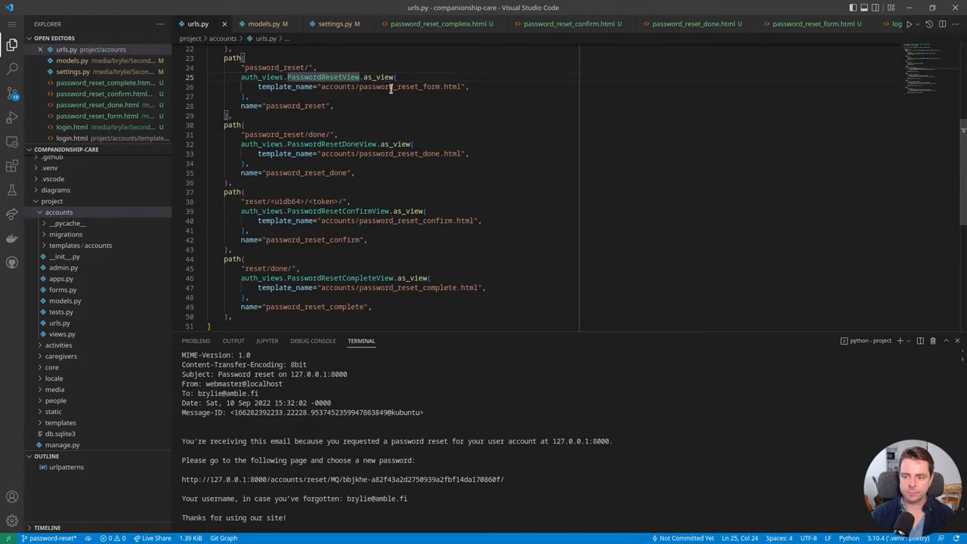
double_click(399, 86)
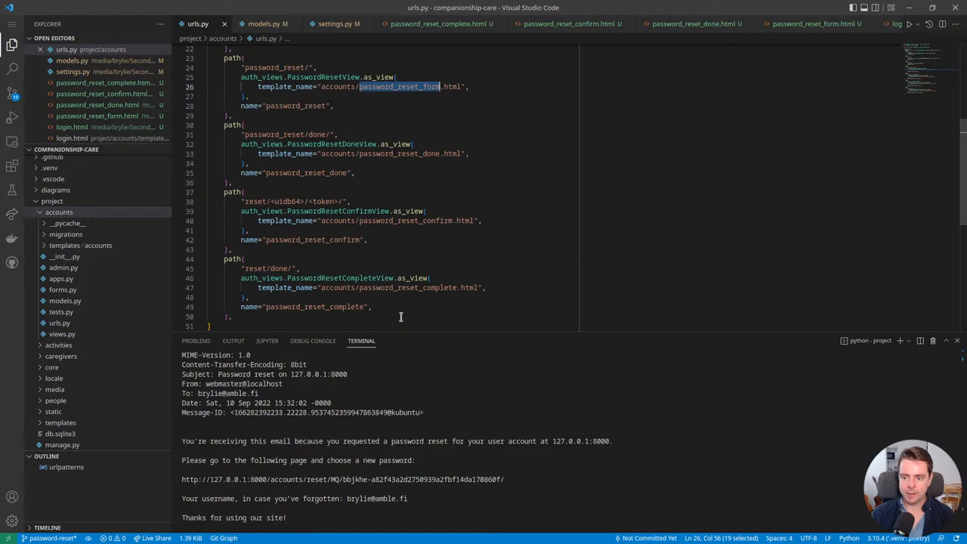
mouse_move(370, 50)
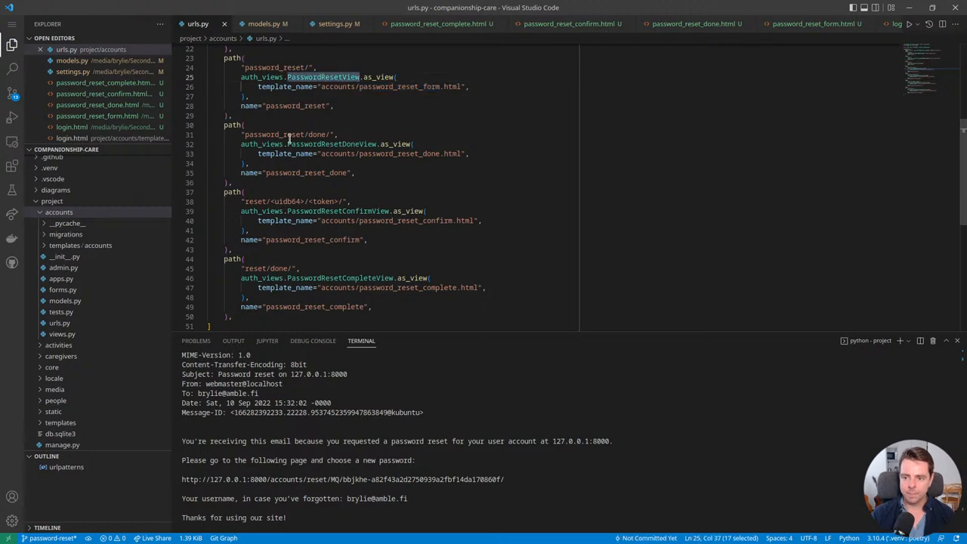
double_click(332, 143)
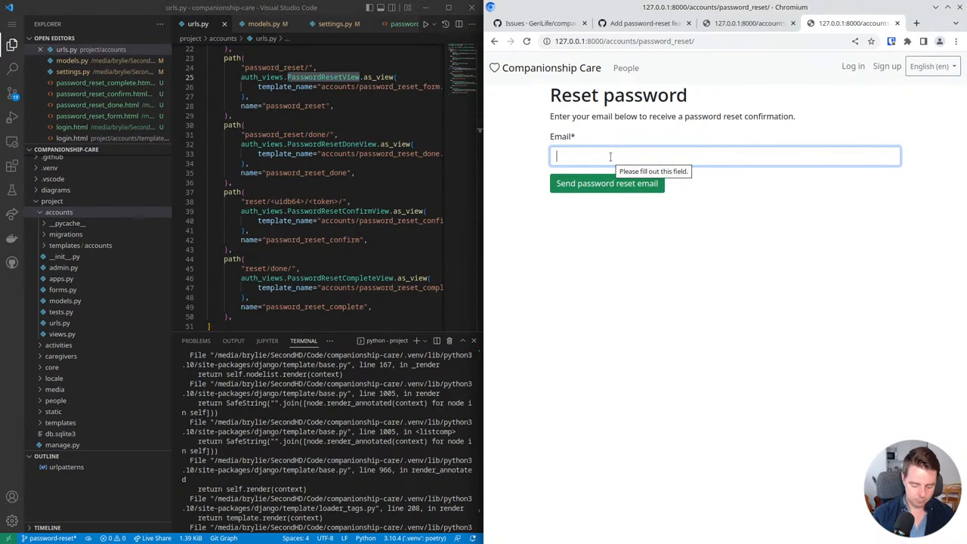
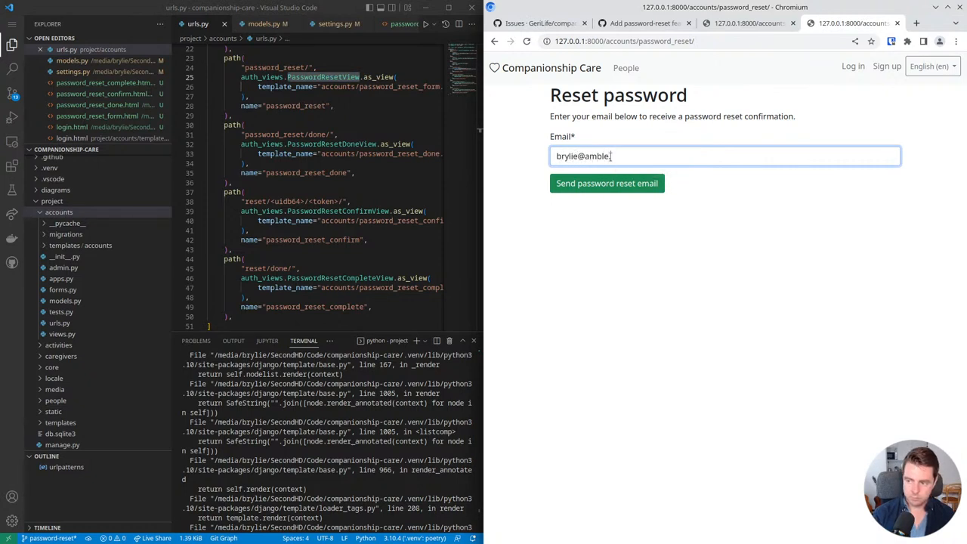
left_click(607, 183)
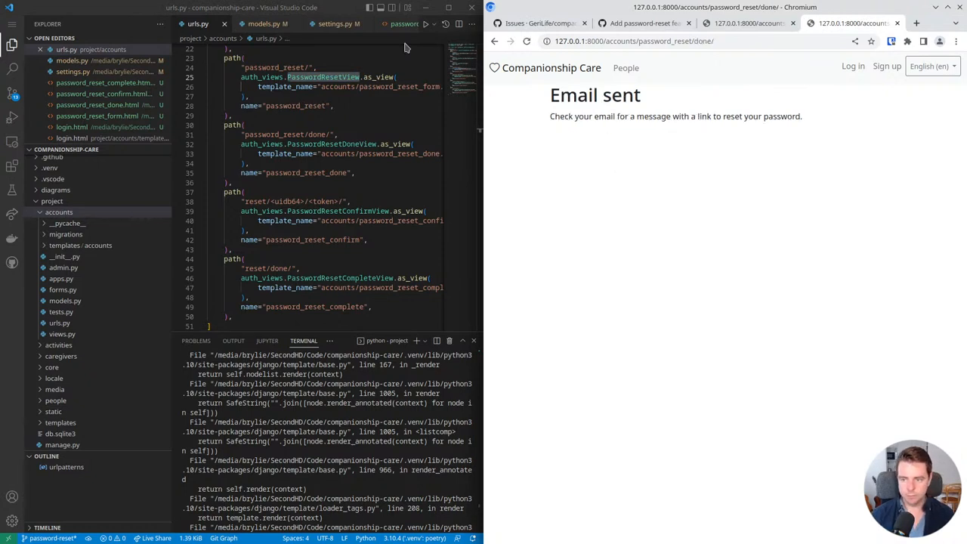
double_click(331, 143)
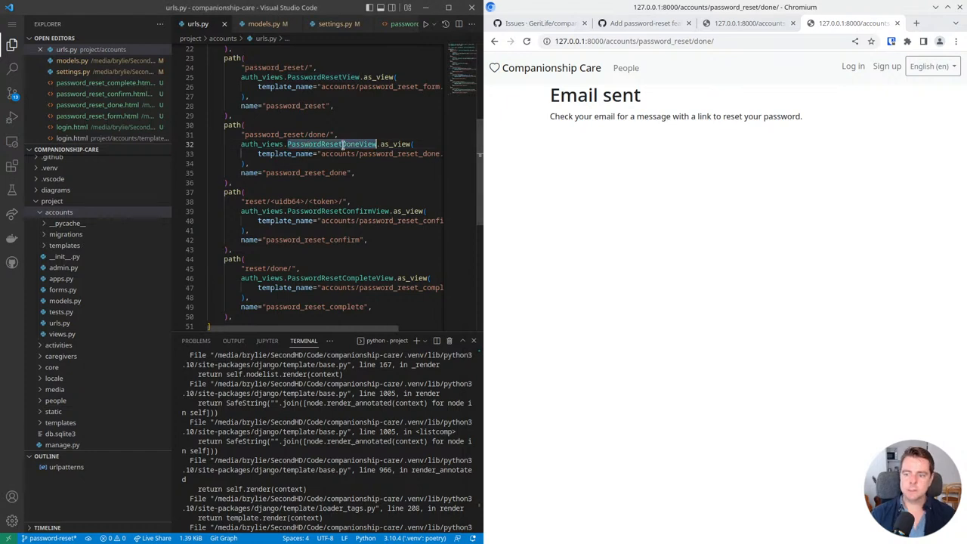
mouse_move(330, 144)
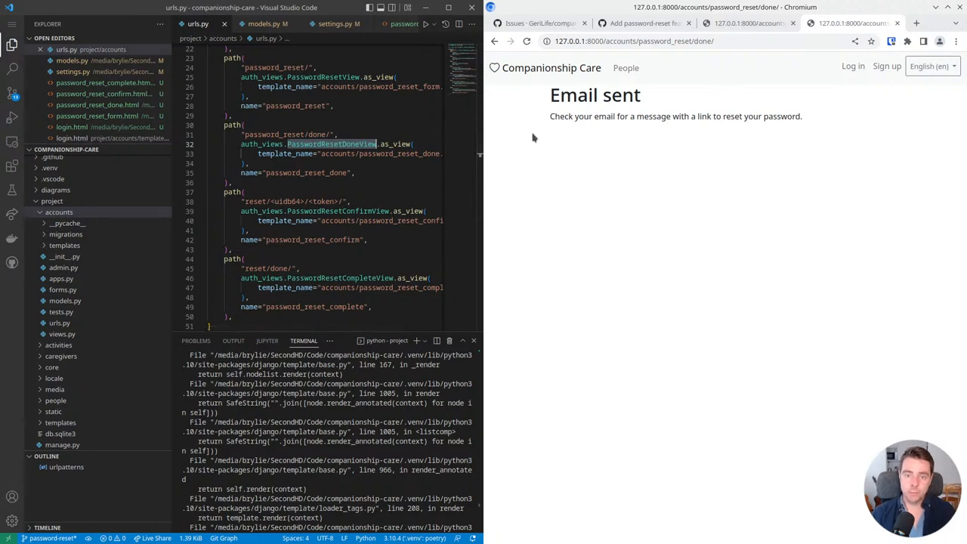
left_click_drag(550, 94, 804, 116)
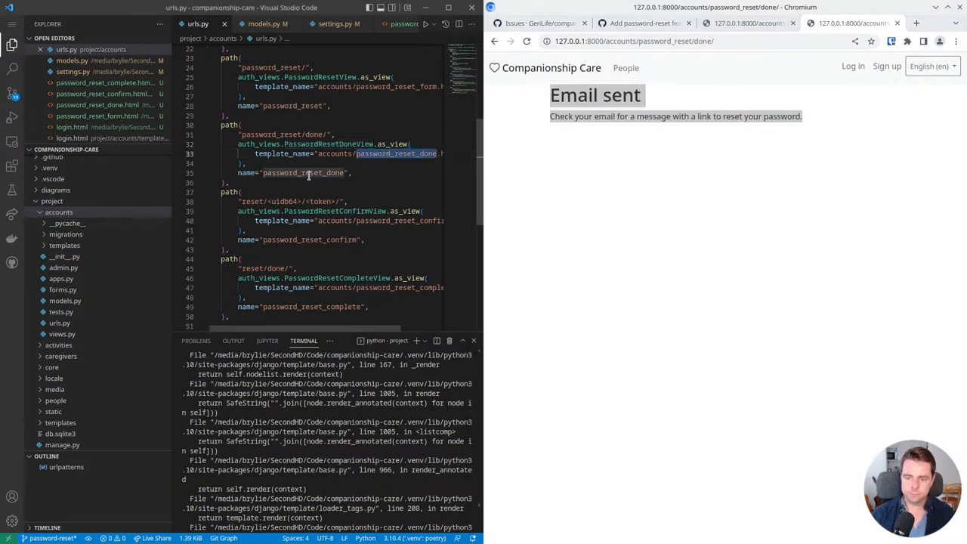
double_click(303, 172)
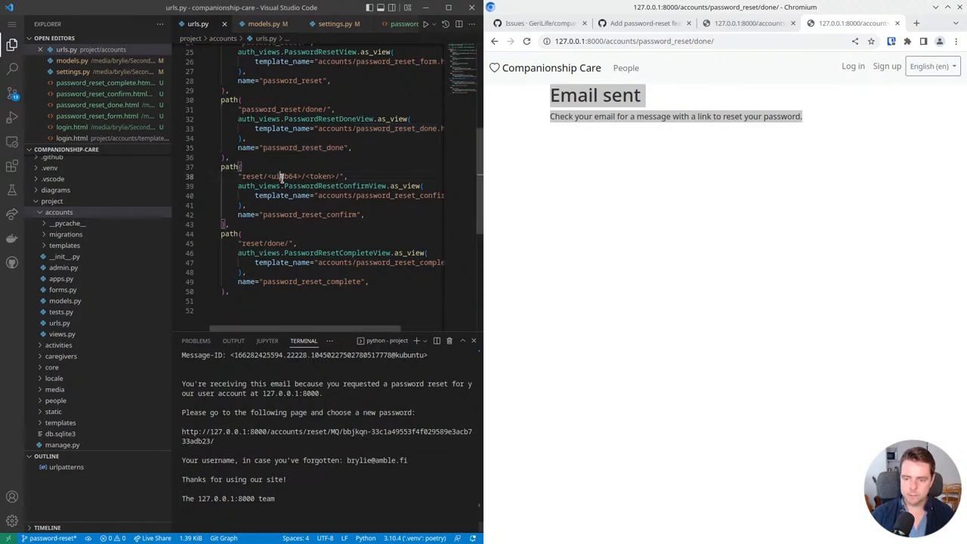
double_click(285, 176)
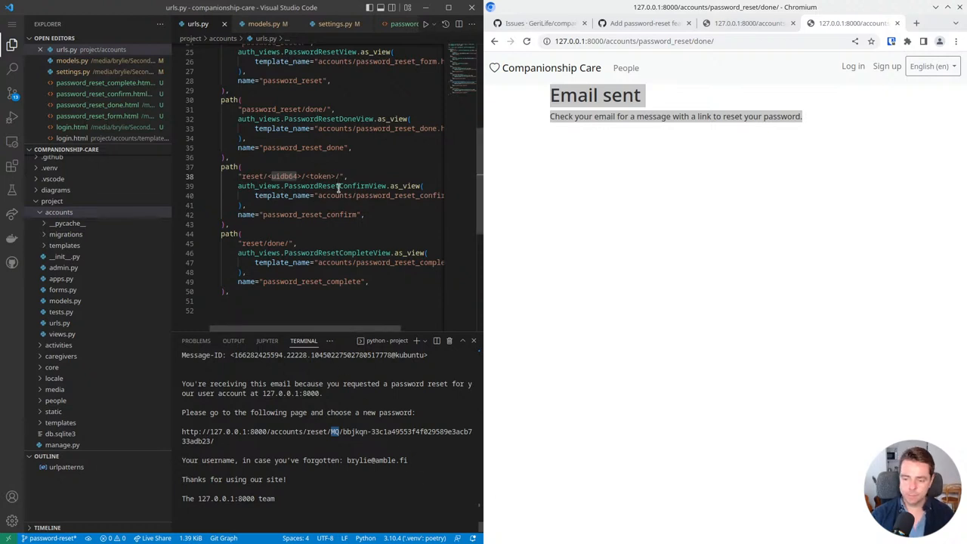
double_click(320, 177)
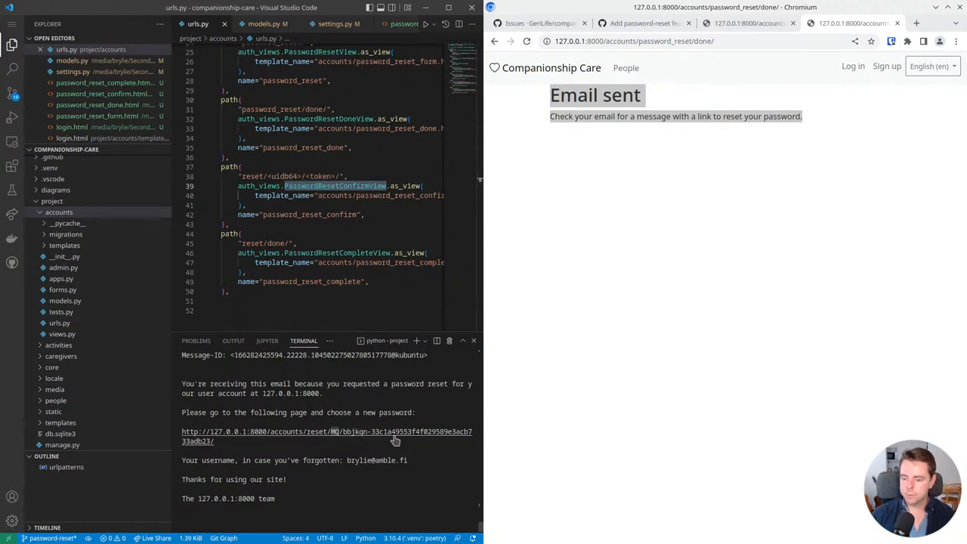
Step: Open the new reset link and submit a new password twice
left_click(327, 432)
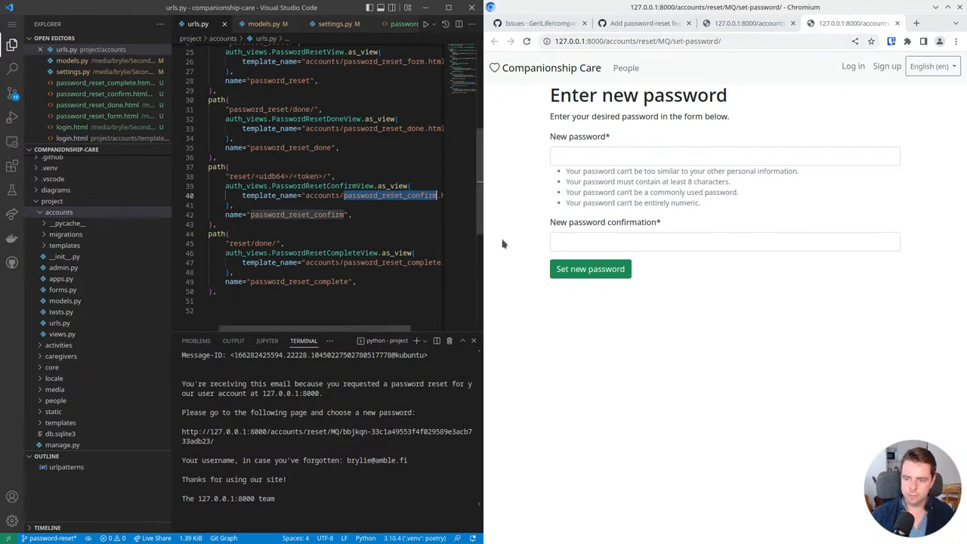
mouse_move(656, 180)
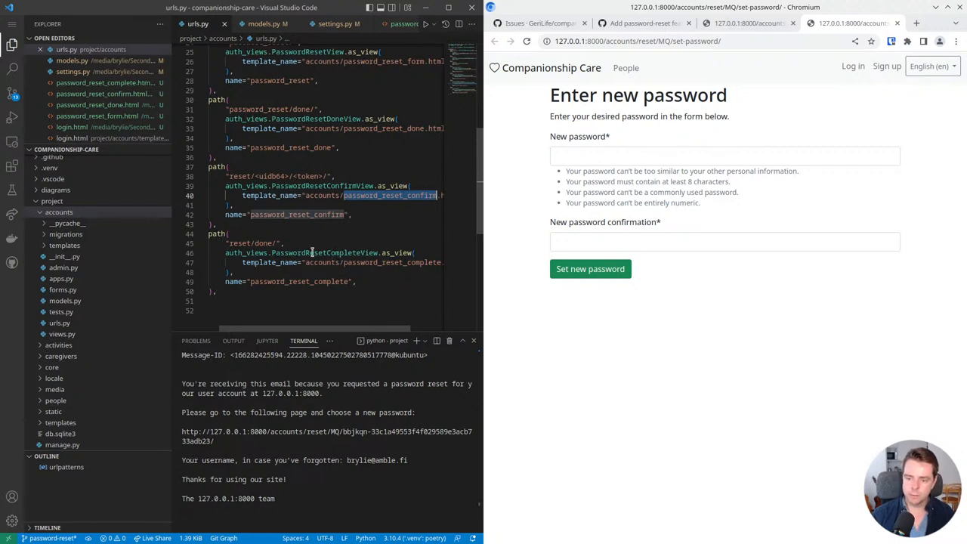
left_click(724, 155)
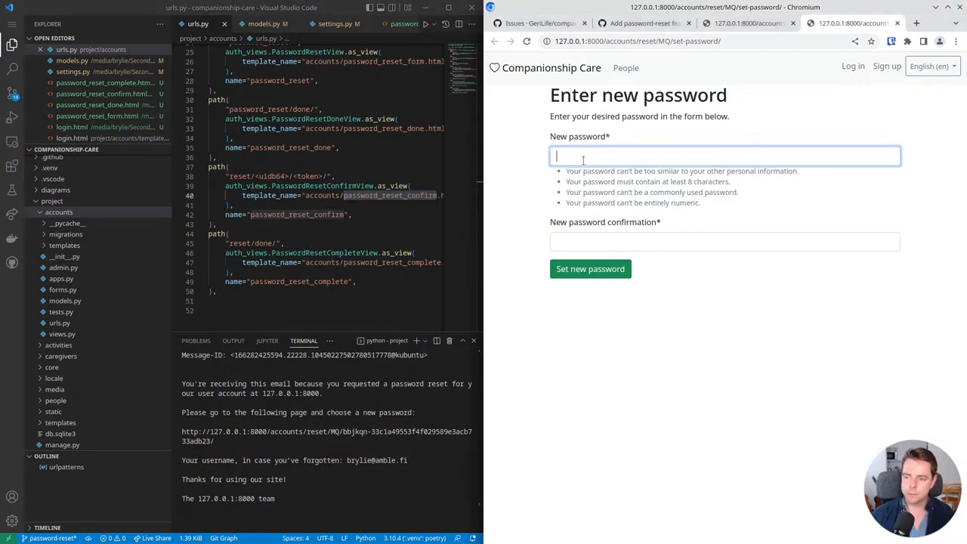
type("••••")
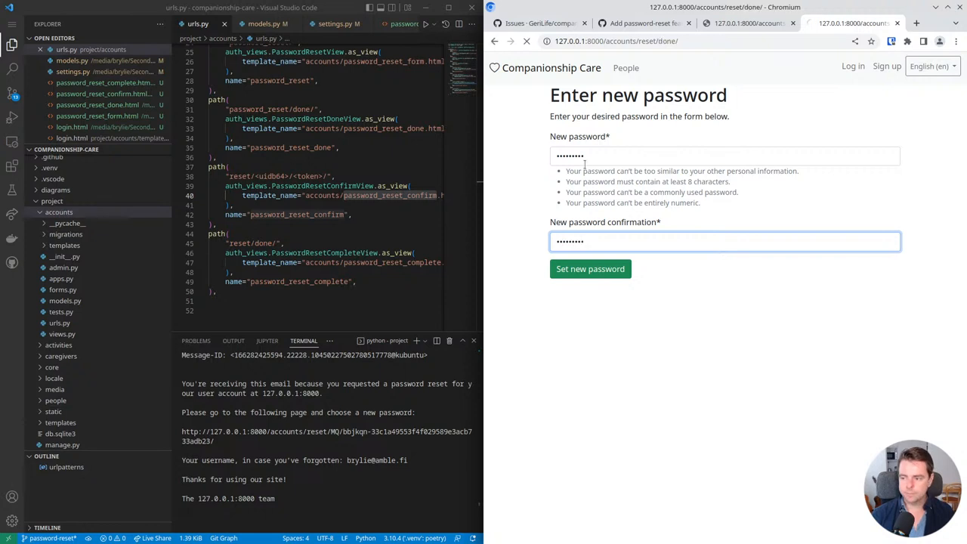
left_click(590, 268)
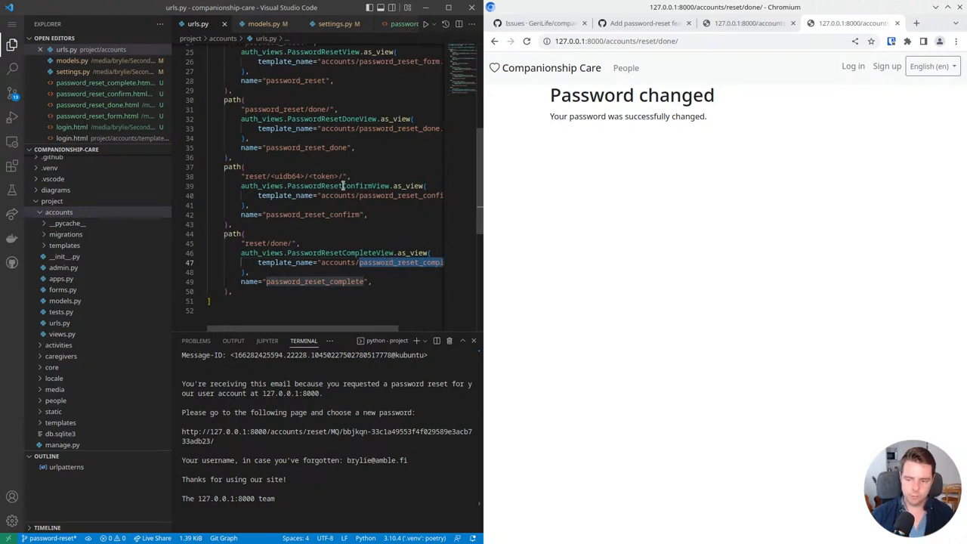
Step: Select 'accounts' in the template path and expand project/accounts/templates
left_click(338, 281)
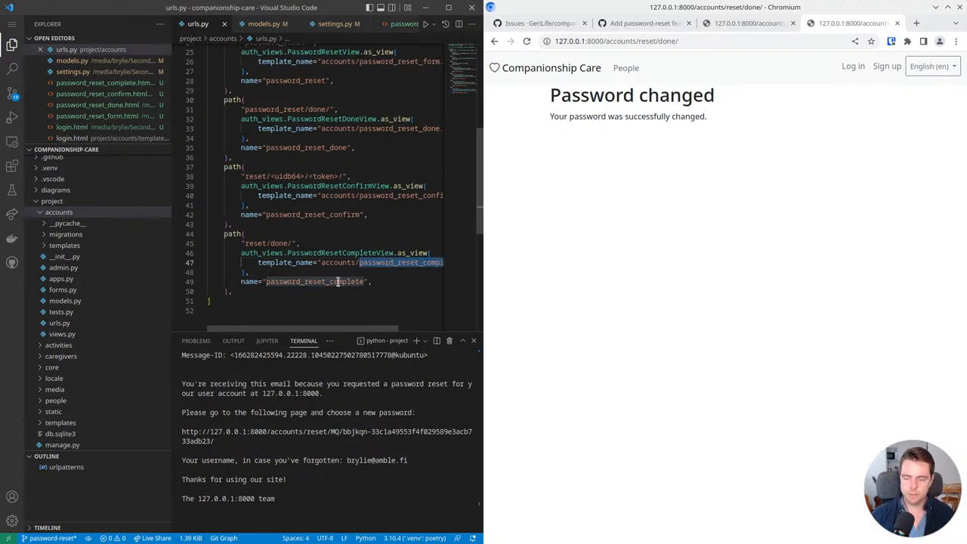
double_click(339, 262)
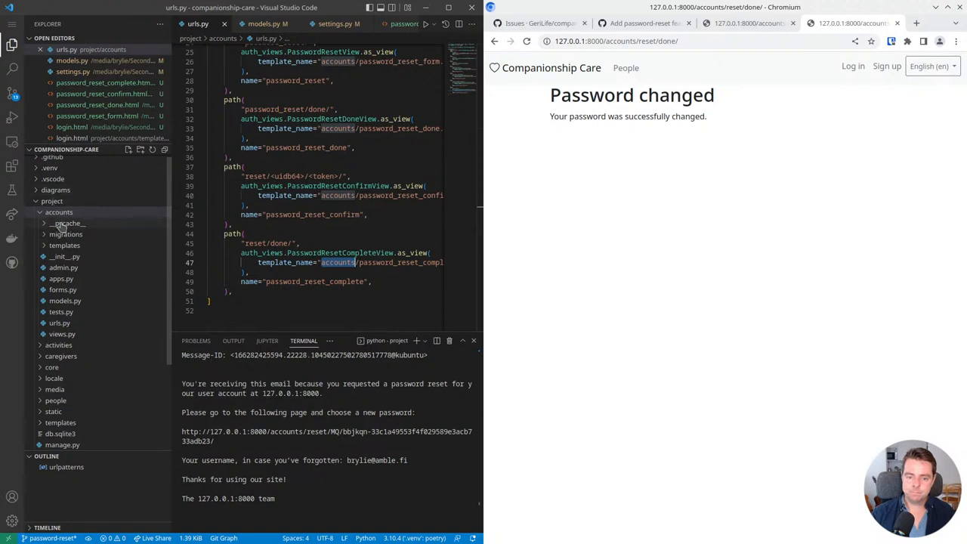
left_click(64, 245)
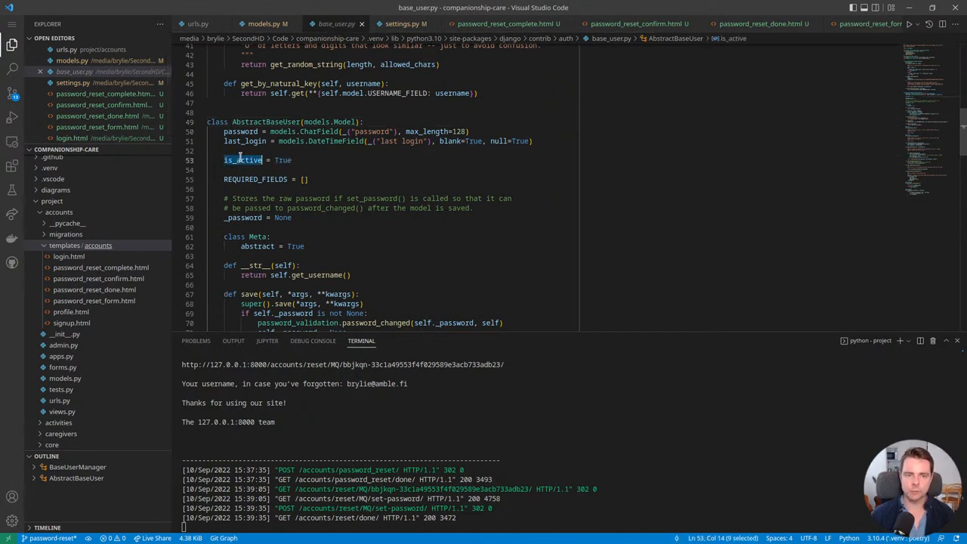
mouse_move(242, 159)
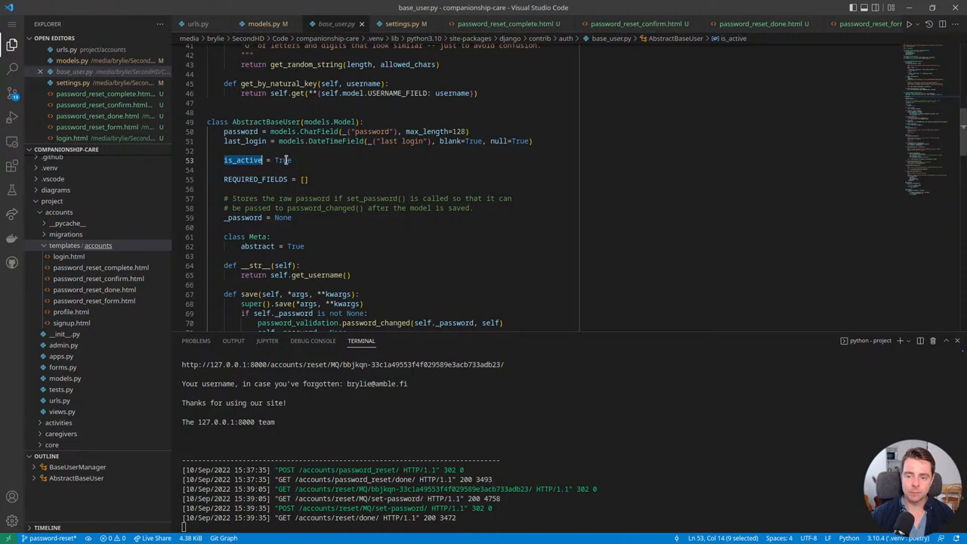
Step: Return to the project's models.py tab showing the custom User model
left_click(261, 23)
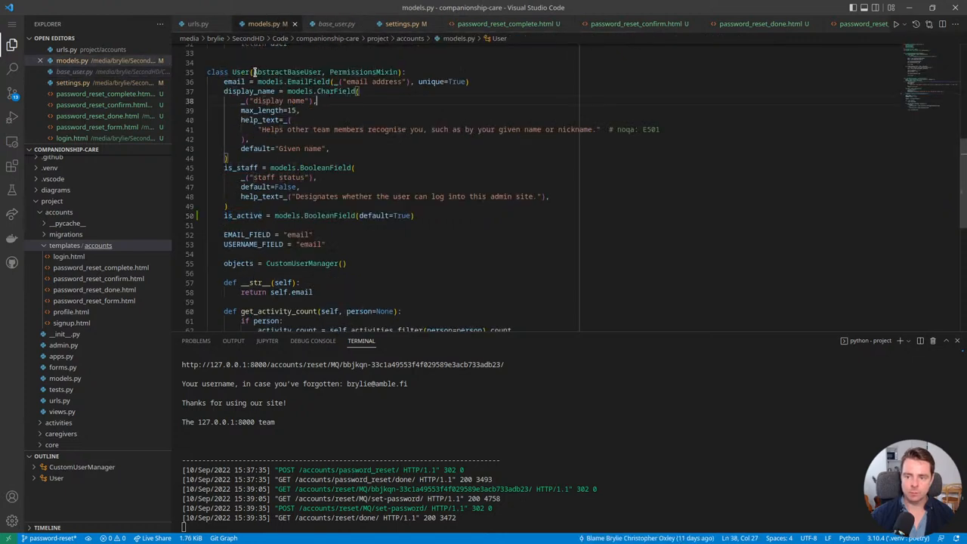
Step: Highlight the User model's AbstractBaseUser and PermissionsMixin base classes in models.py
left_click_drag(253, 71, 400, 72)
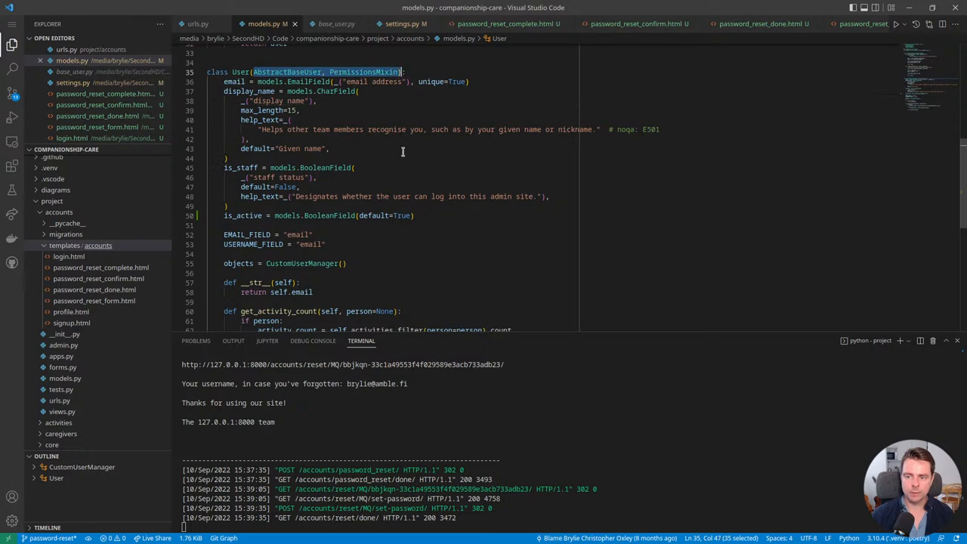
mouse_move(383, 145)
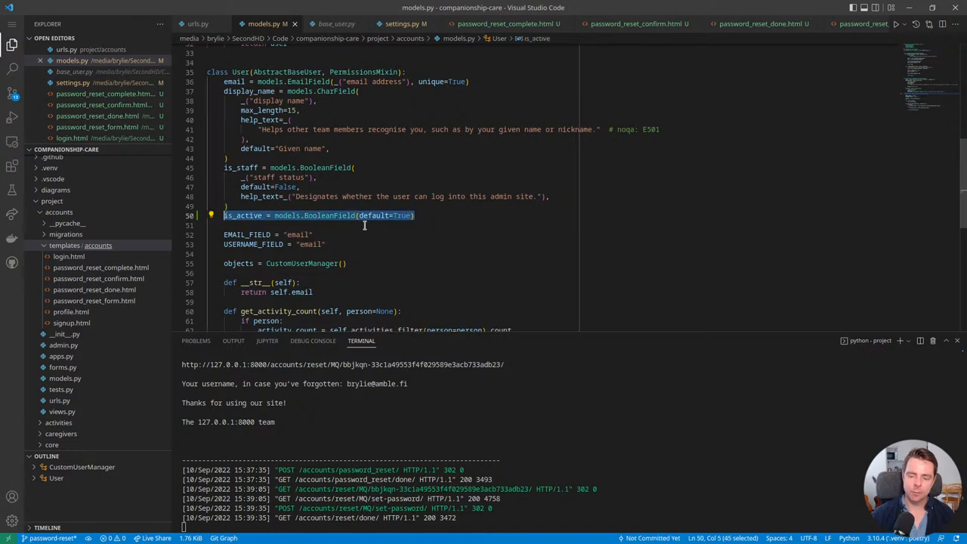
mouse_move(321, 216)
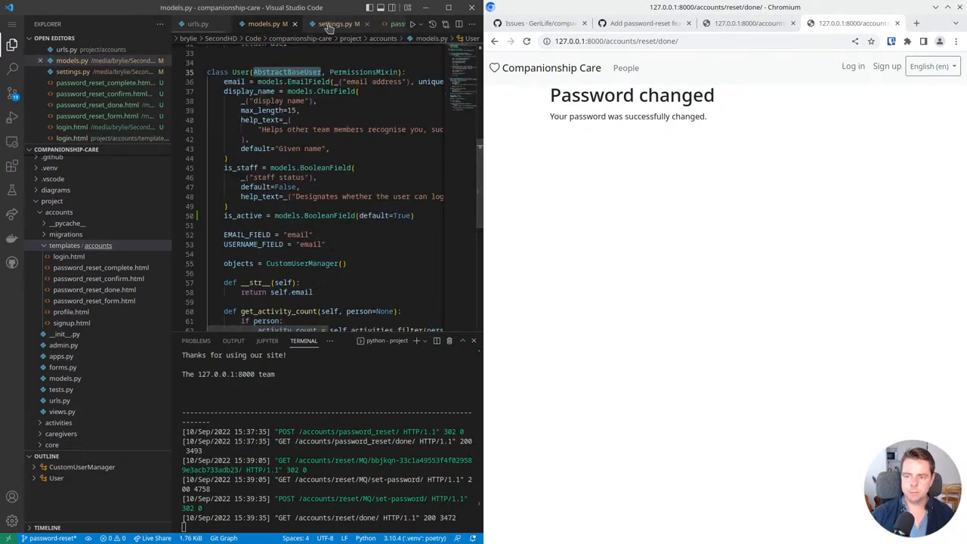
Step: Show settings.py with the EMAIL_BACKEND line selected and 'console' highlighted
left_click(338, 24)
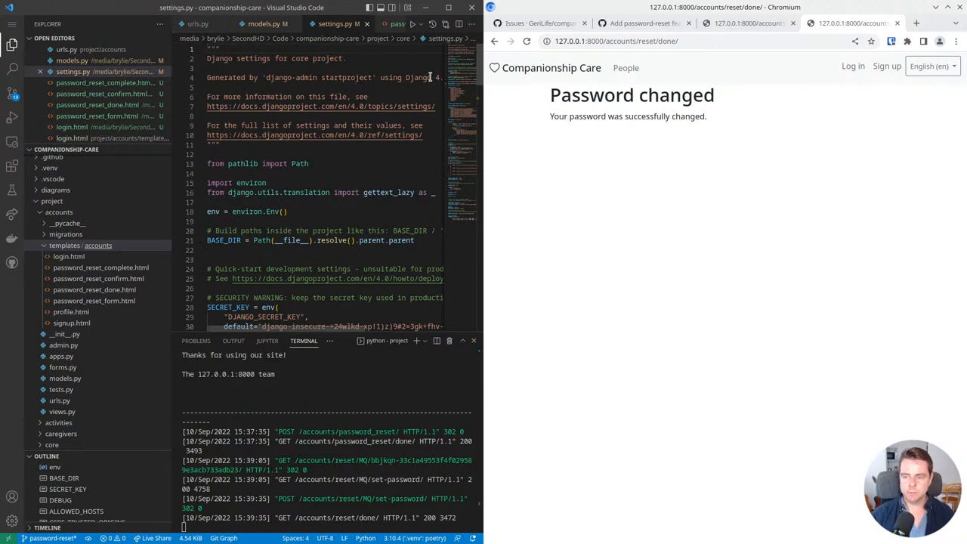
scroll("down", 3)
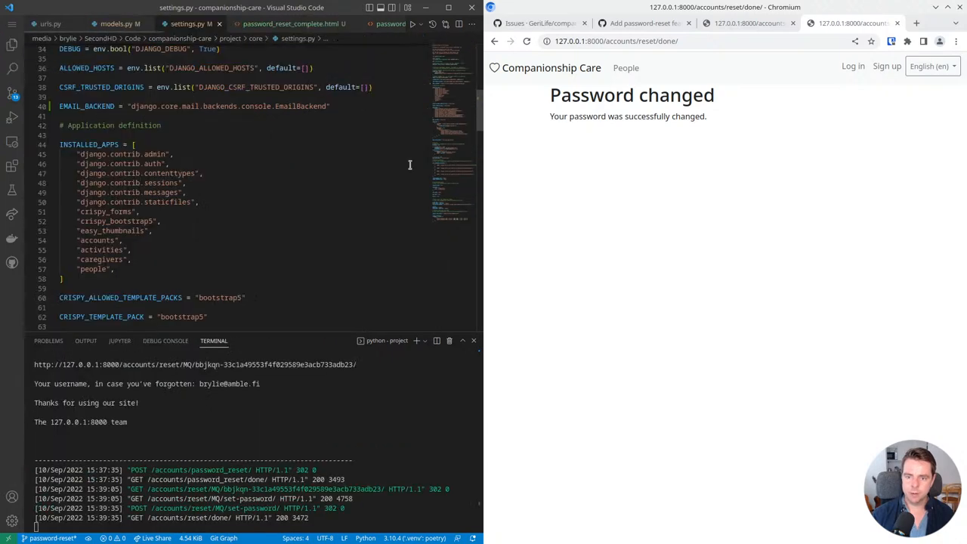
mouse_move(266, 432)
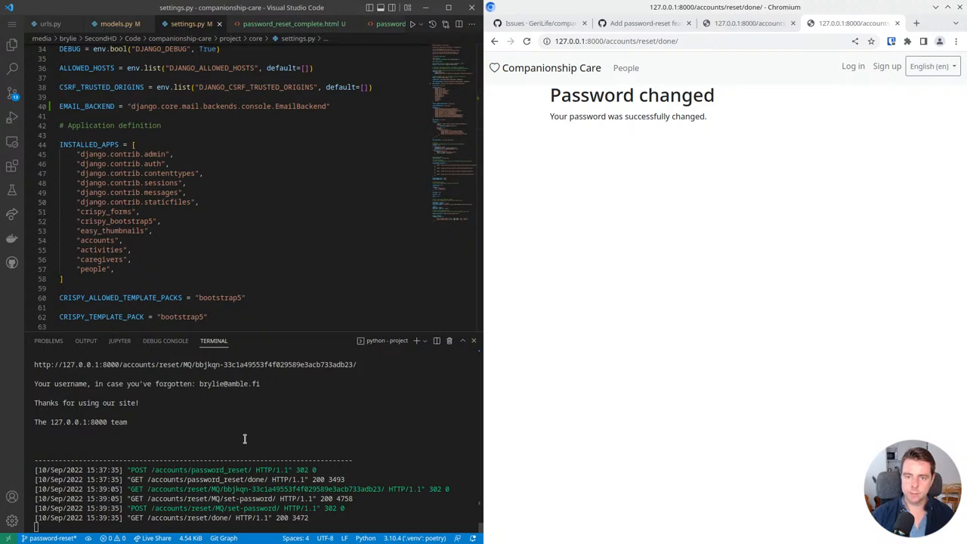
mouse_move(313, 376)
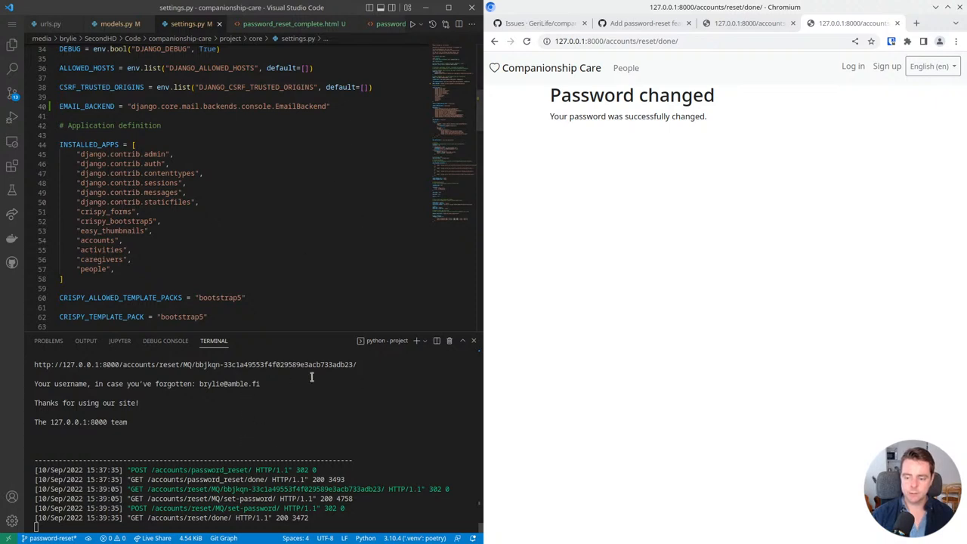
triple_click(189, 106)
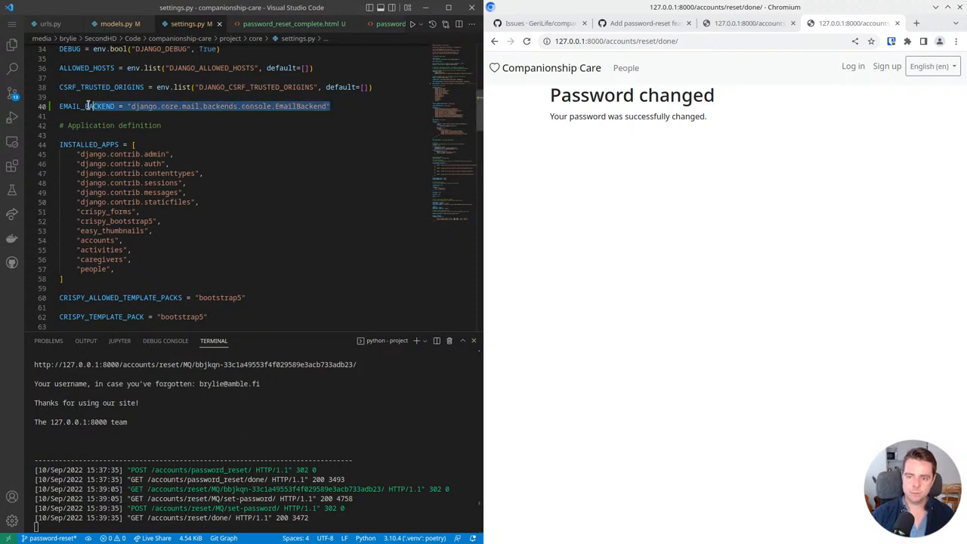
double_click(87, 105)
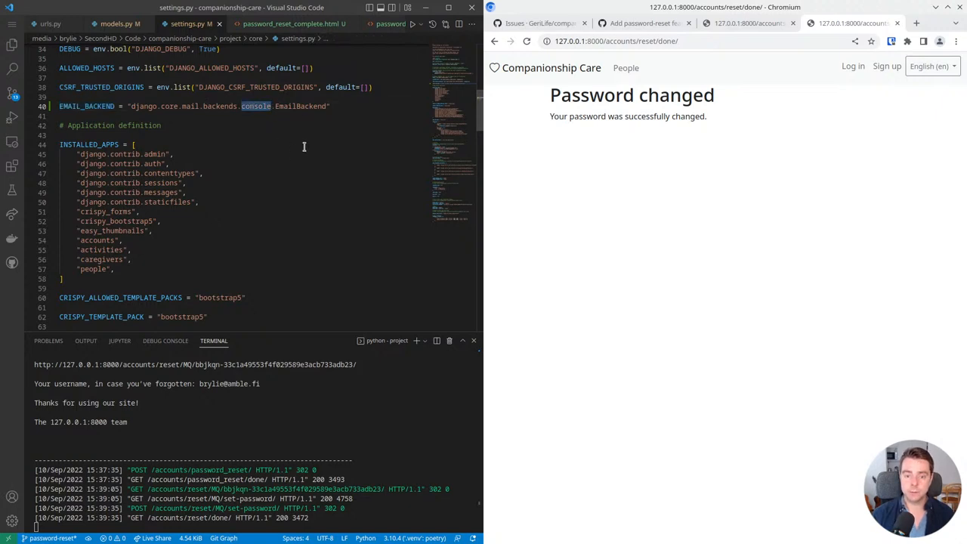
mouse_move(334, 130)
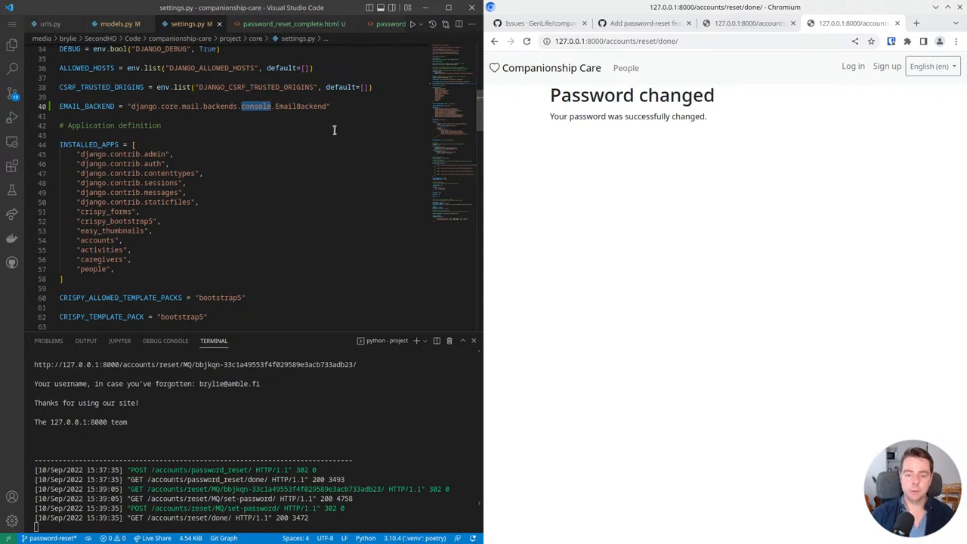
mouse_move(309, 152)
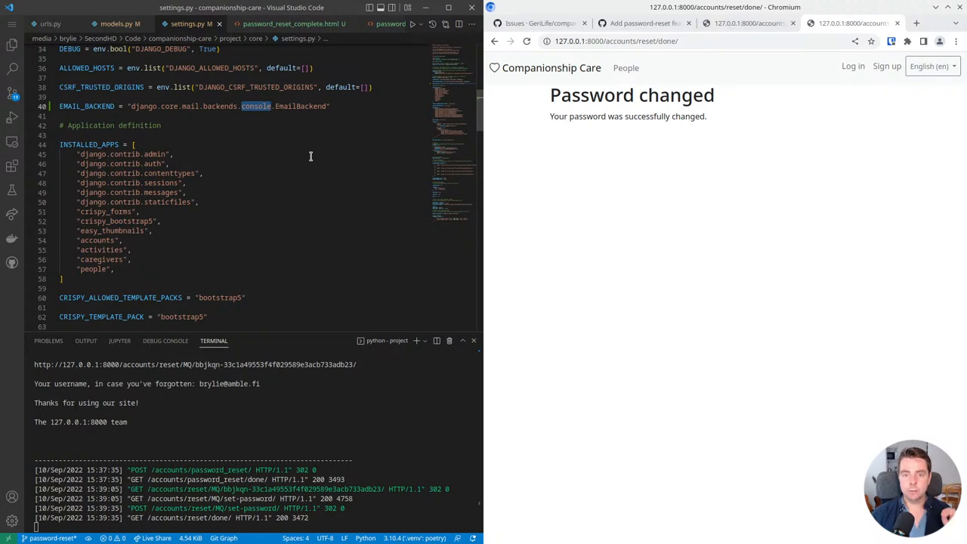
mouse_move(307, 158)
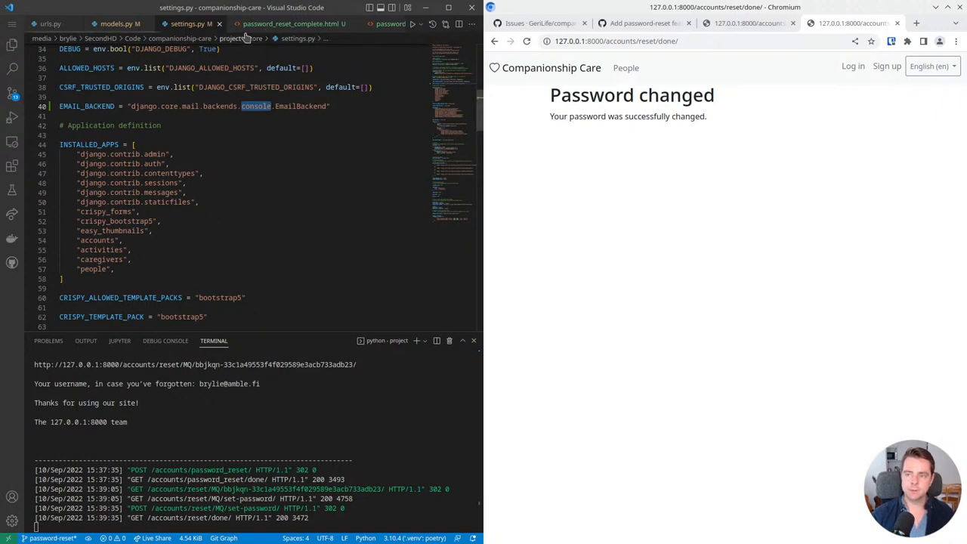
mouse_move(290, 24)
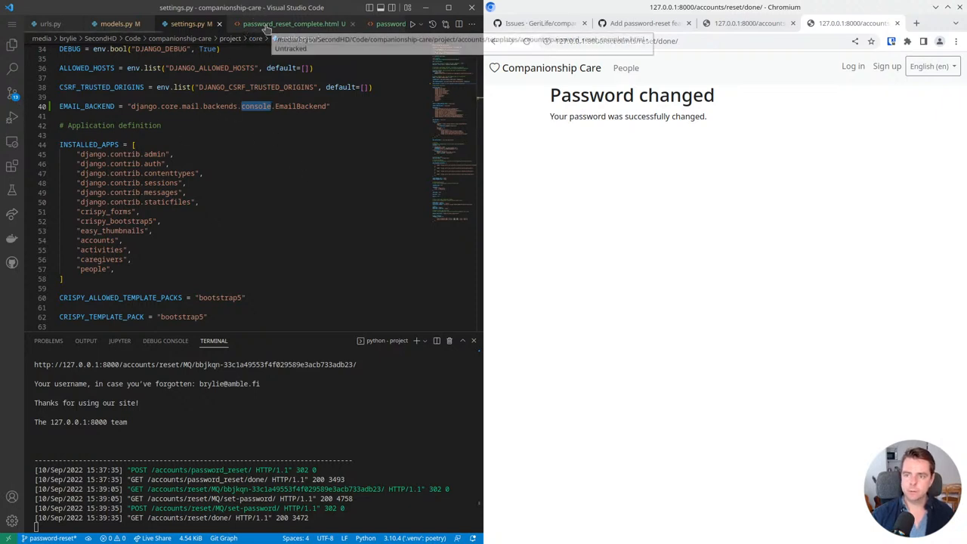
Step: Open the site's login page in Chromium and follow its Forgot password? link
left_click(291, 23)
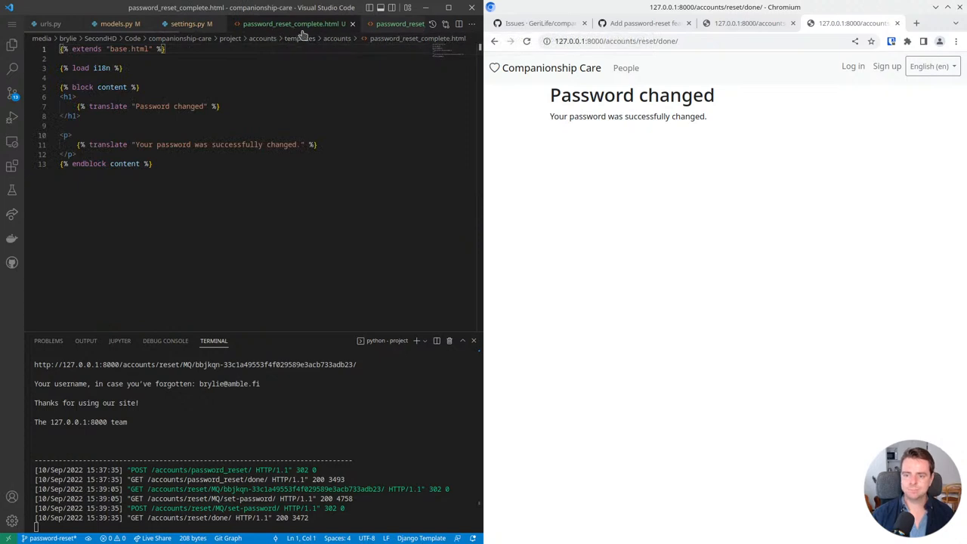
left_click(359, 23)
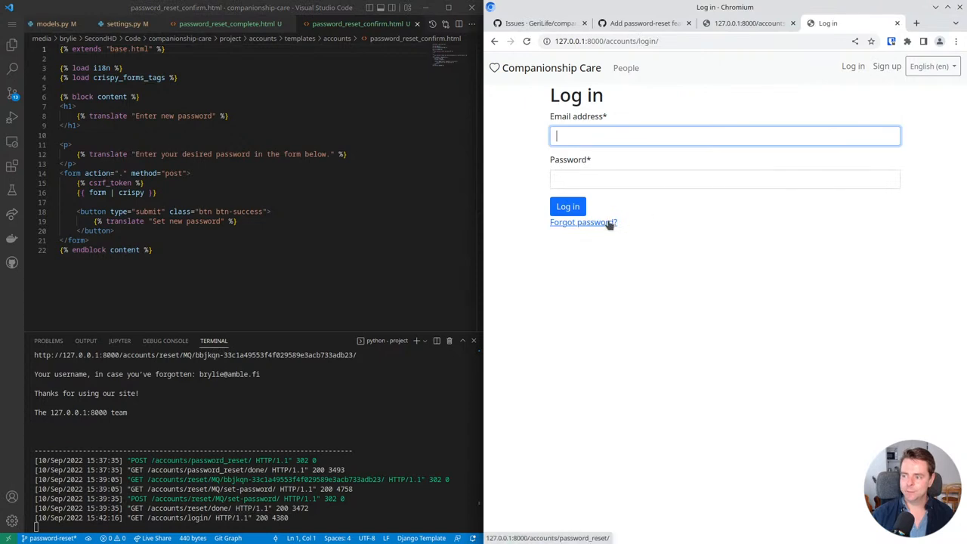
left_click(583, 222)
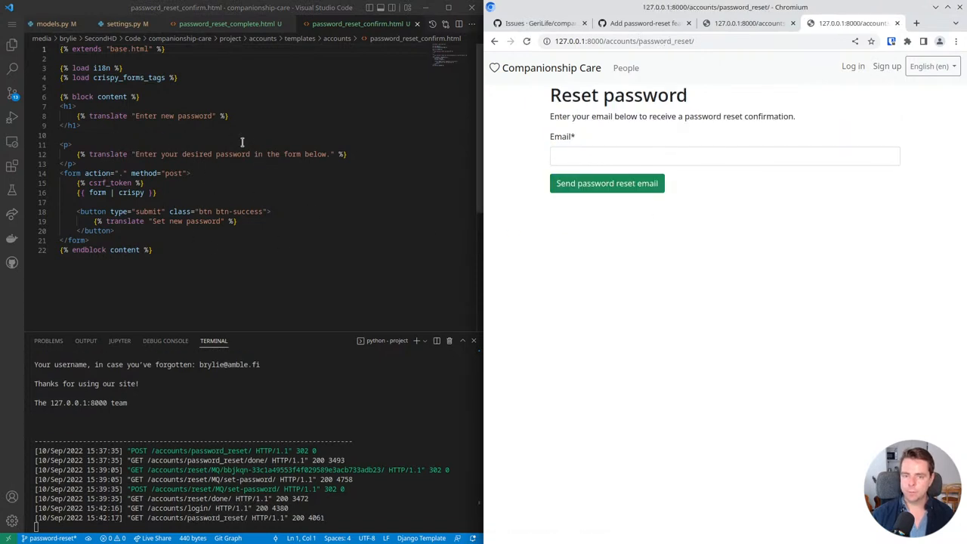
mouse_move(217, 111)
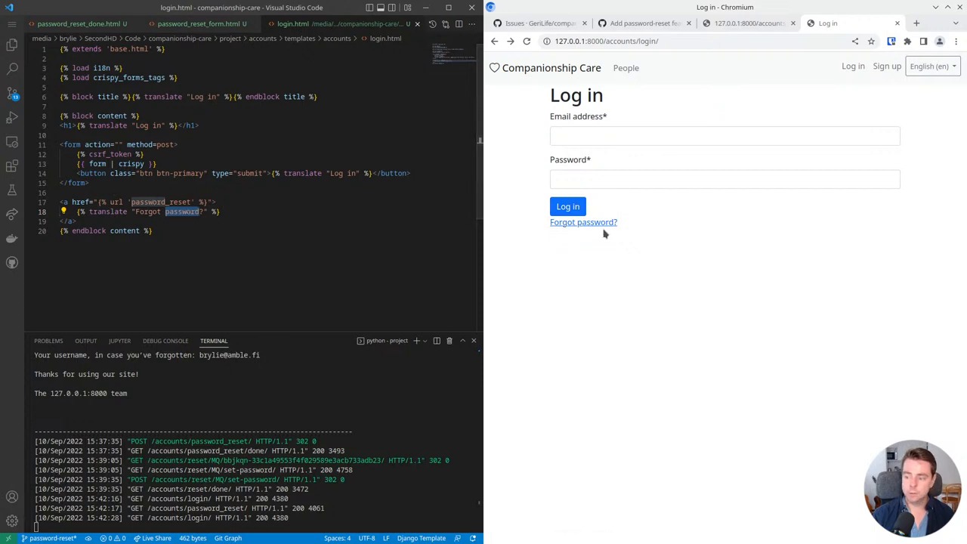
left_click(584, 221)
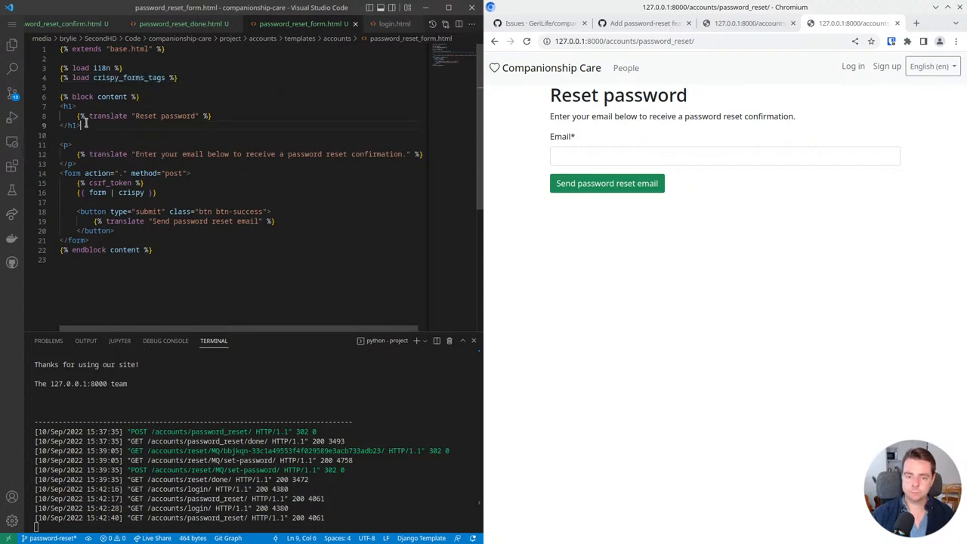
left_click_drag(66, 106, 80, 124)
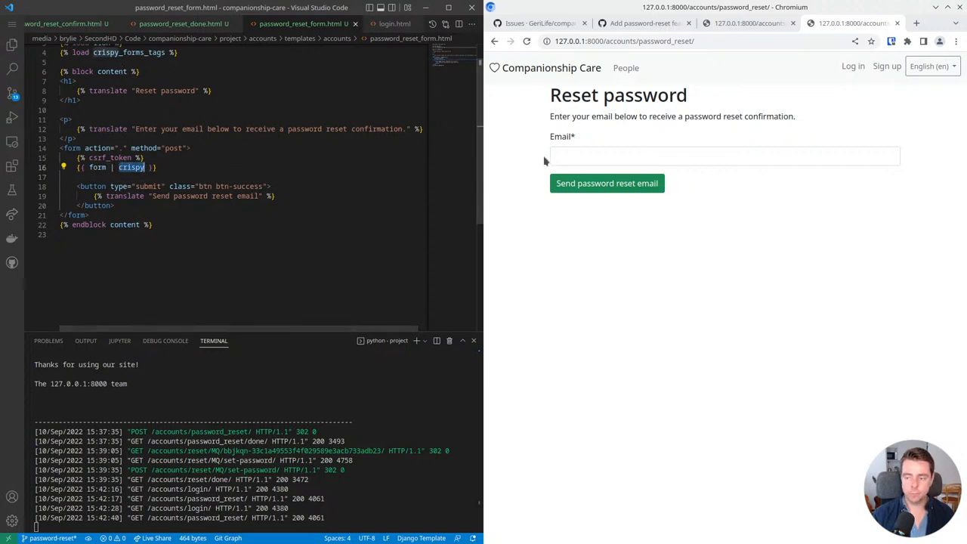
mouse_move(907, 142)
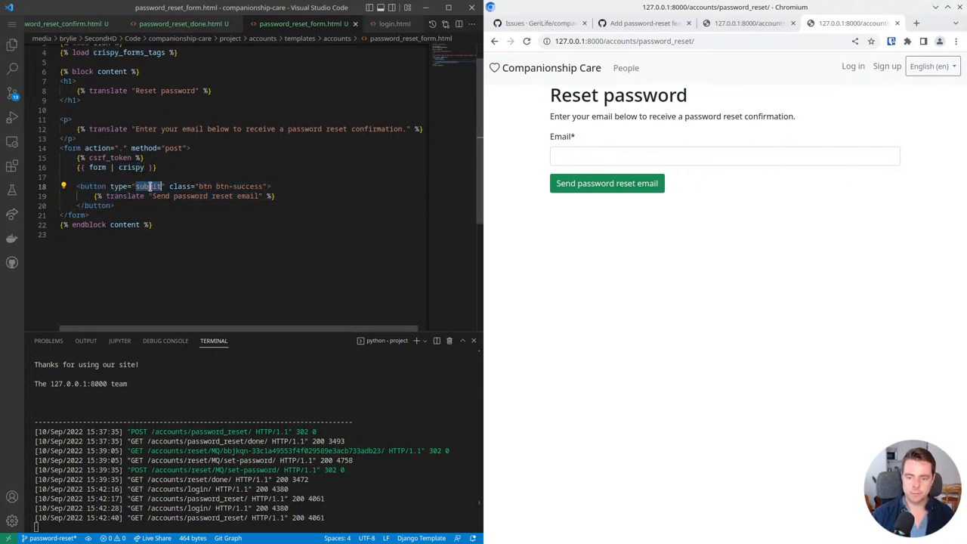
double_click(204, 195)
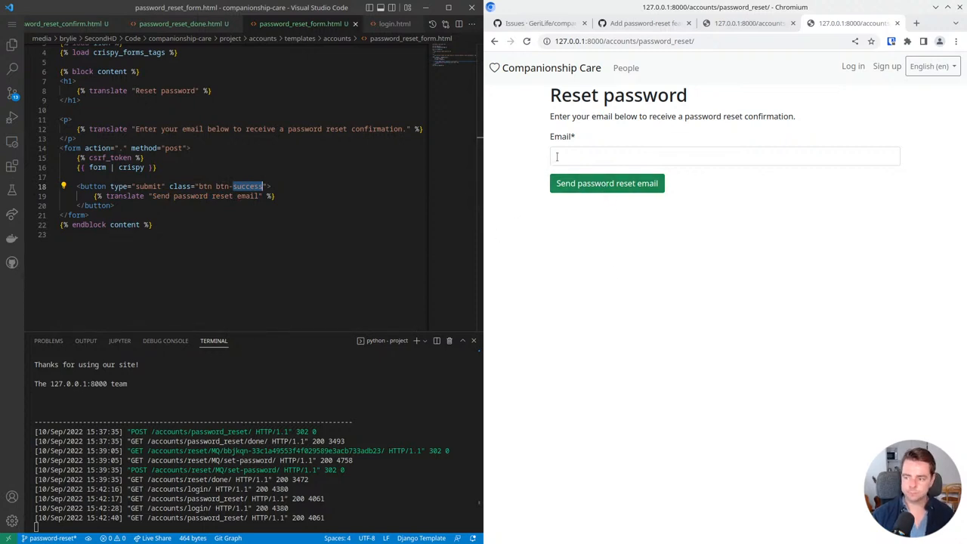
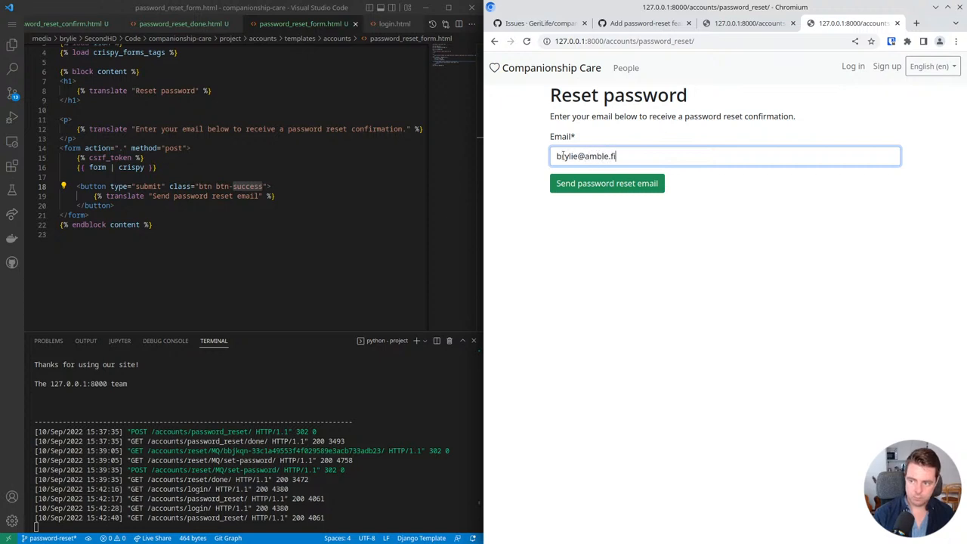
left_click(607, 183)
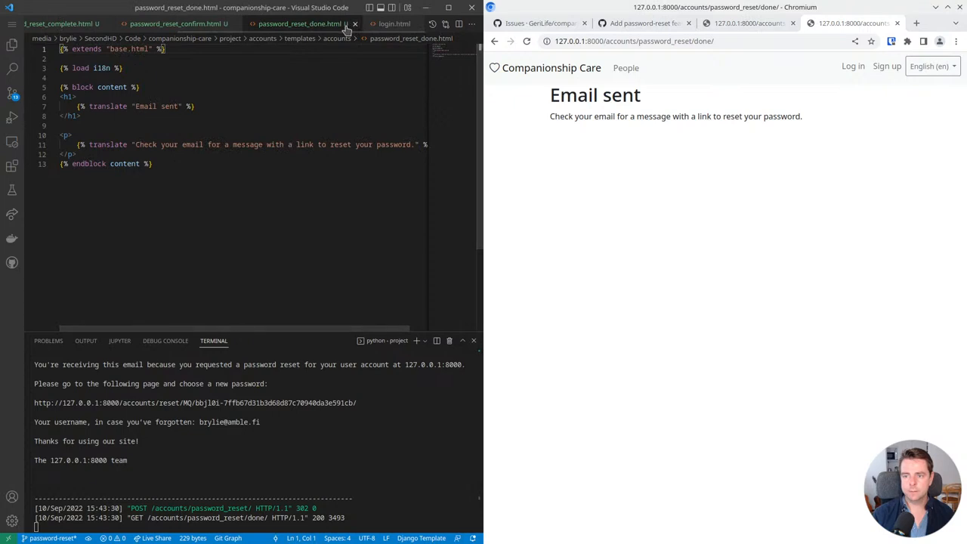
Step: Open the emailed reset link from the terminal and highlight 'new' in password_reset_confirm.html
double_click(573, 96)
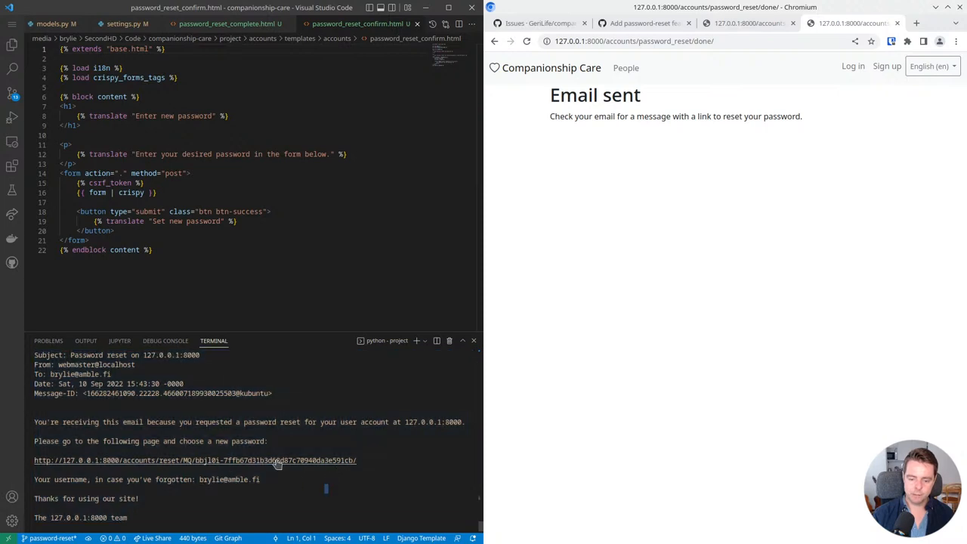
left_click(195, 461)
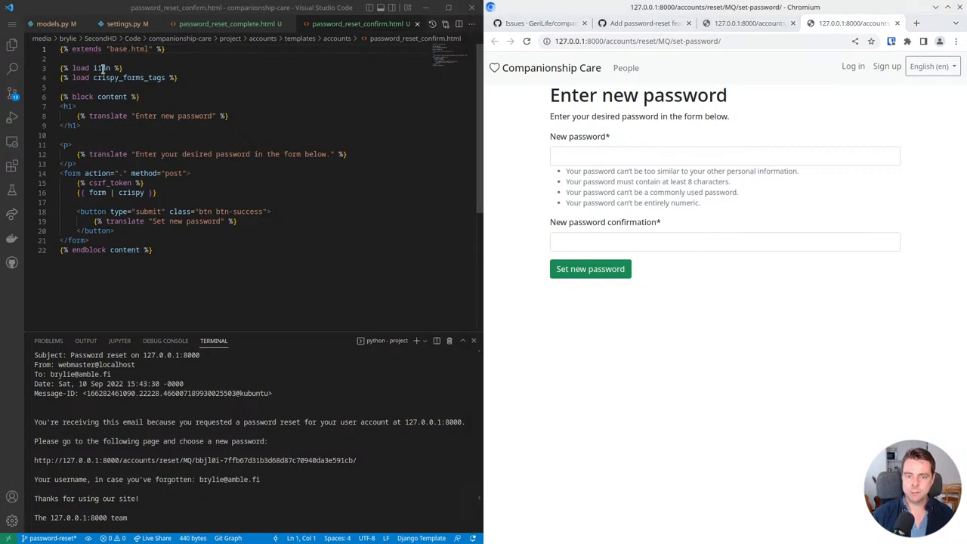
double_click(128, 77)
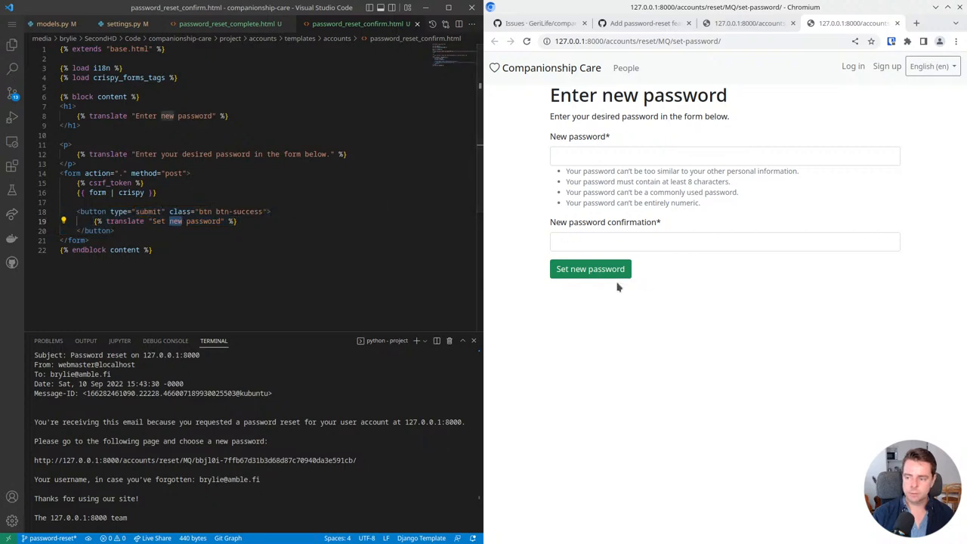
Step: Enter a new password with a mismatched confirmation and submit, getting it rejected
left_click(724, 156)
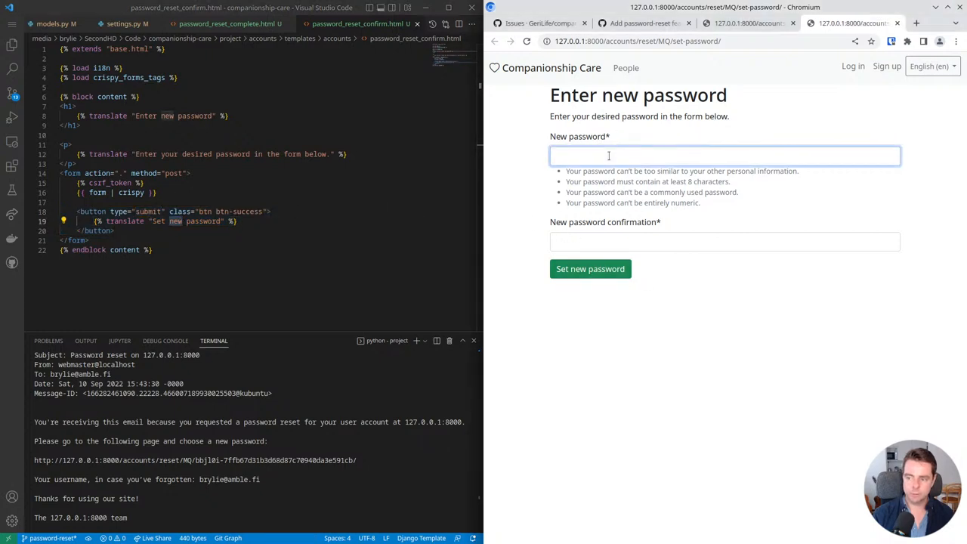
type("password")
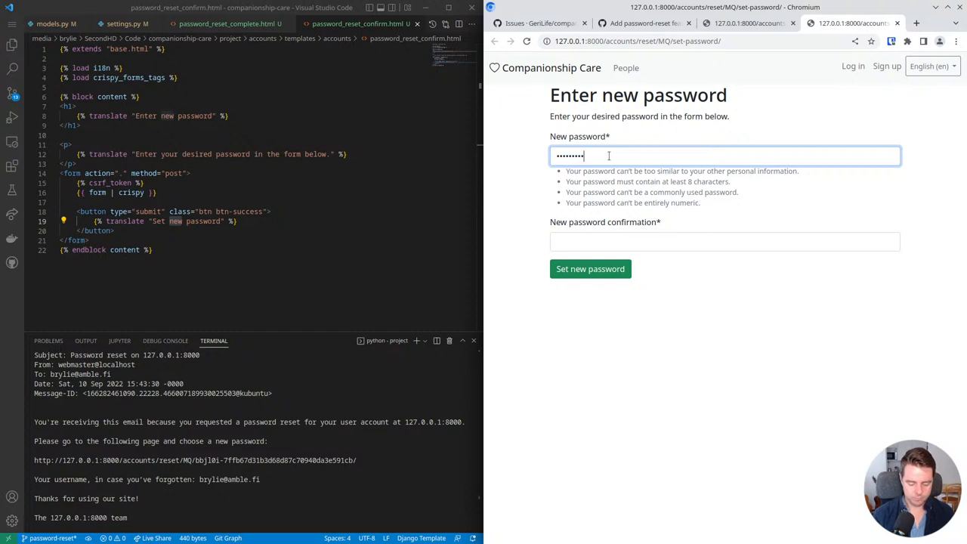
type("••••")
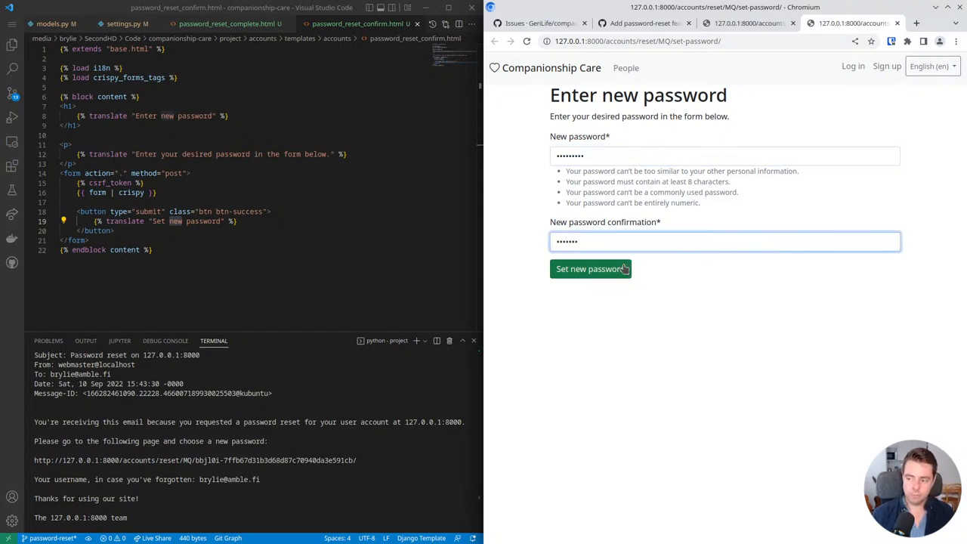
left_click(591, 269)
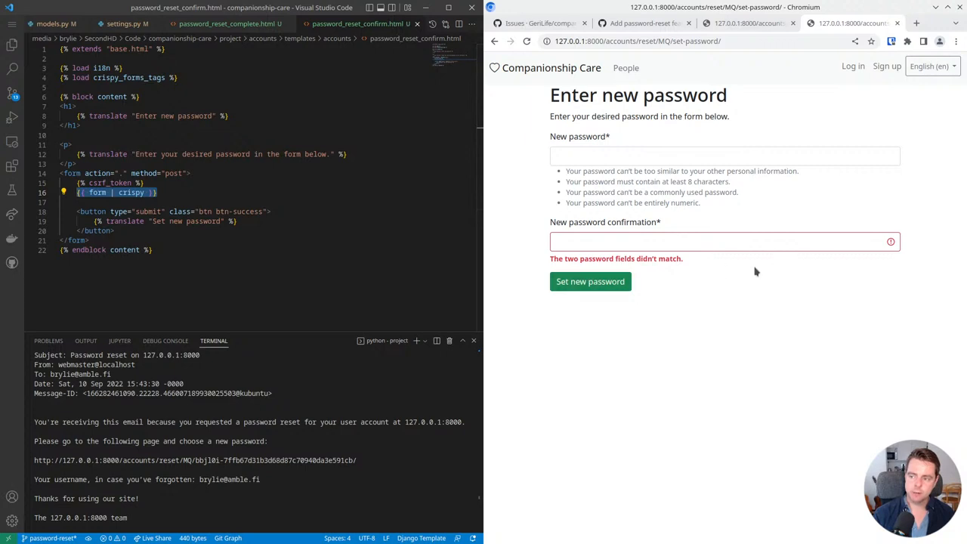
Step: Resubmit matching new passwords to reach Password changed, then show settings.py
left_click(718, 241)
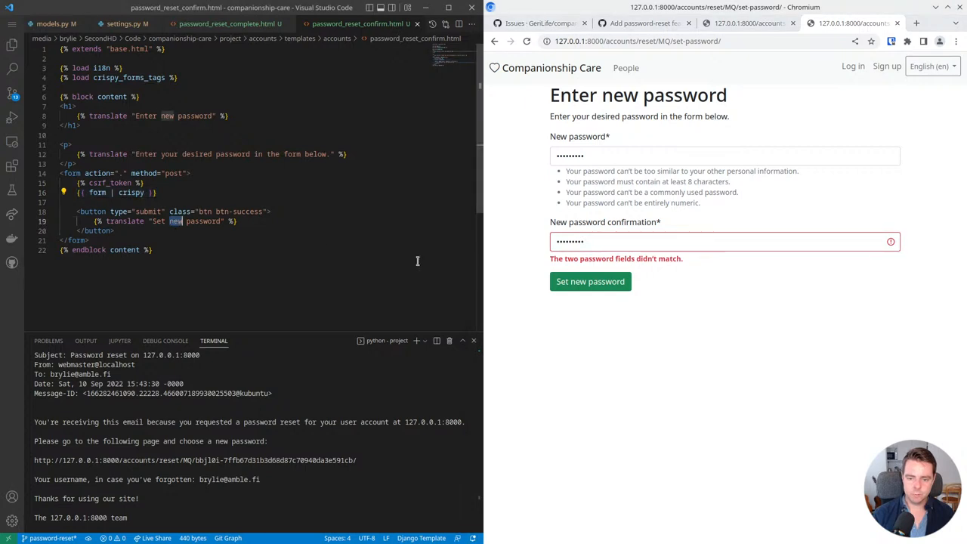
left_click(591, 281)
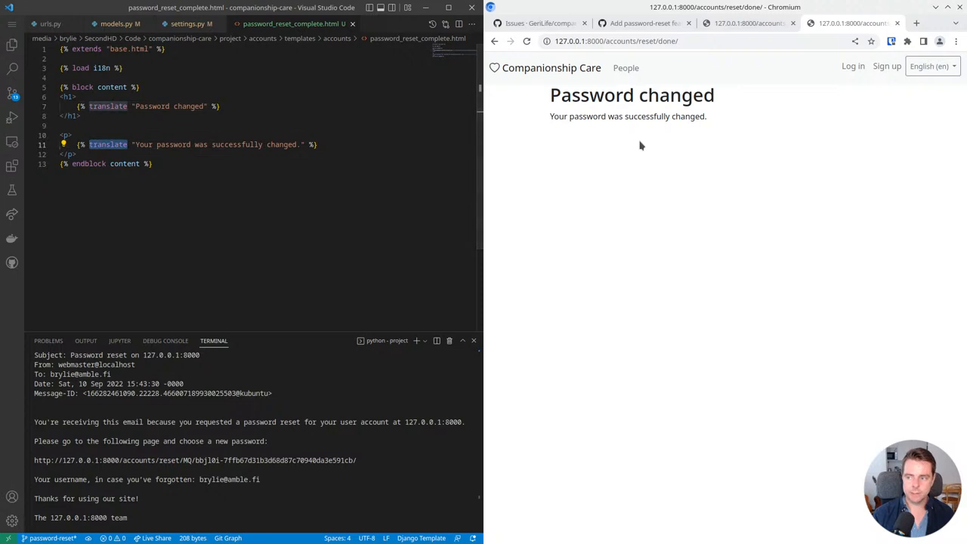
left_click(188, 23)
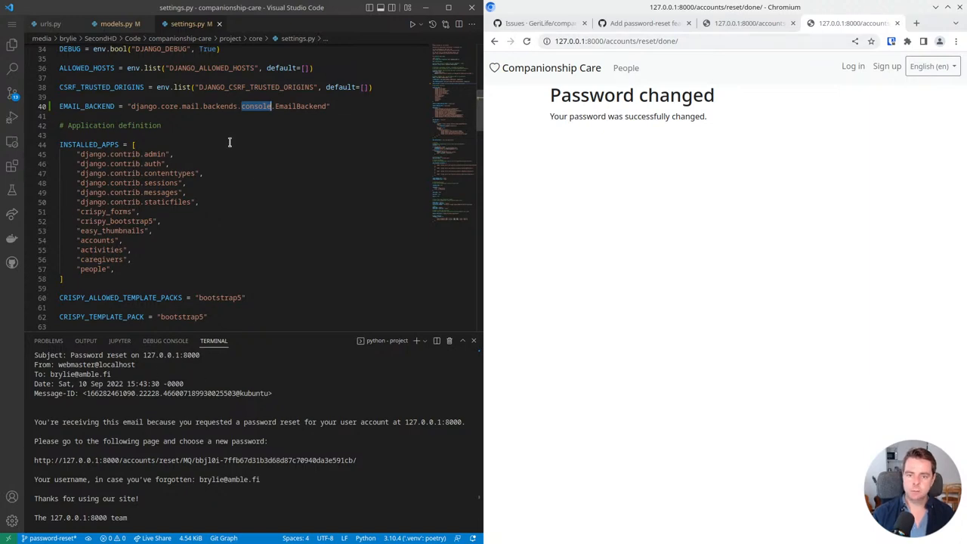
Step: Show Source Control's 13 changed files, including reset templates, settings.py and a migration
left_click(11, 93)
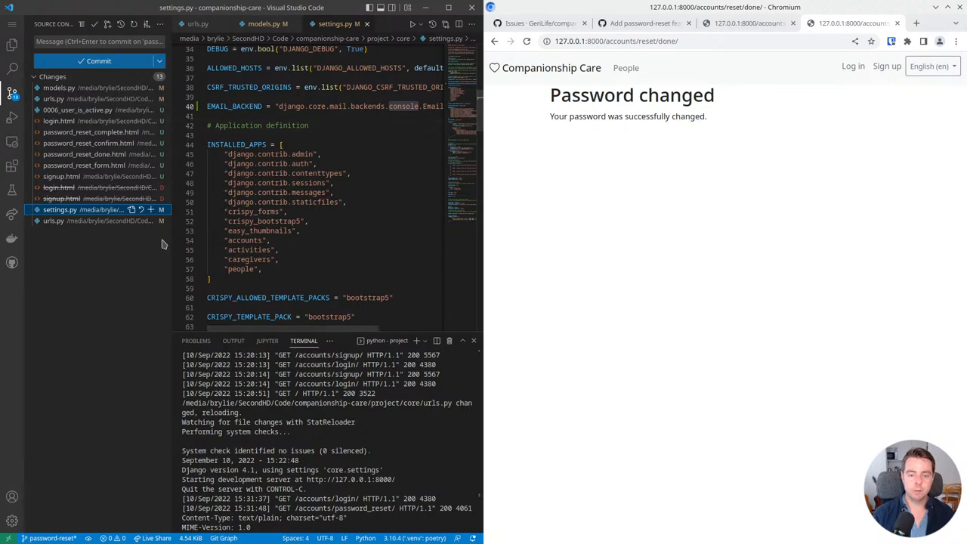
mouse_move(699, 242)
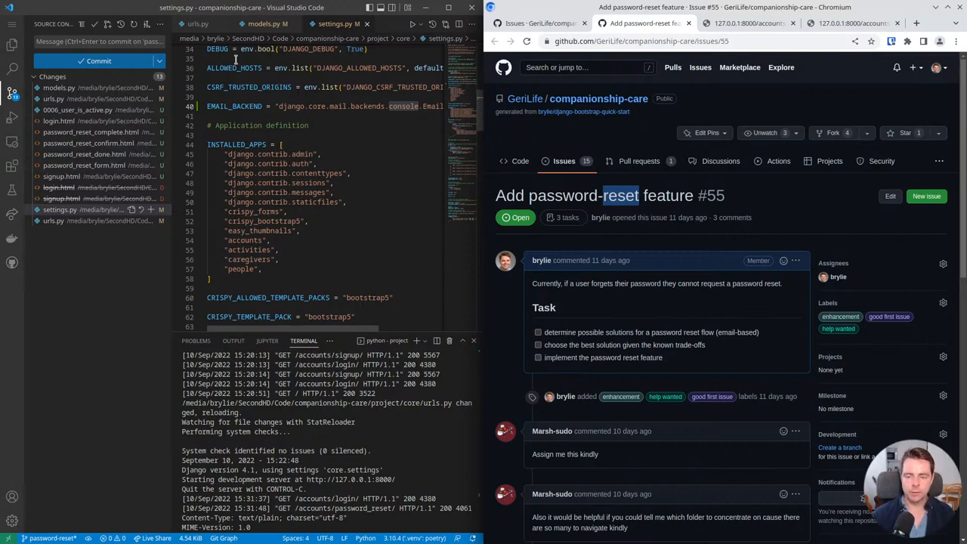
Step: Go to the companionship-care repository's Issues tab listing 15 open issues
left_click(563, 161)
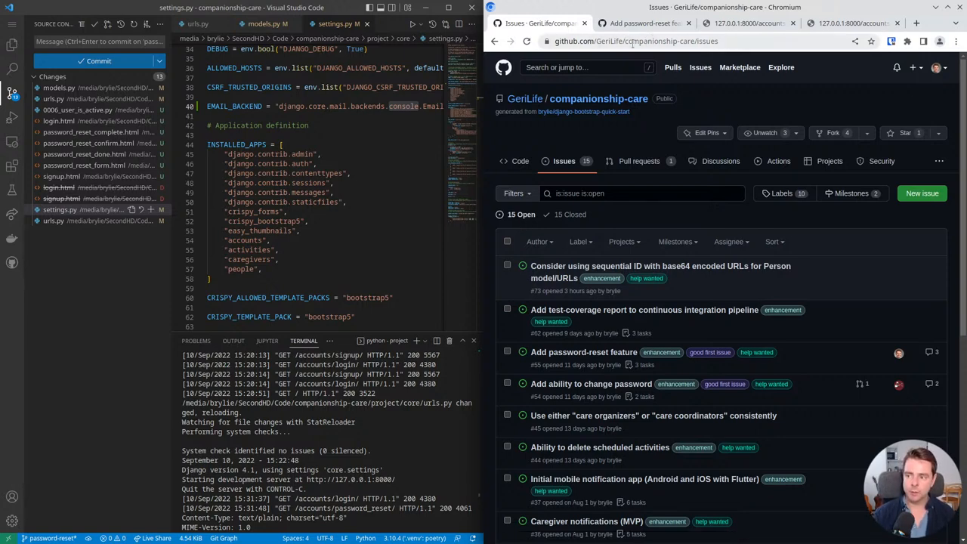
mouse_move(625, 130)
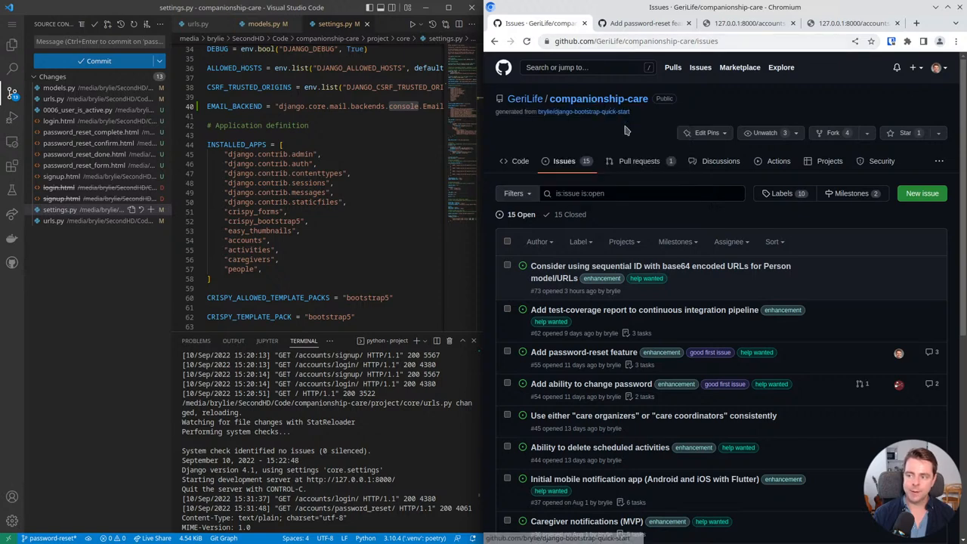